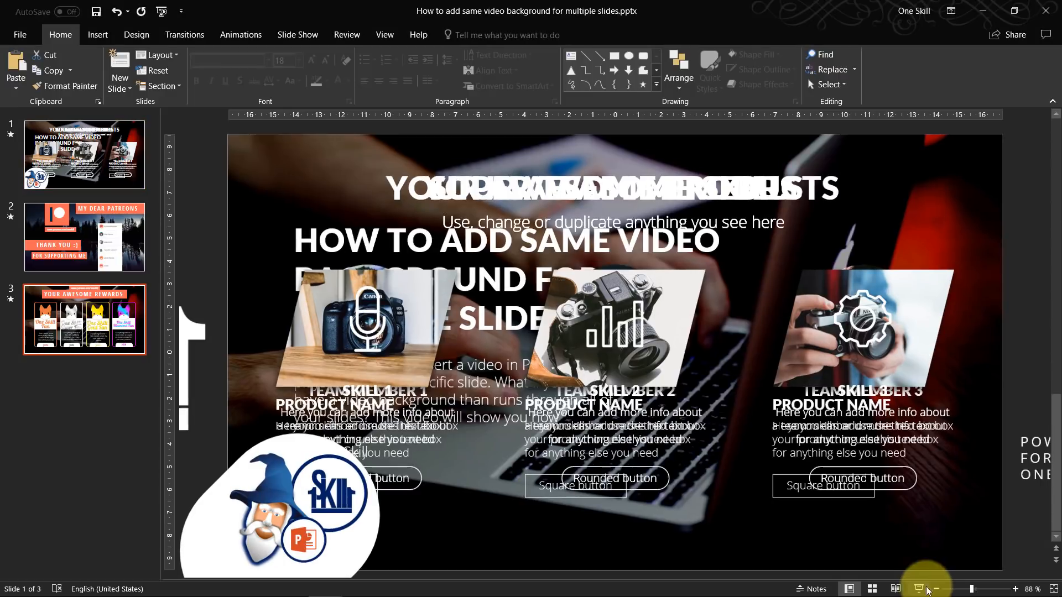
# Create a new blank presentation from the File > New screen
pyautogui.click(84, 319)
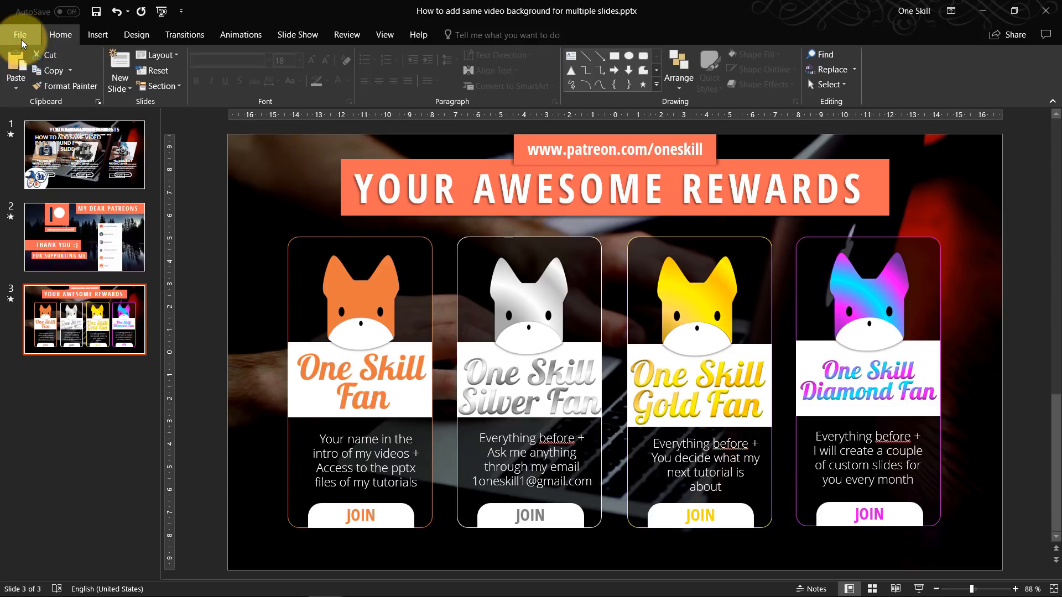
pyautogui.click(20, 34)
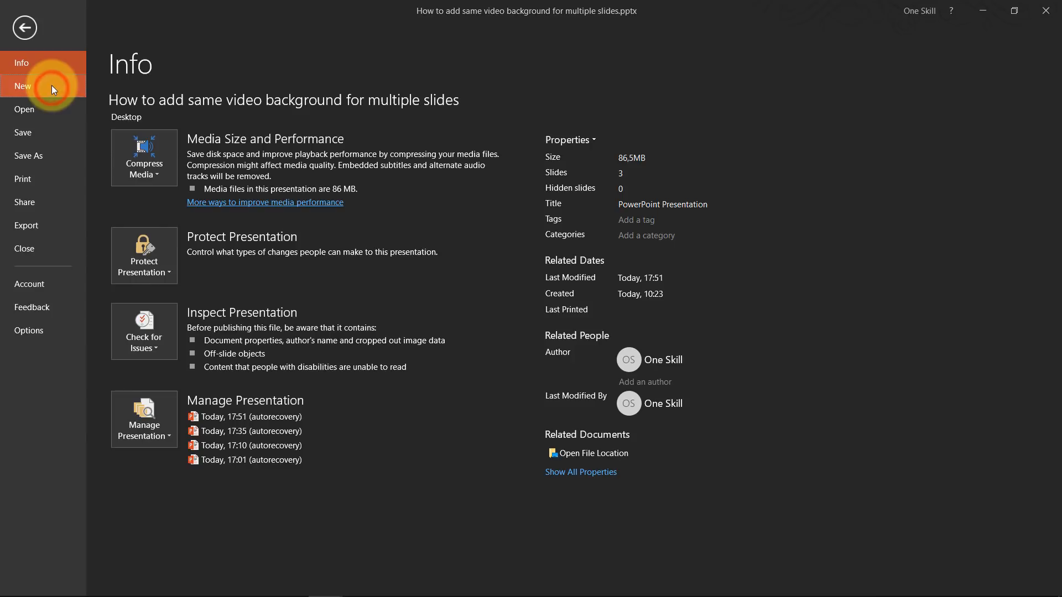
pyautogui.click(23, 86)
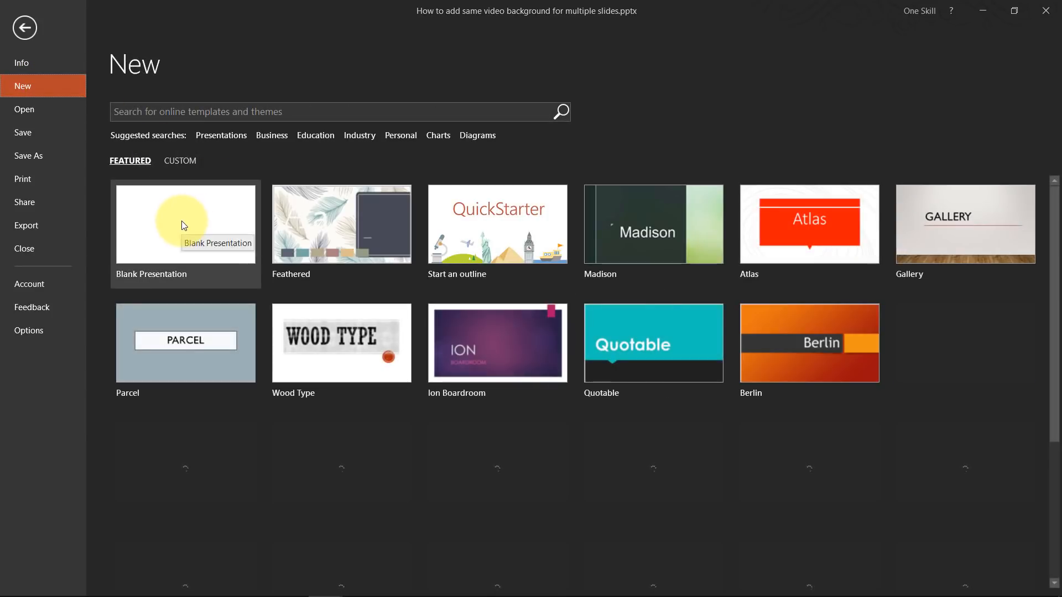
pyautogui.click(185, 224)
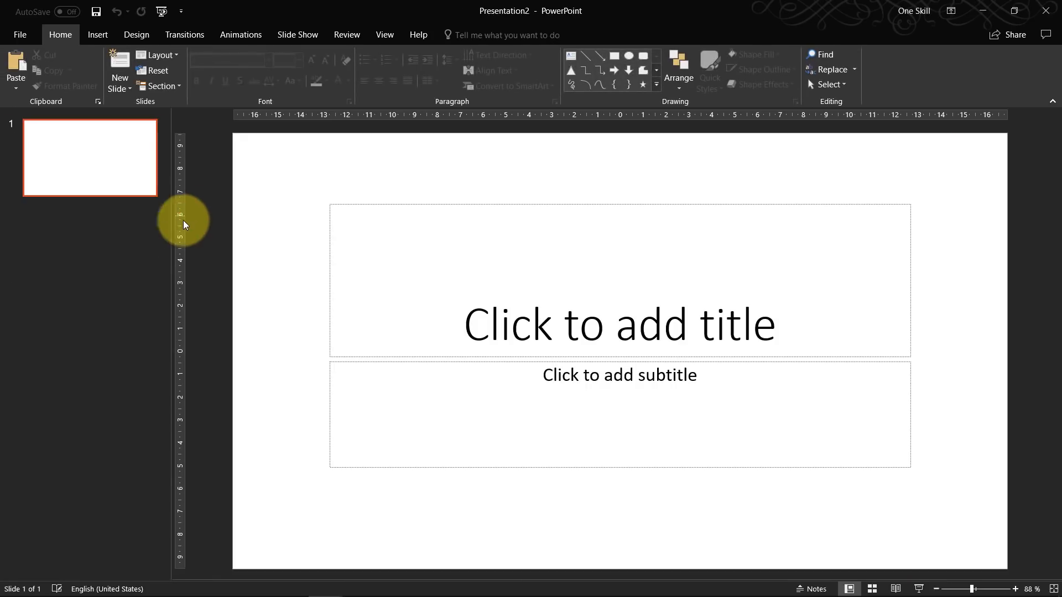
pyautogui.moveTo(160, 55)
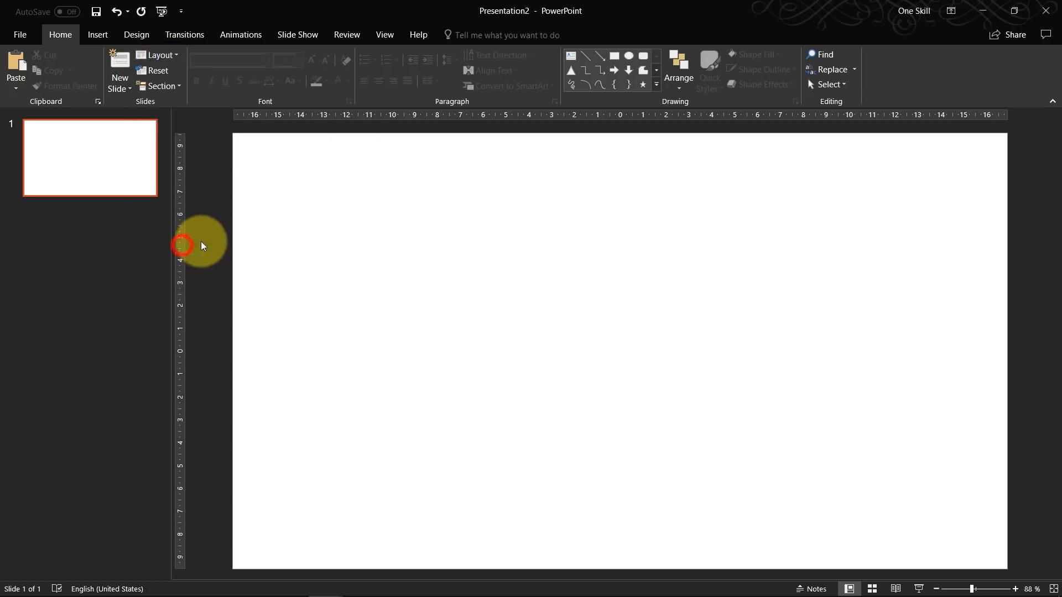
pyautogui.moveTo(279, 172)
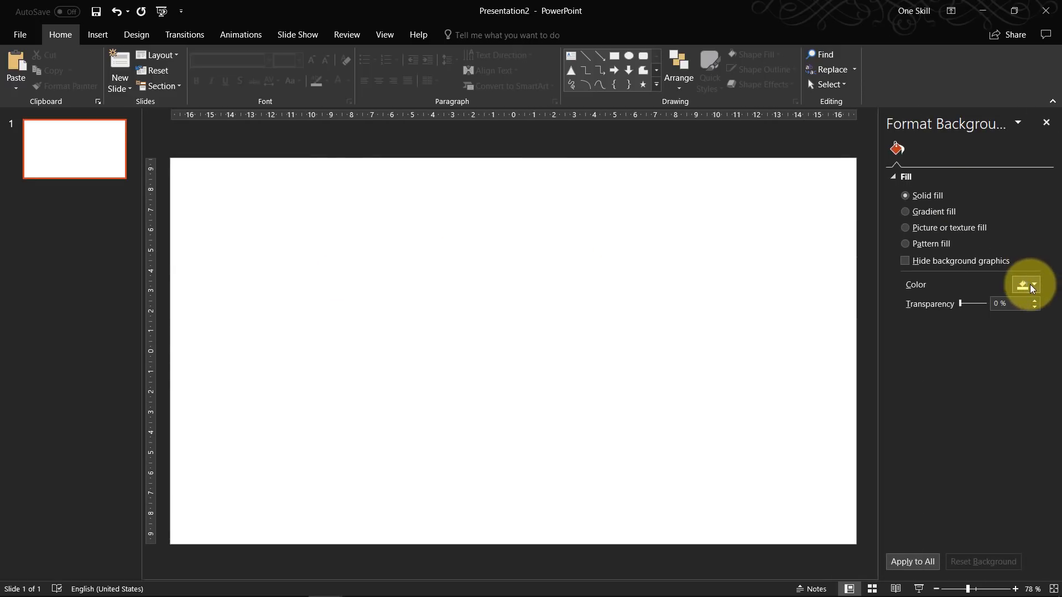
# Give the blank slide a dark grey solid-fill background via Format Background
pyautogui.click(1033, 284)
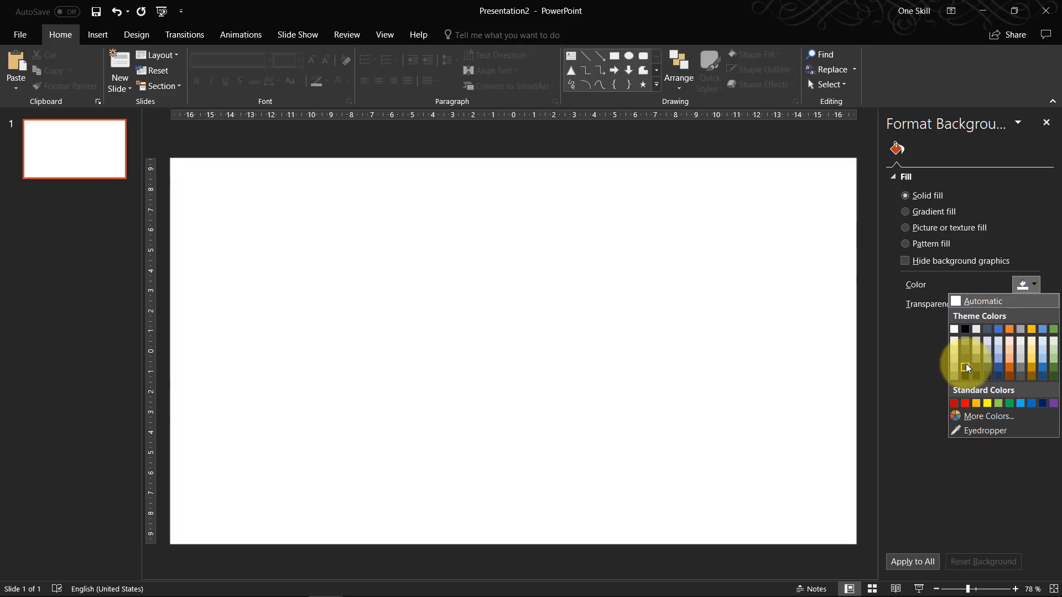
pyautogui.moveTo(967, 371)
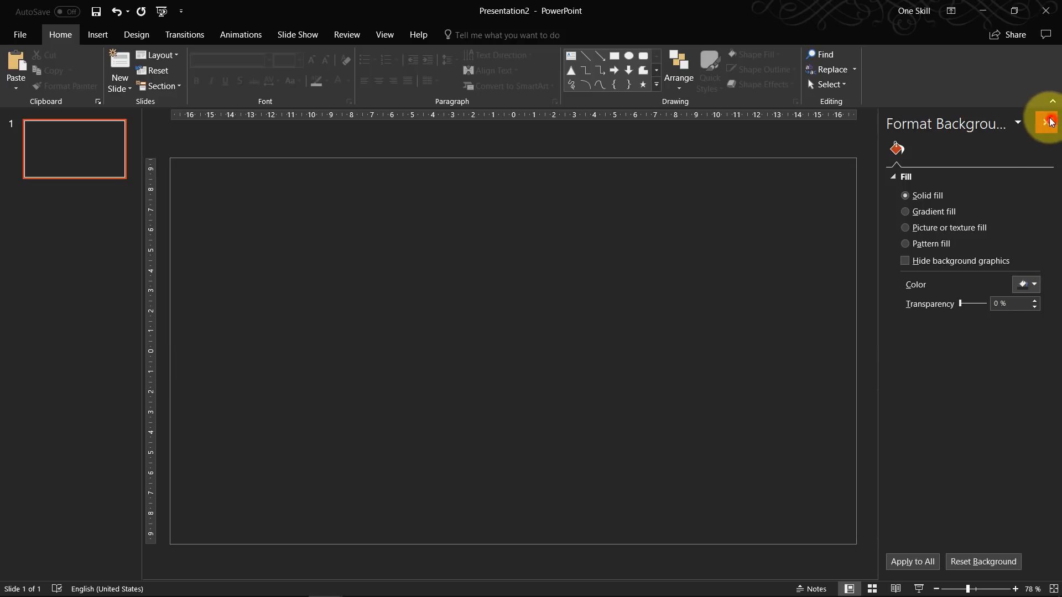
pyautogui.click(1048, 123)
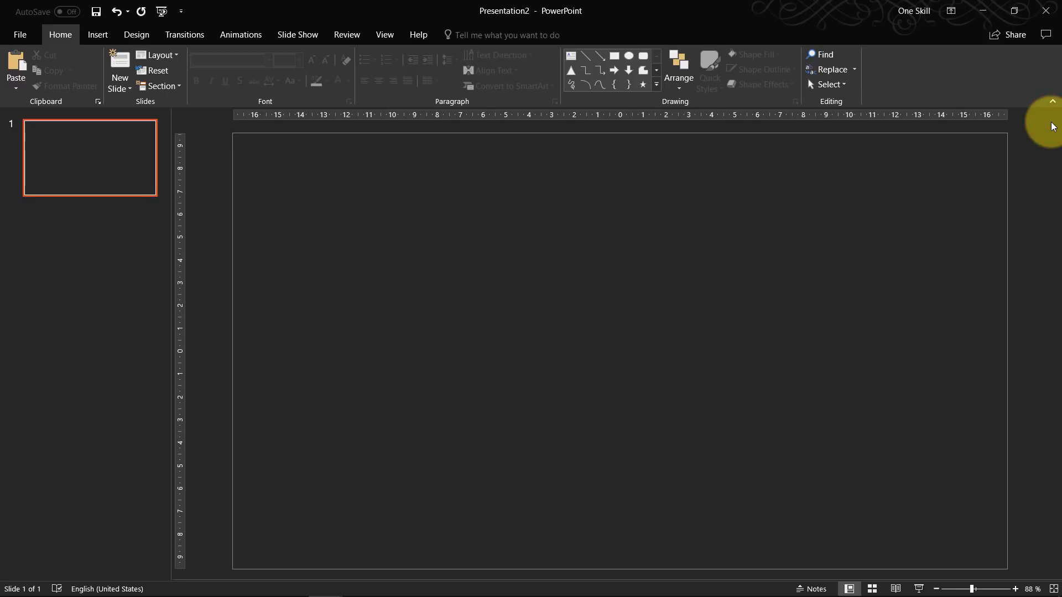
pyautogui.moveTo(376, 414)
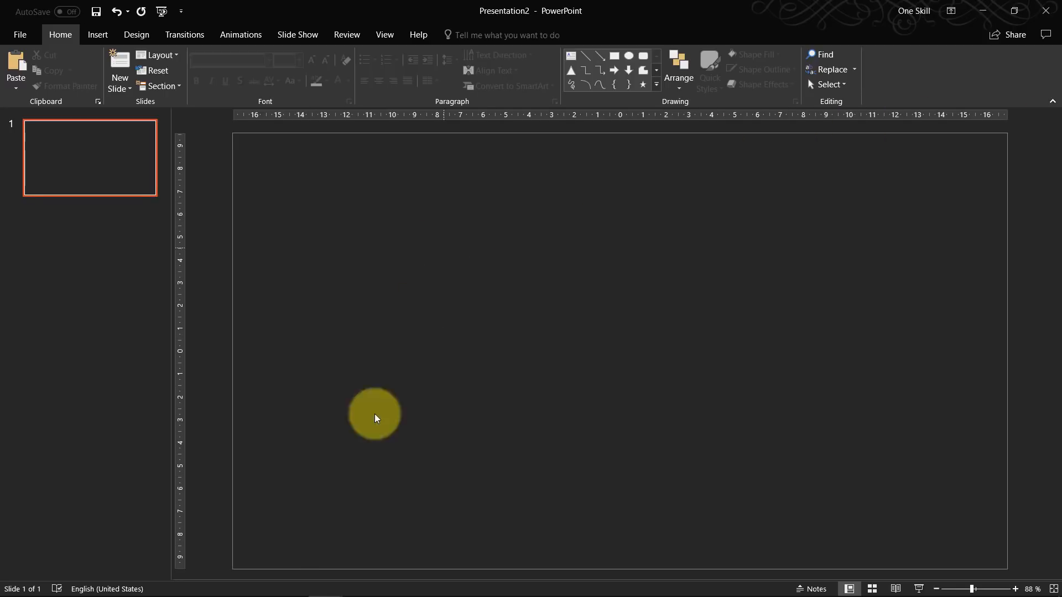
pyautogui.press('alt+tab')
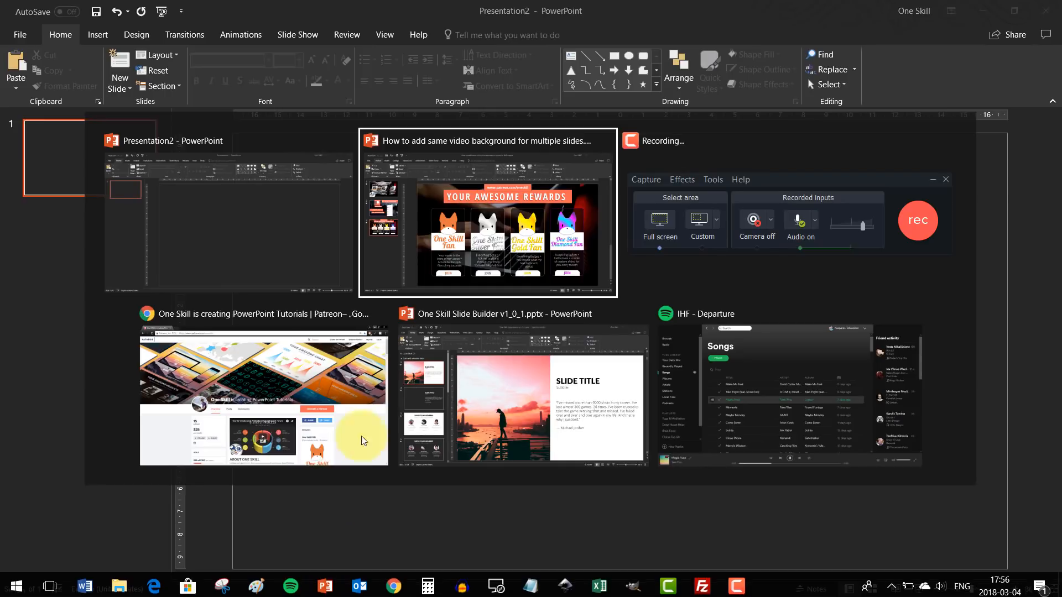
pyautogui.moveTo(366, 554)
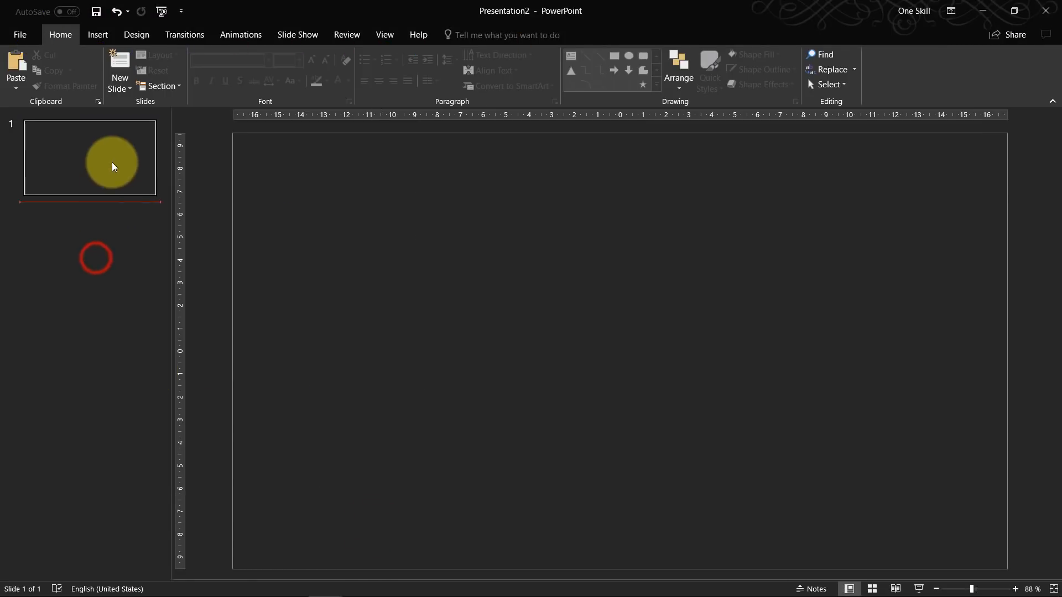
pyautogui.moveTo(105, 170)
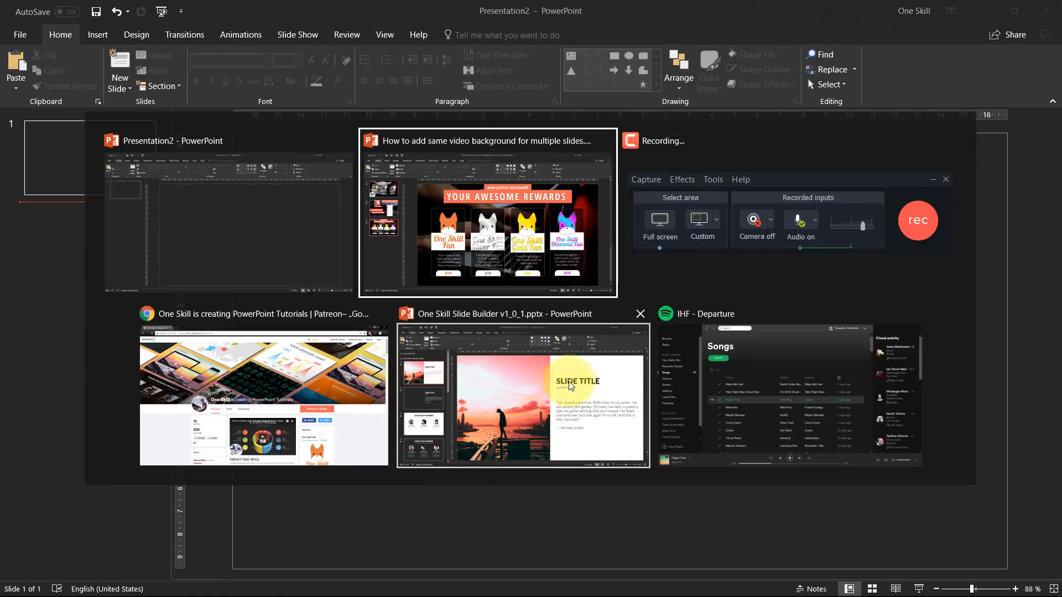
pyautogui.click(523, 395)
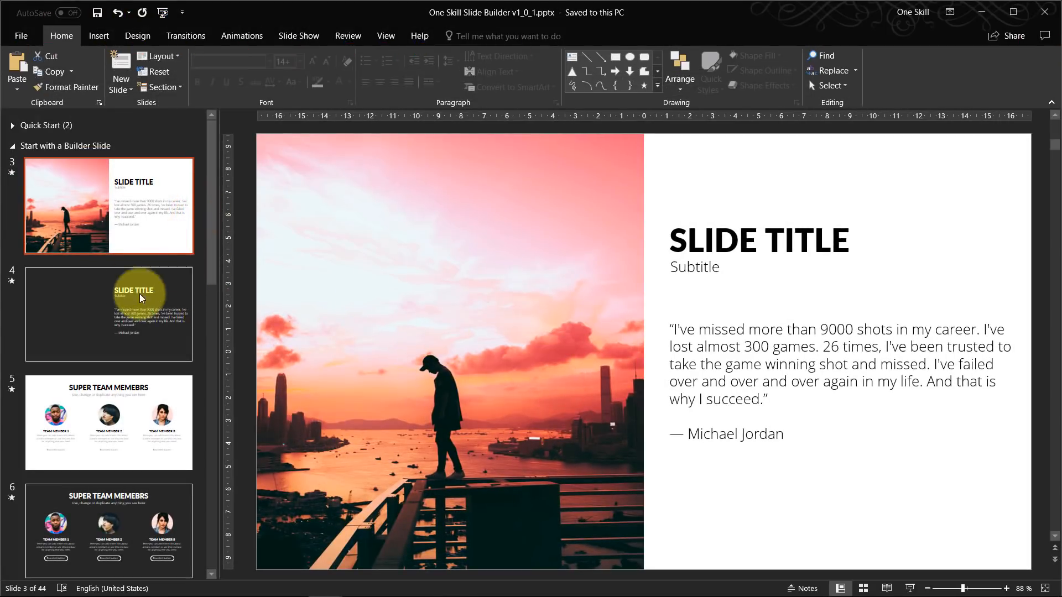
pyautogui.moveTo(139, 128)
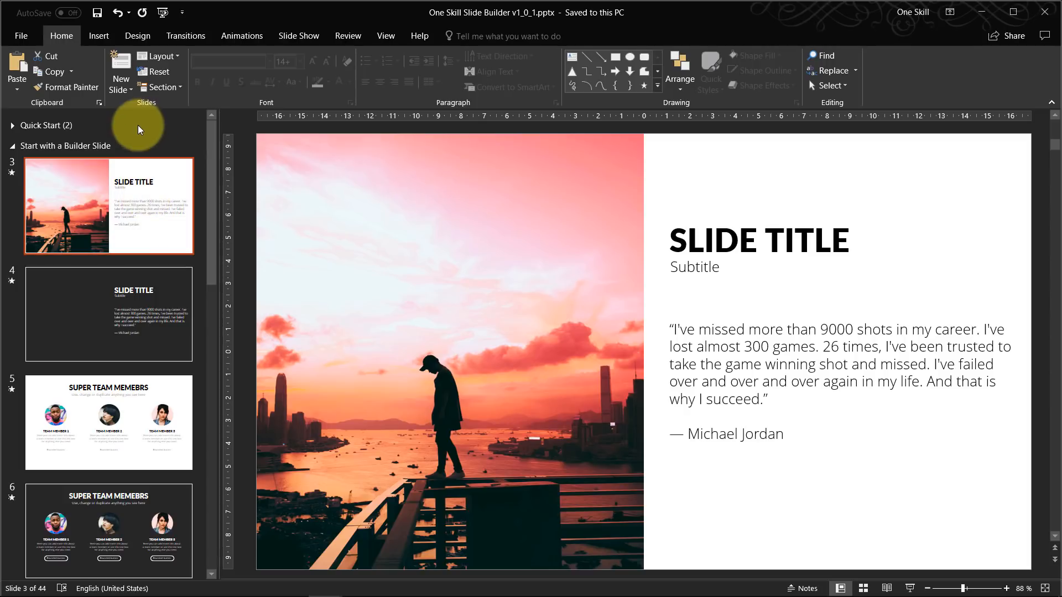
pyautogui.moveTo(511, 123)
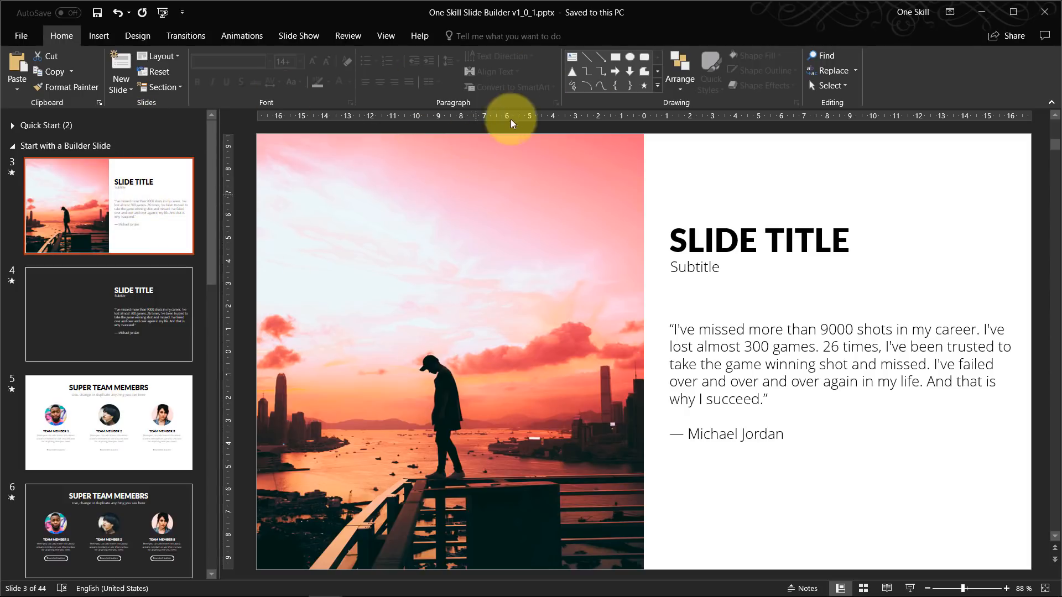
pyautogui.moveTo(193, 188)
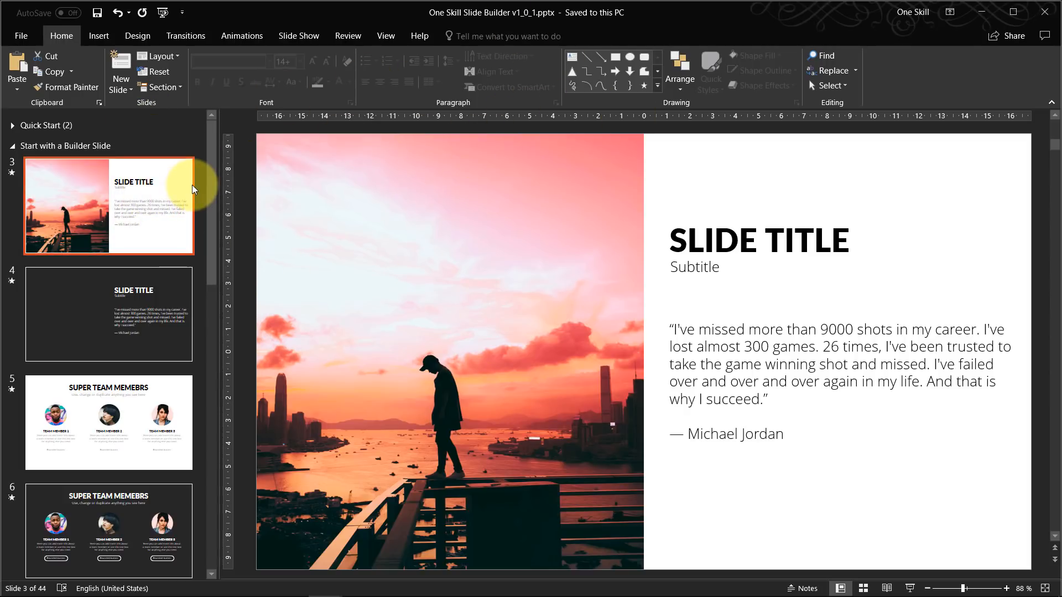
pyautogui.moveTo(179, 134)
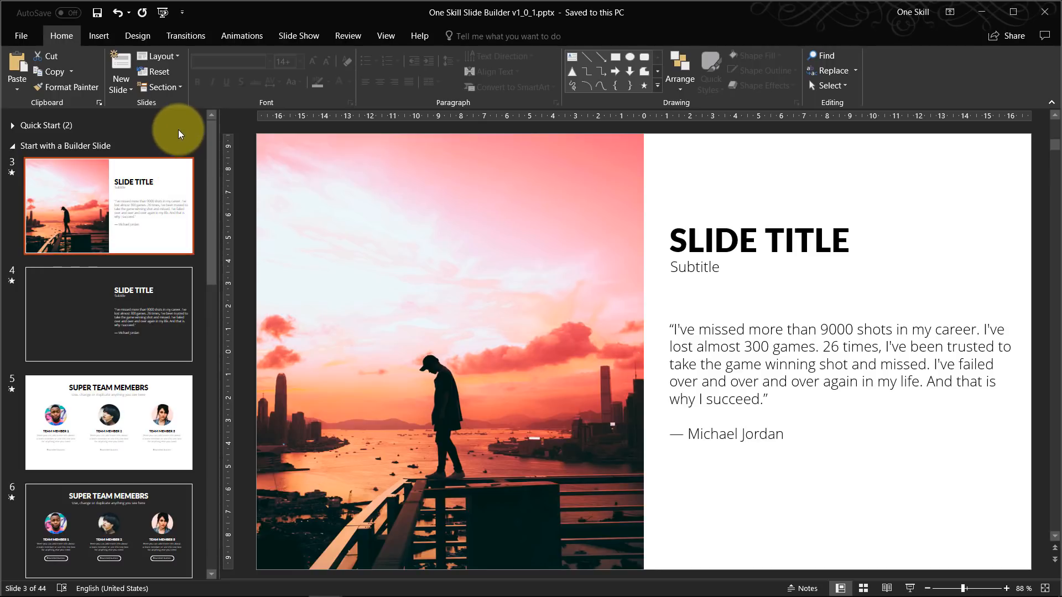
pyautogui.moveTo(100, 134)
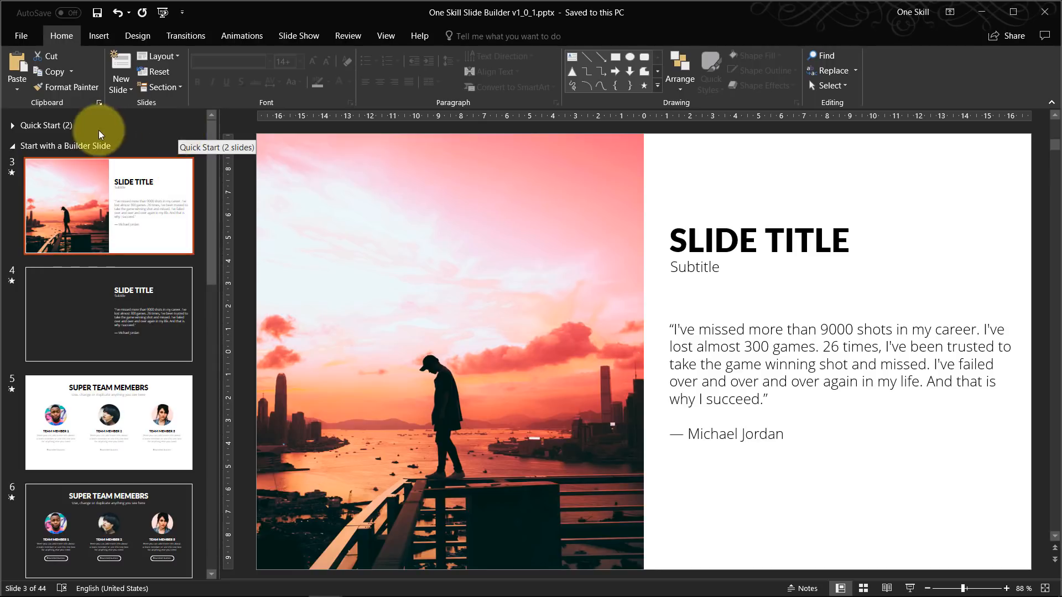
pyautogui.scroll(-3)
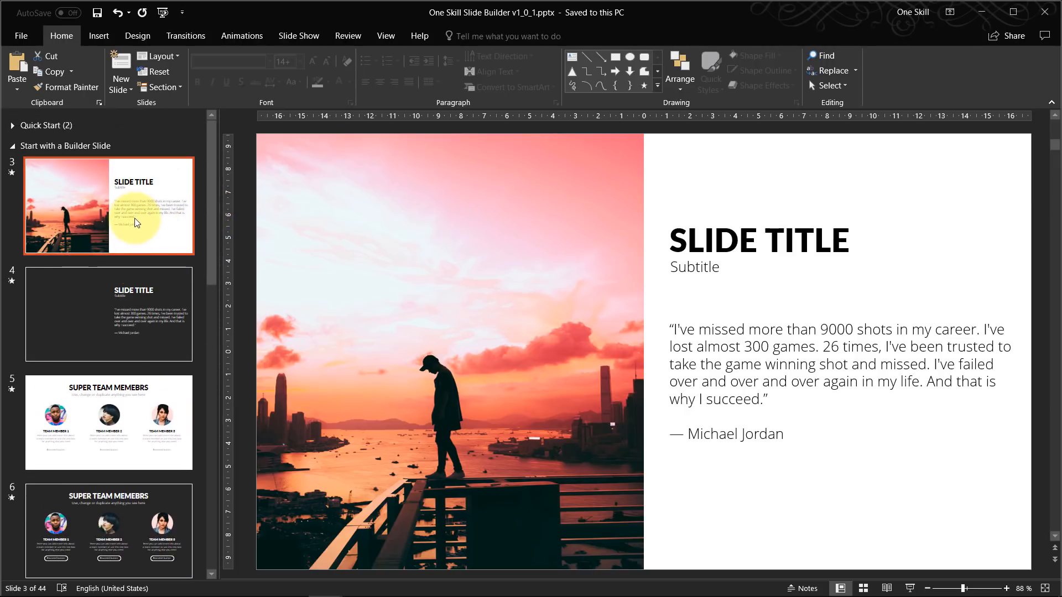
pyautogui.click(108, 313)
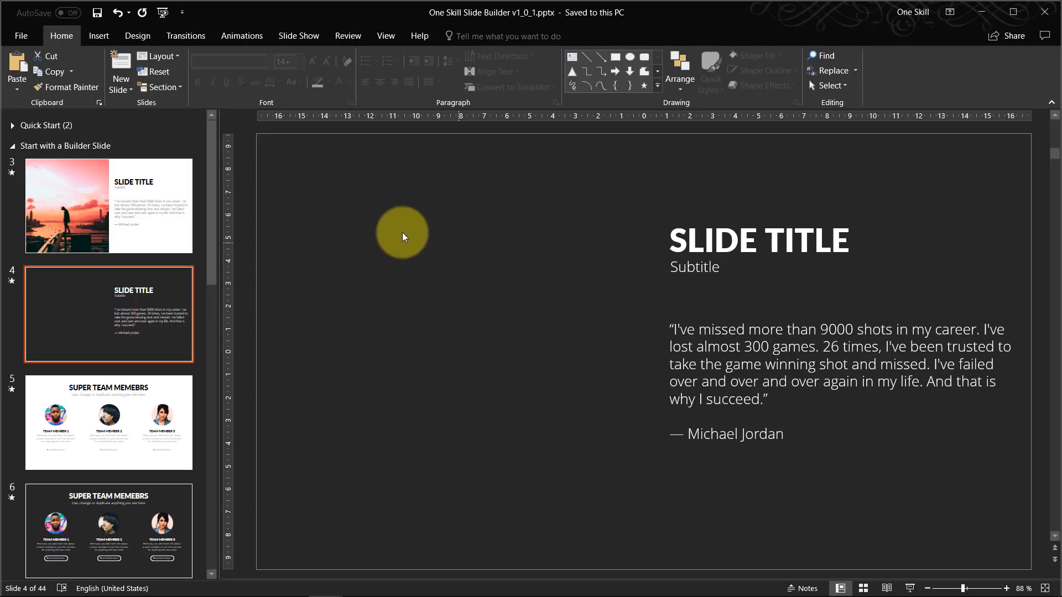
pyautogui.moveTo(510, 263)
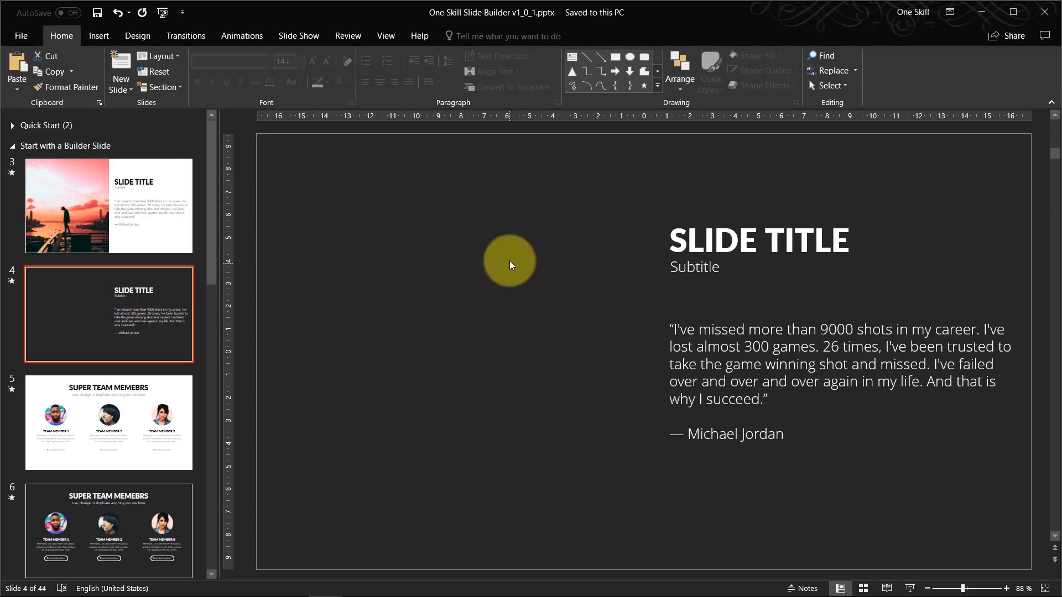
pyautogui.click(758, 240)
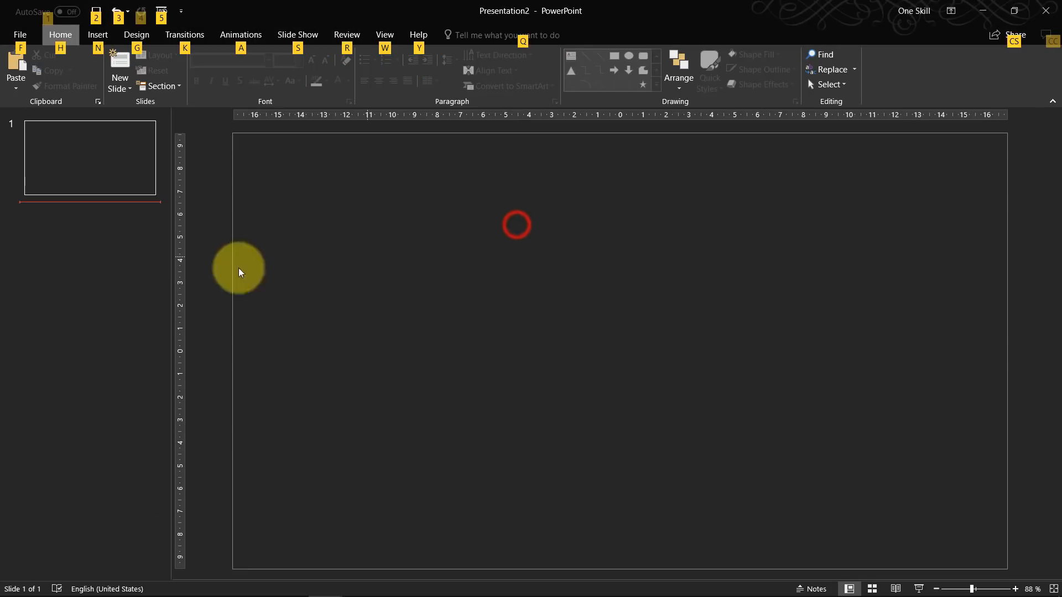
# Paste the SLIDE TITLE quote slide keeping source formatting, then add a slide after it
pyautogui.press('ctrl+v')
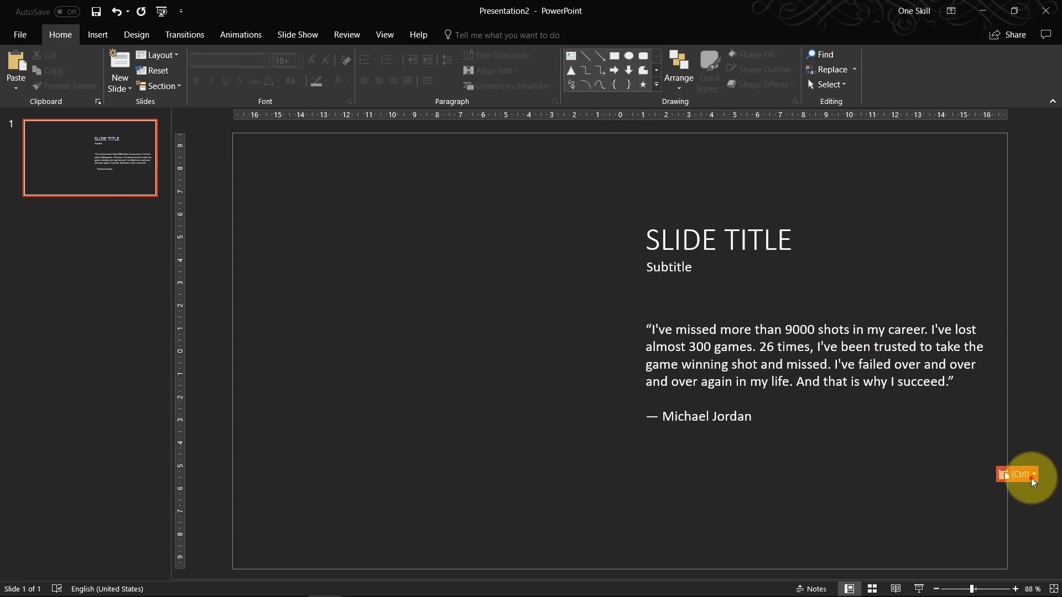
pyautogui.click(1015, 473)
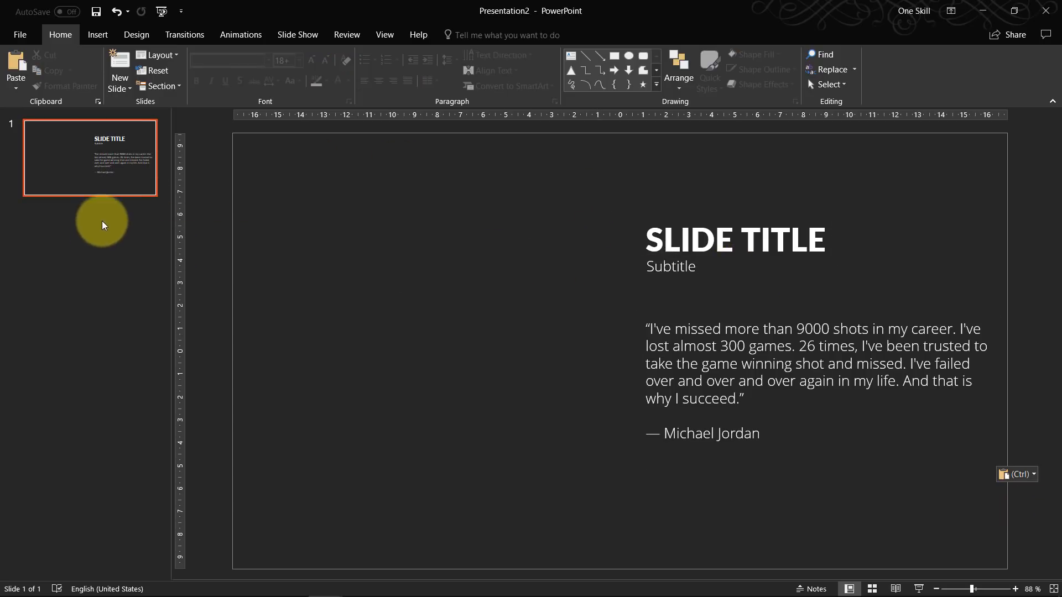
pyautogui.click(118, 67)
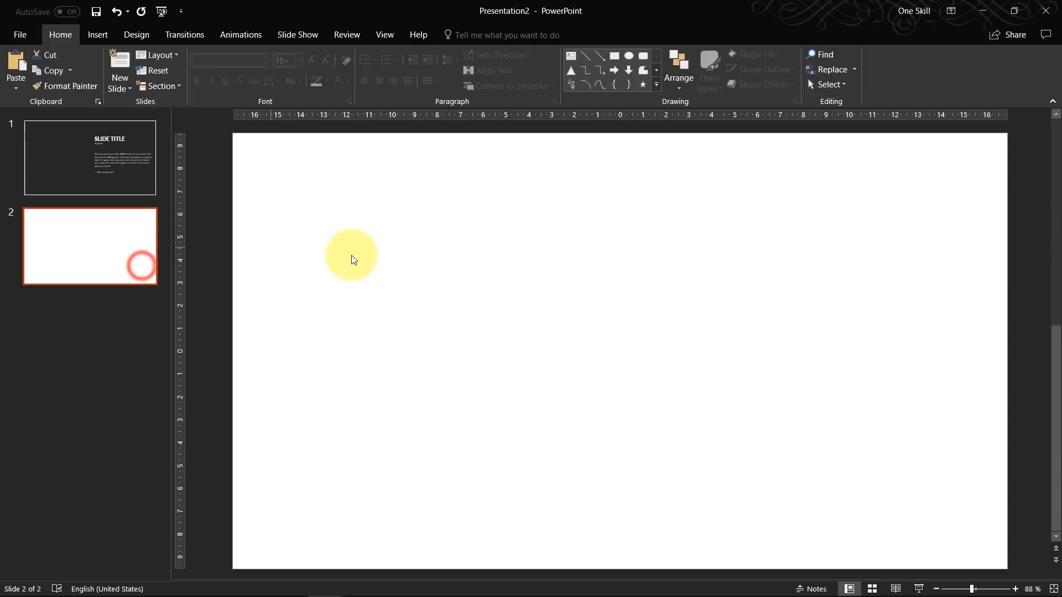
# Return to the quote slide and use its right-click actions in the thumbnail pane
pyautogui.click(90, 157)
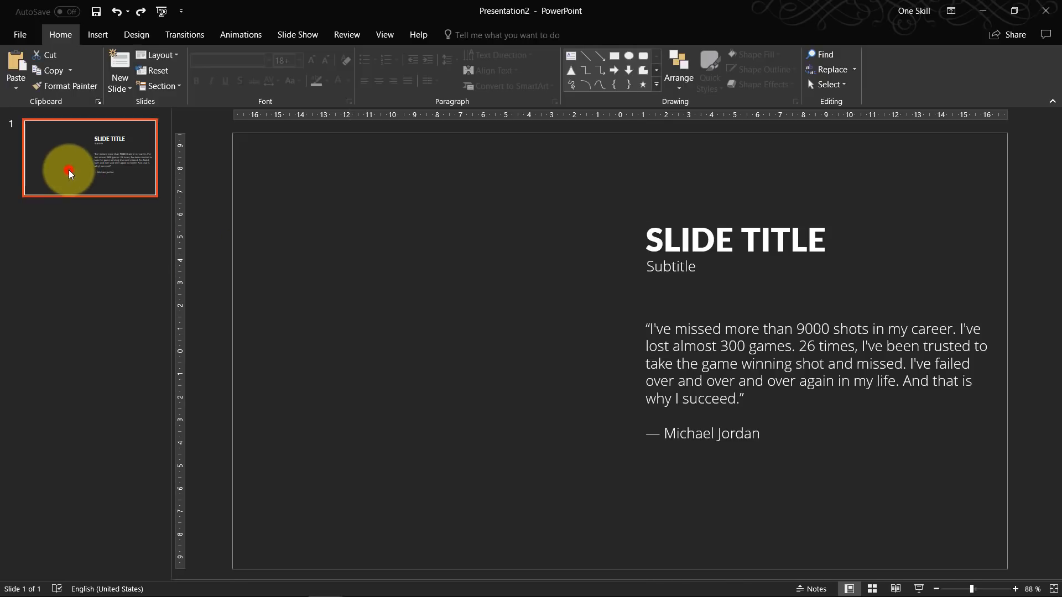
pyautogui.rightClick(70, 170)
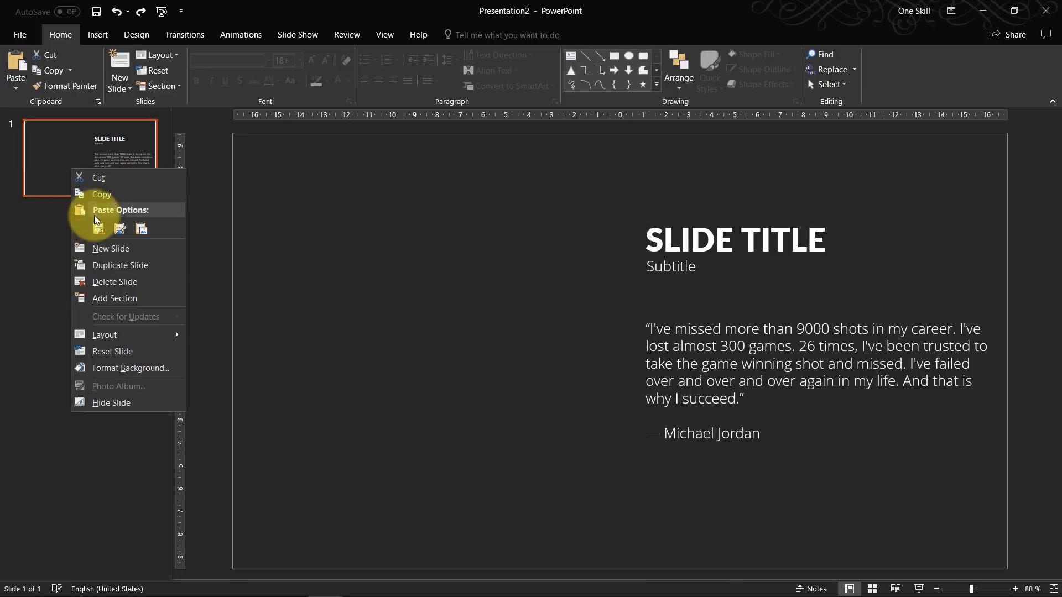
pyautogui.click(121, 265)
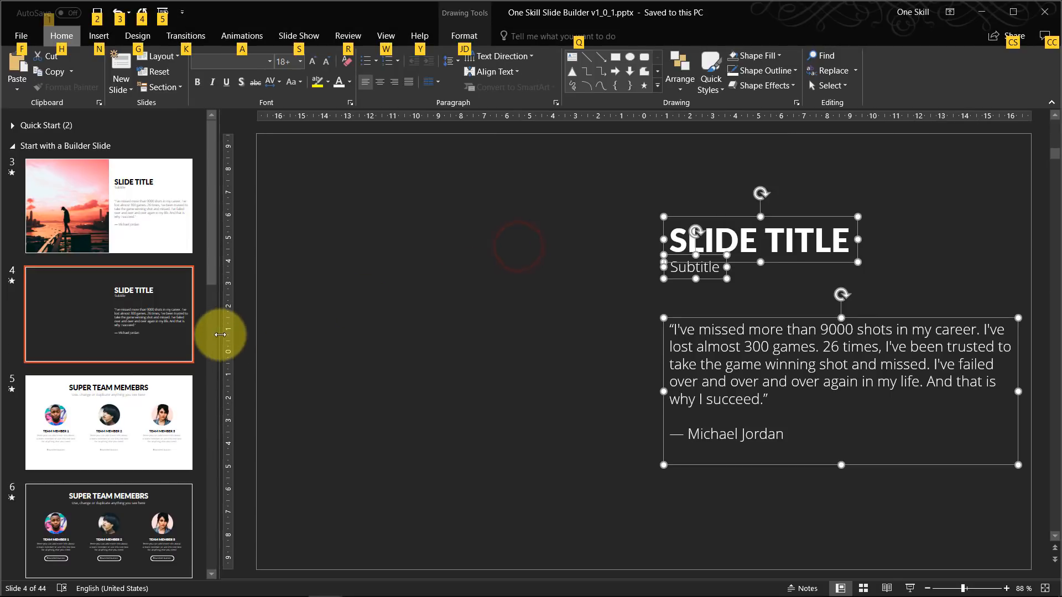
# Paste the Super Team Members content onto slide 2 keeping its source formatting
pyautogui.click(109, 385)
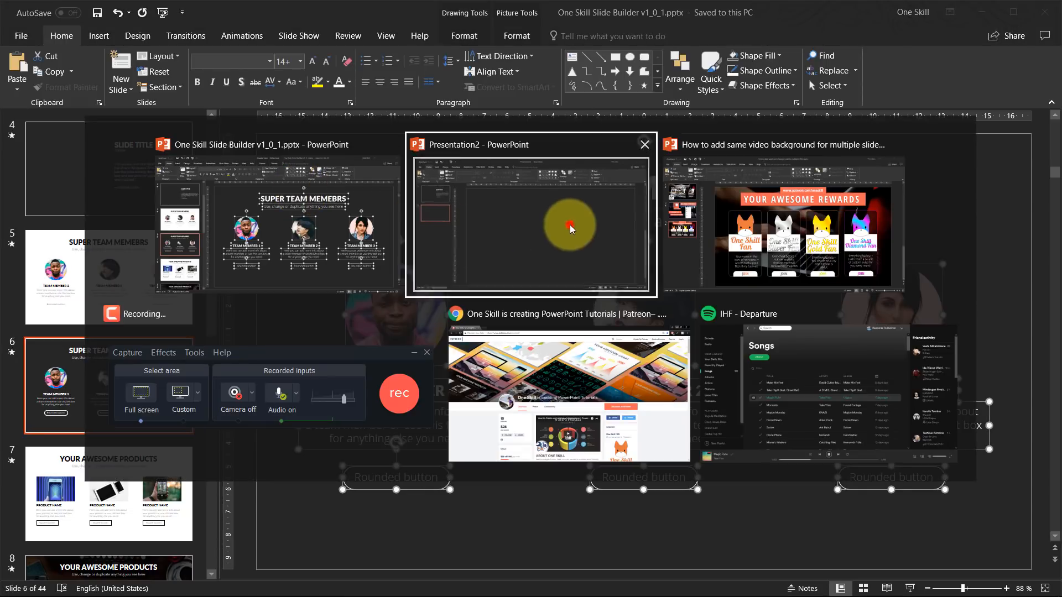
pyautogui.click(529, 224)
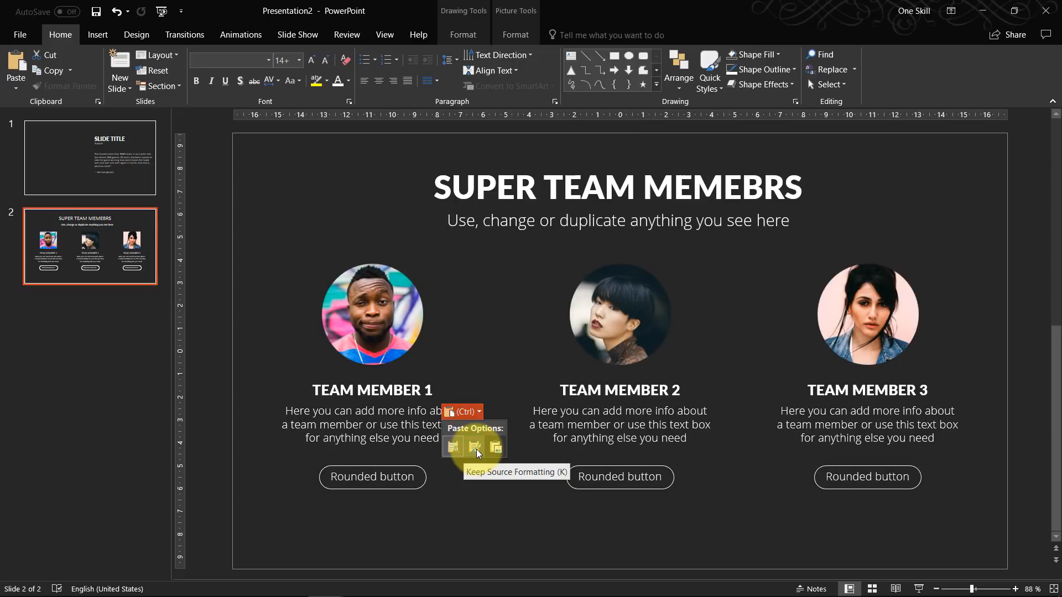
pyautogui.click(258, 247)
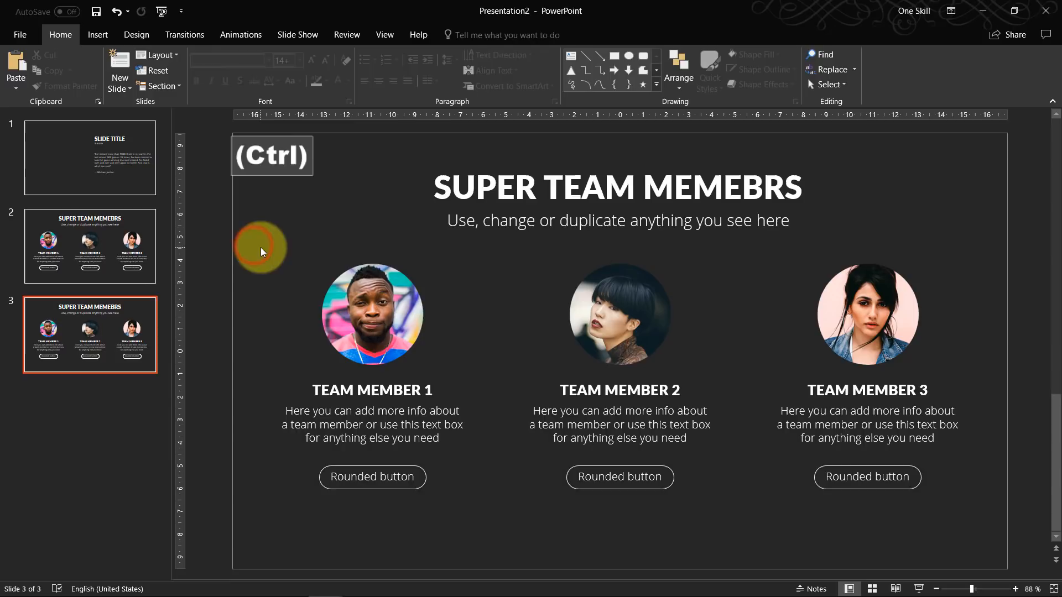
# Copy all content from the template's dark Your Awesome Products slide and switch back
pyautogui.press('delete')
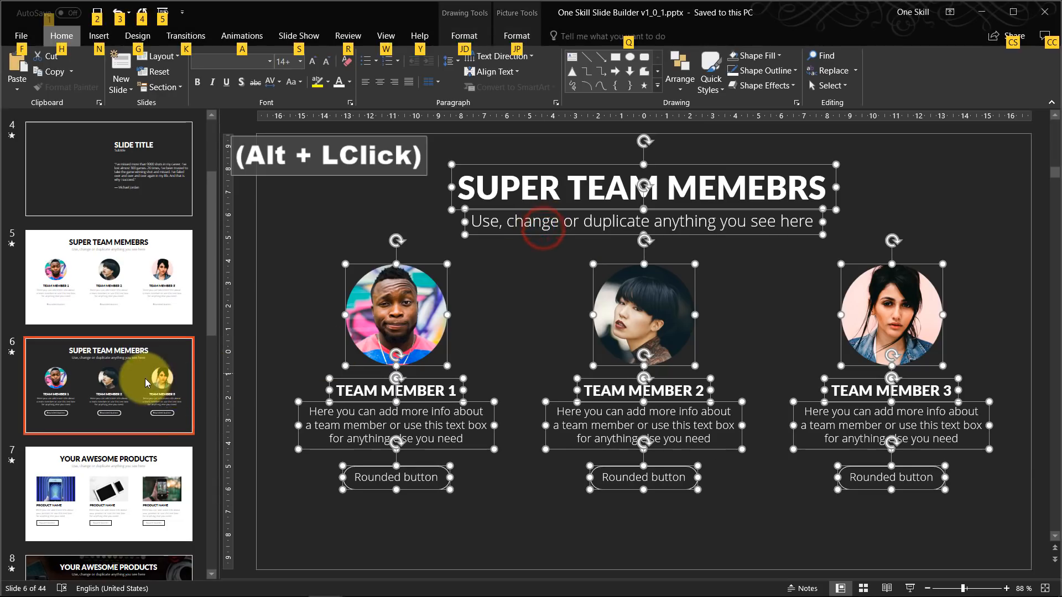
pyautogui.click(108, 383)
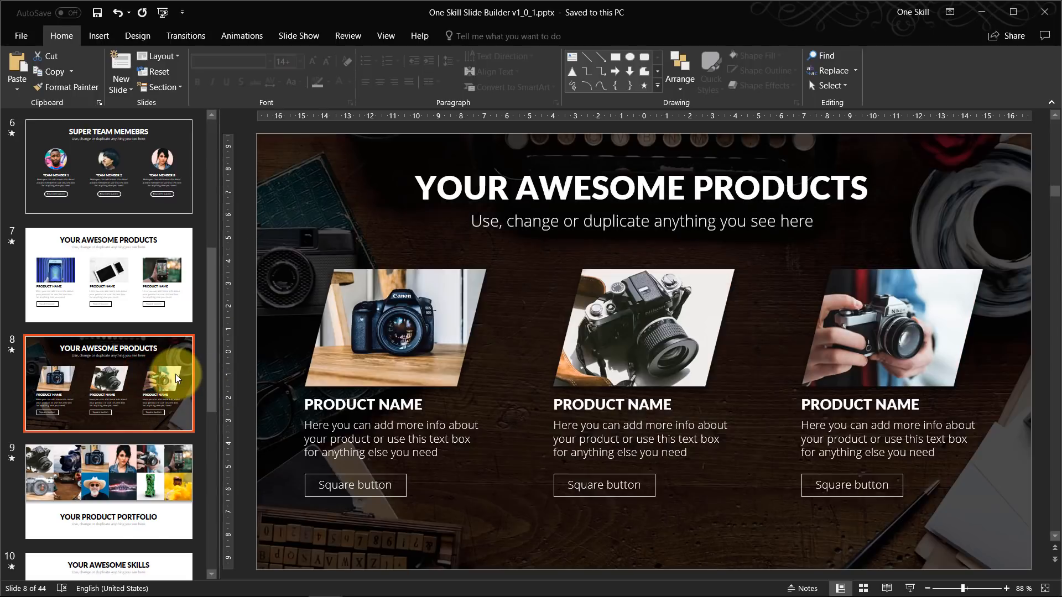
pyautogui.moveTo(255, 186)
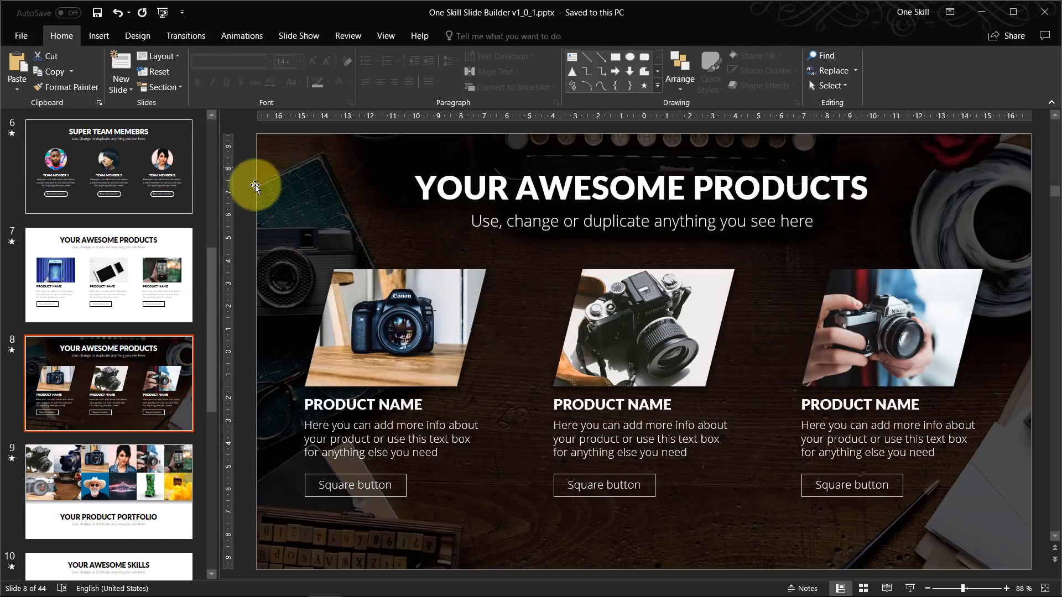
pyautogui.press('ctrl+c')
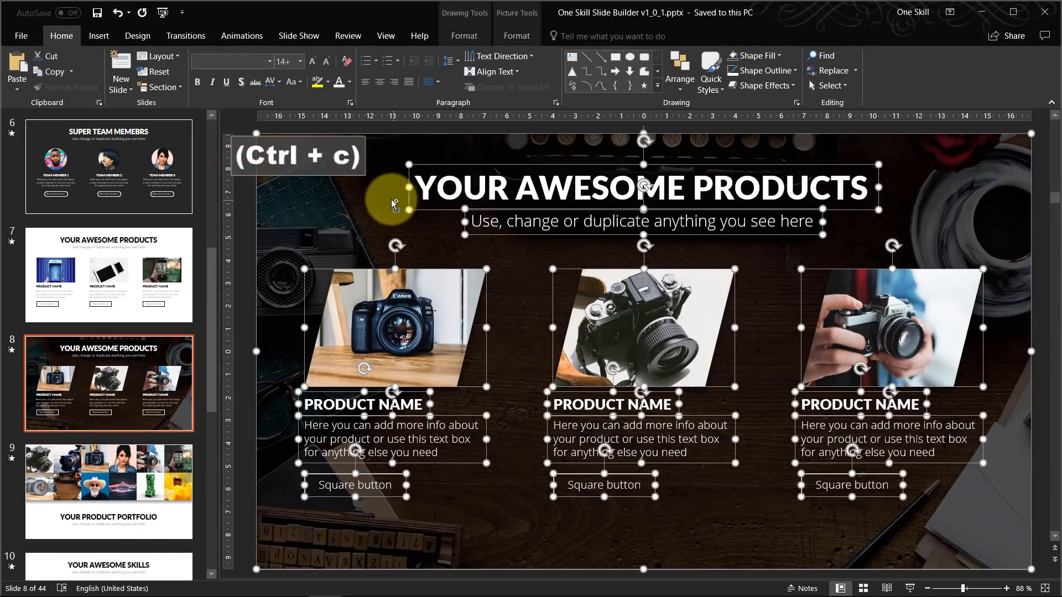
pyautogui.press('alt+tab')
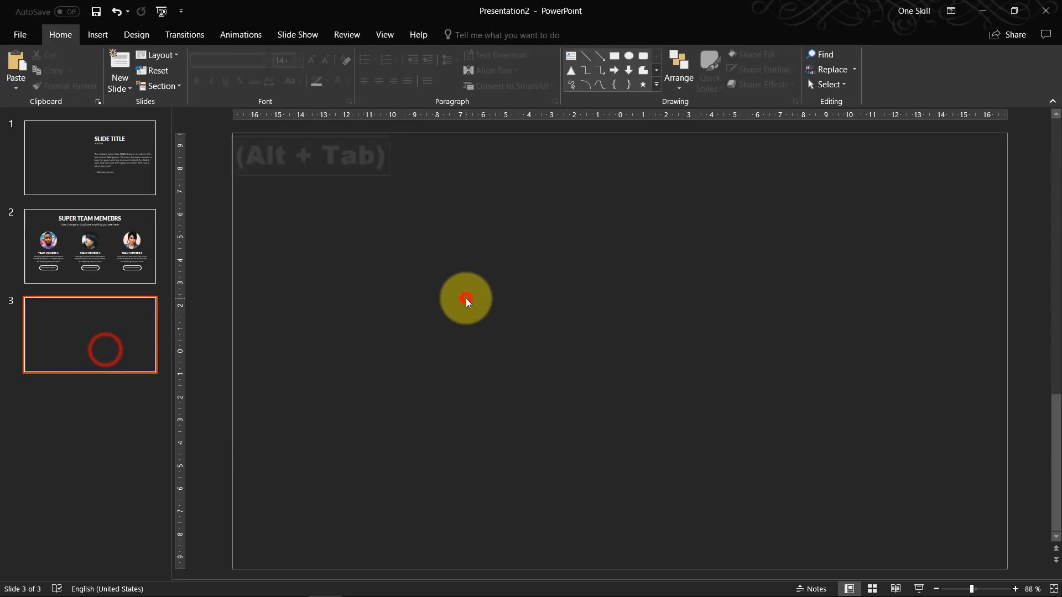
# Paste the products content onto slide 3 with source formatting and remove the desk photo
pyautogui.press('ctrl+v')
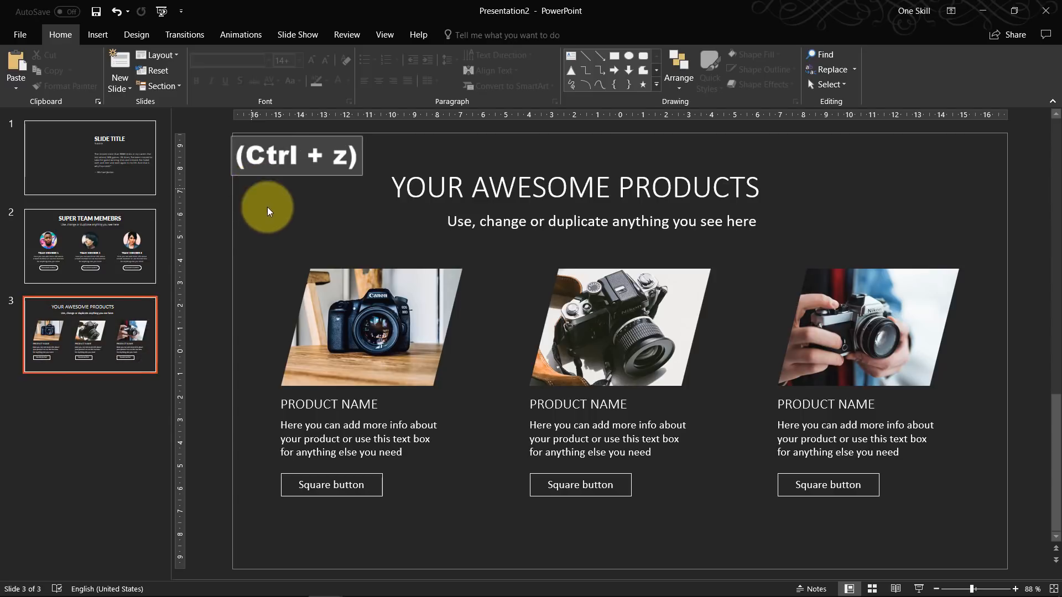
pyautogui.press('ctrl+z')
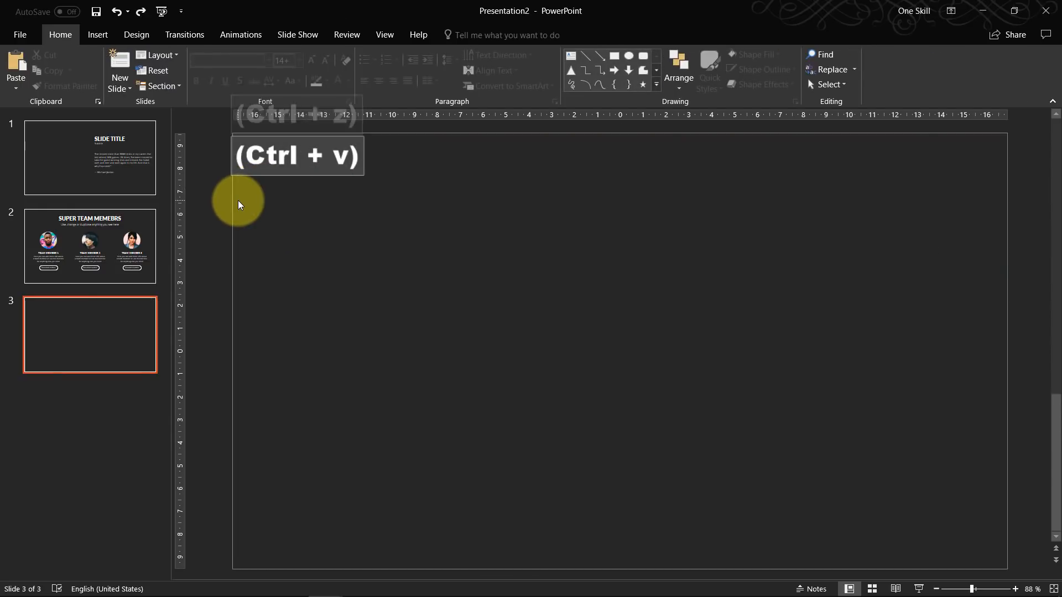
pyautogui.press('ctrl+v')
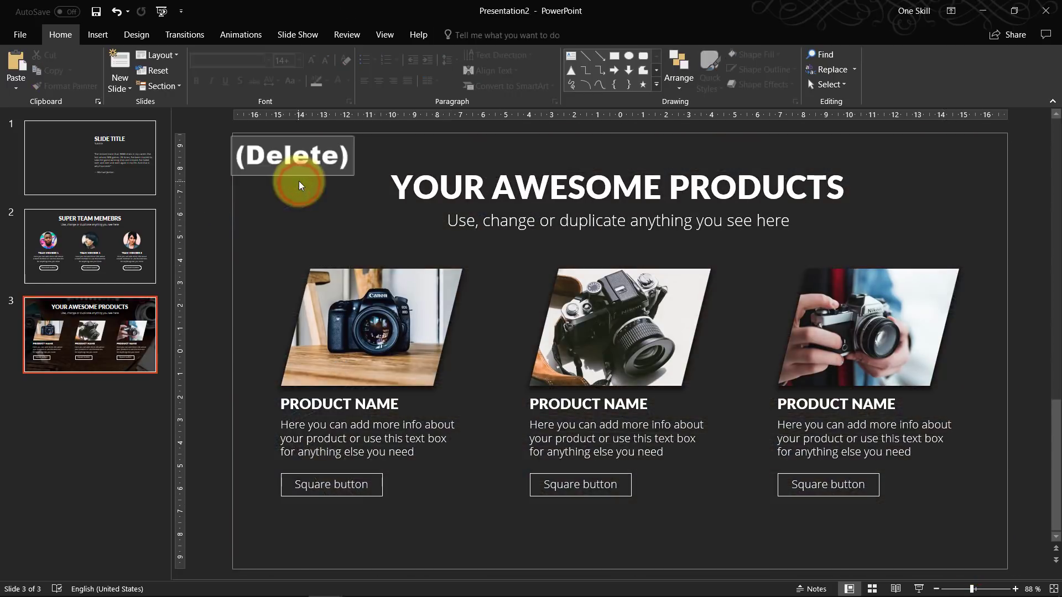
pyautogui.press('alt+tab')
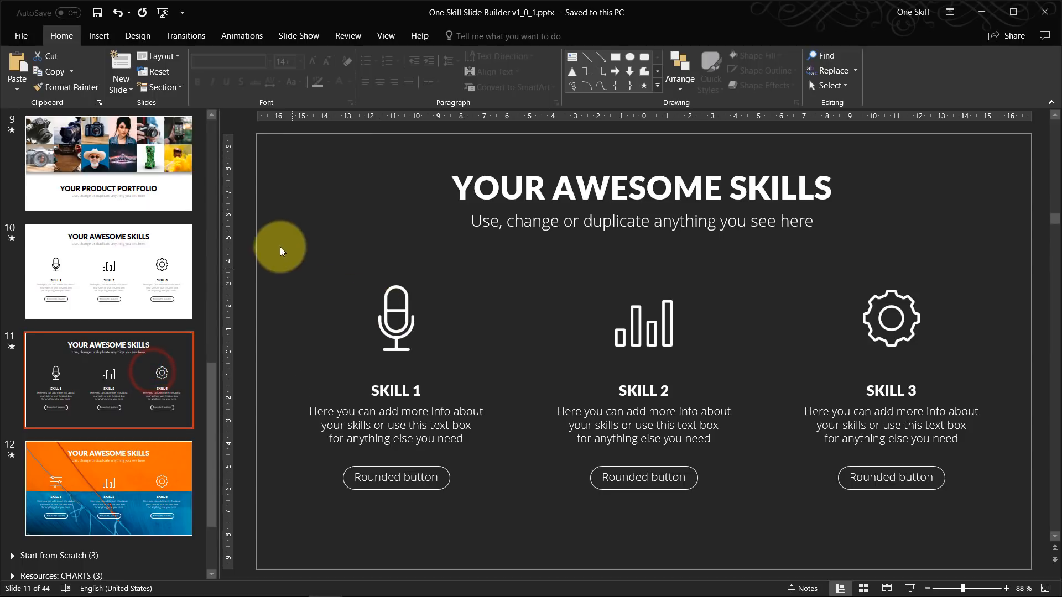
# Copy the template's Your Awesome Skills content and duplicate slide 3 as an empty fourth slide
pyautogui.press('ctrl+a')
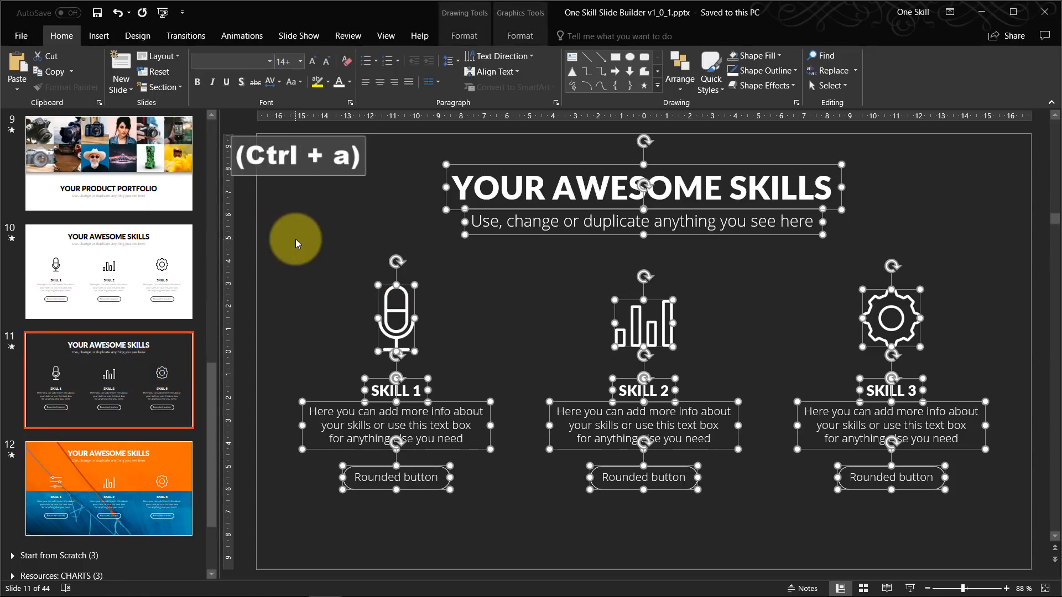
pyautogui.press('alt+tab')
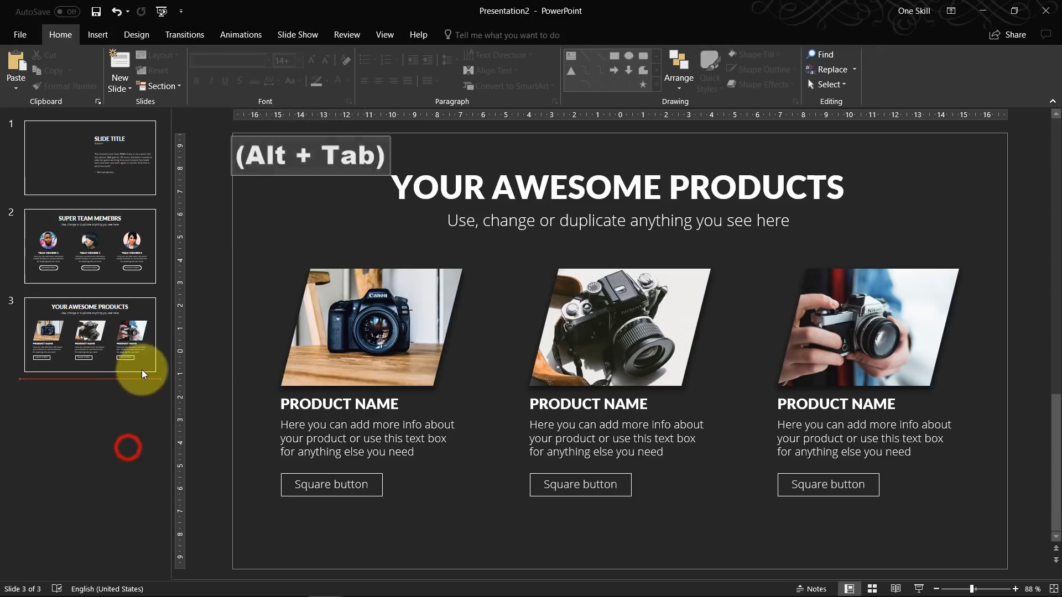
pyautogui.press('ctrl+d')
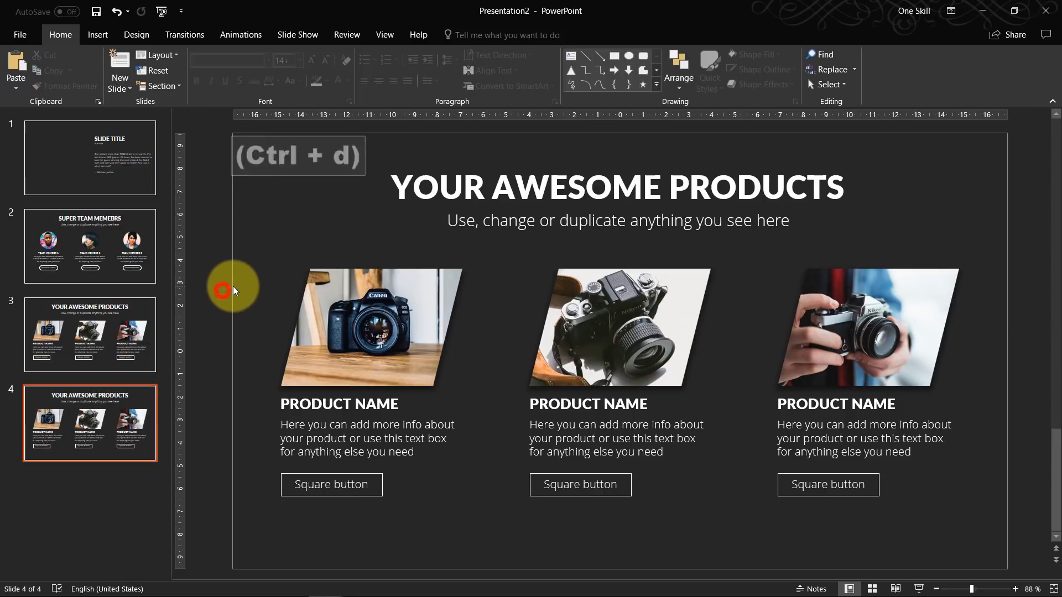
pyautogui.press('delete')
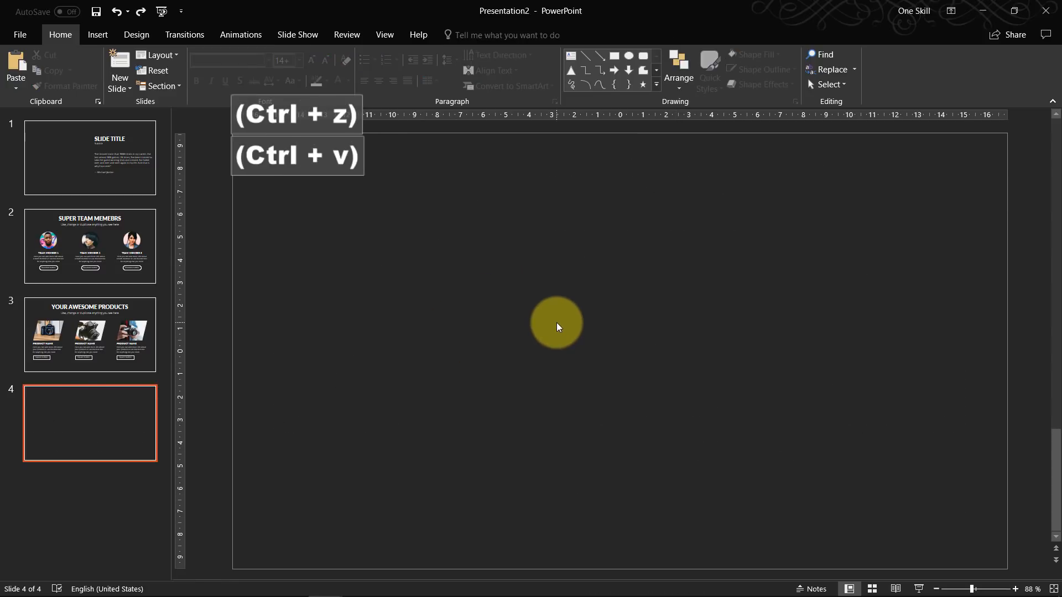
# Paste the skills content onto slide 4 keeping source formatting, then return to slide 1
pyautogui.press('ctrl+v')
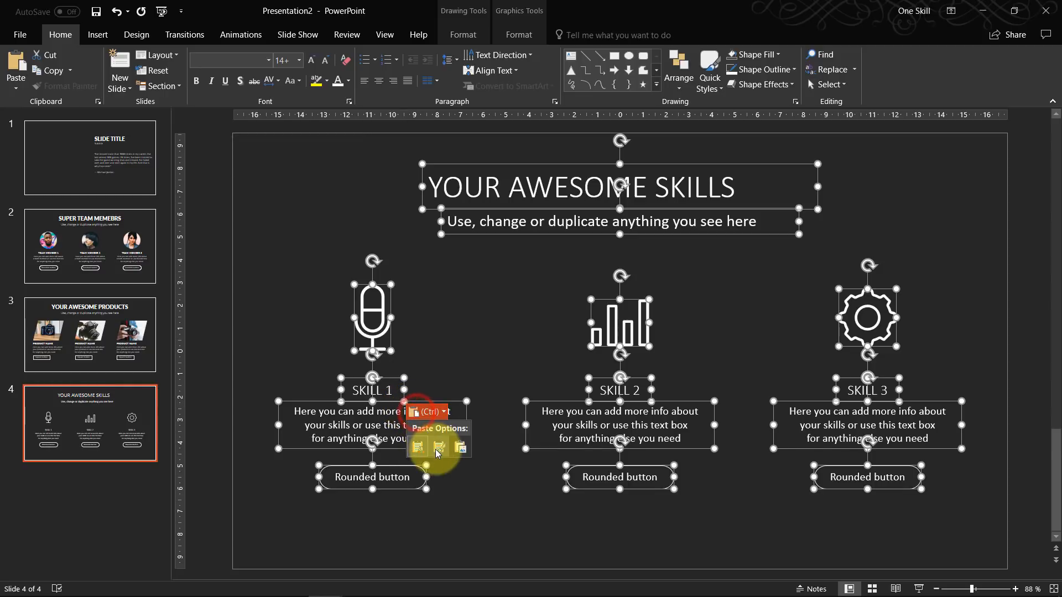
pyautogui.click(268, 265)
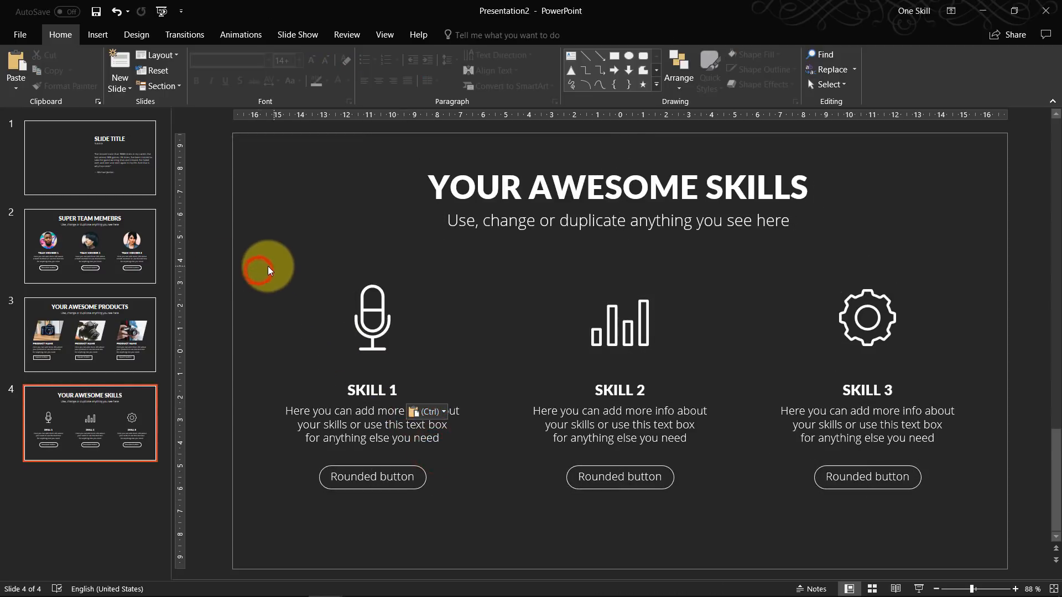
pyautogui.click(90, 157)
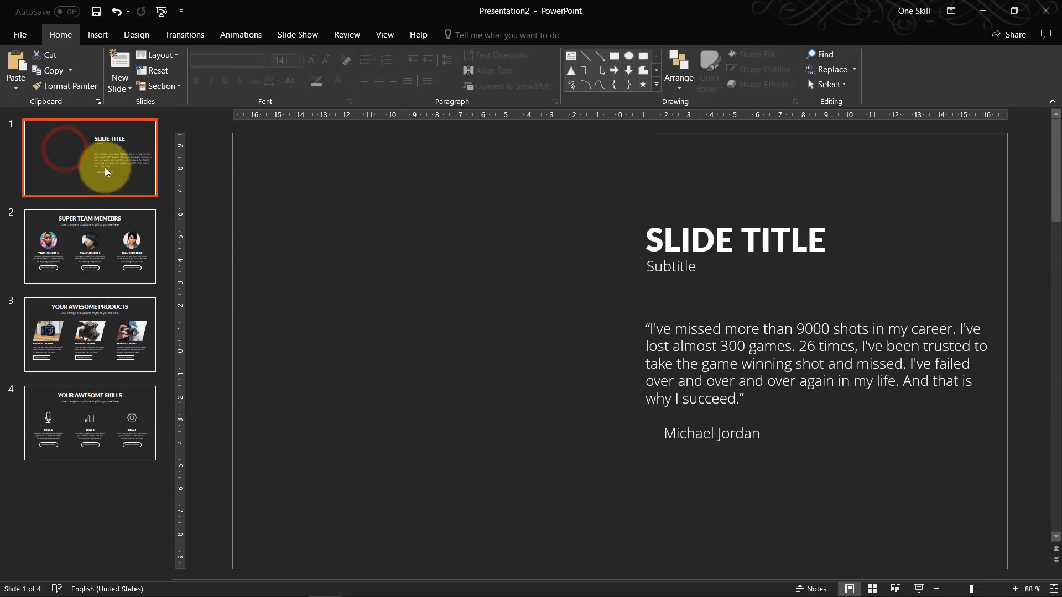
pyautogui.click(89, 422)
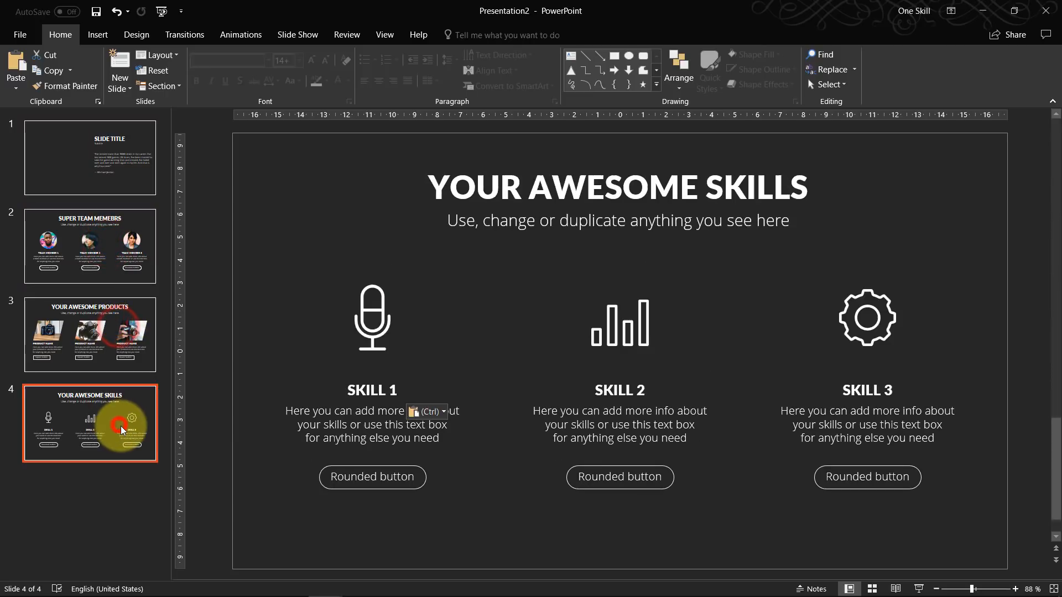
pyautogui.click(90, 157)
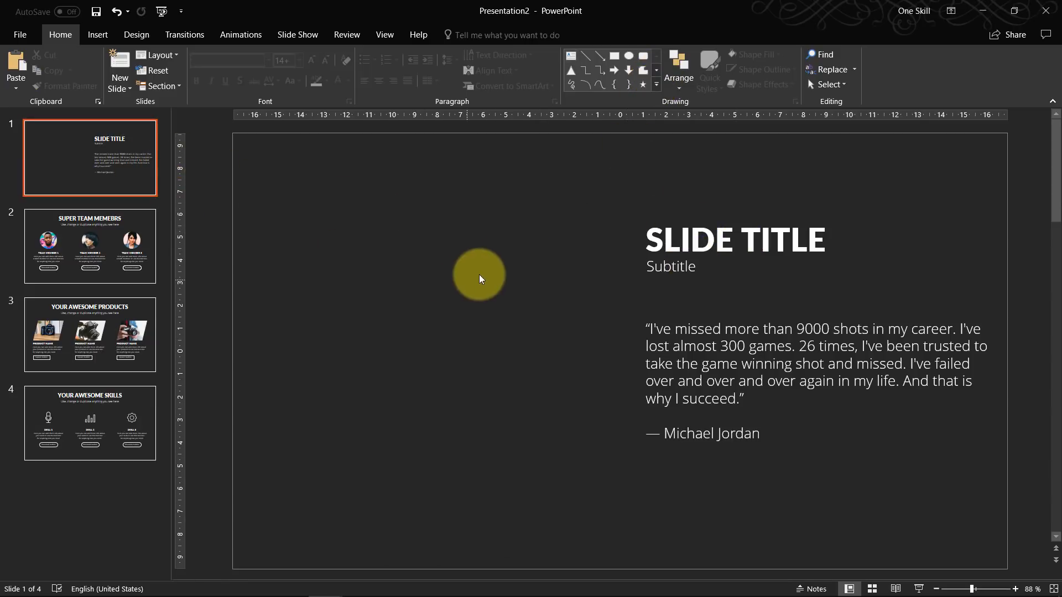
# Group all objects on the title slide and on the Super Team Members slide
pyautogui.press('ctrl+a')
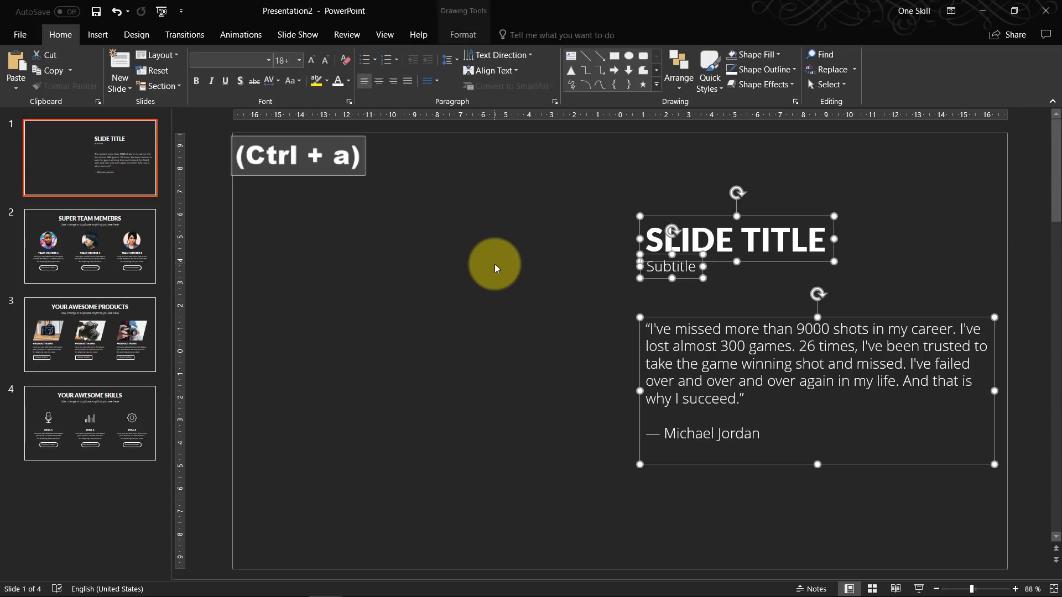
pyautogui.press('ctrl+g')
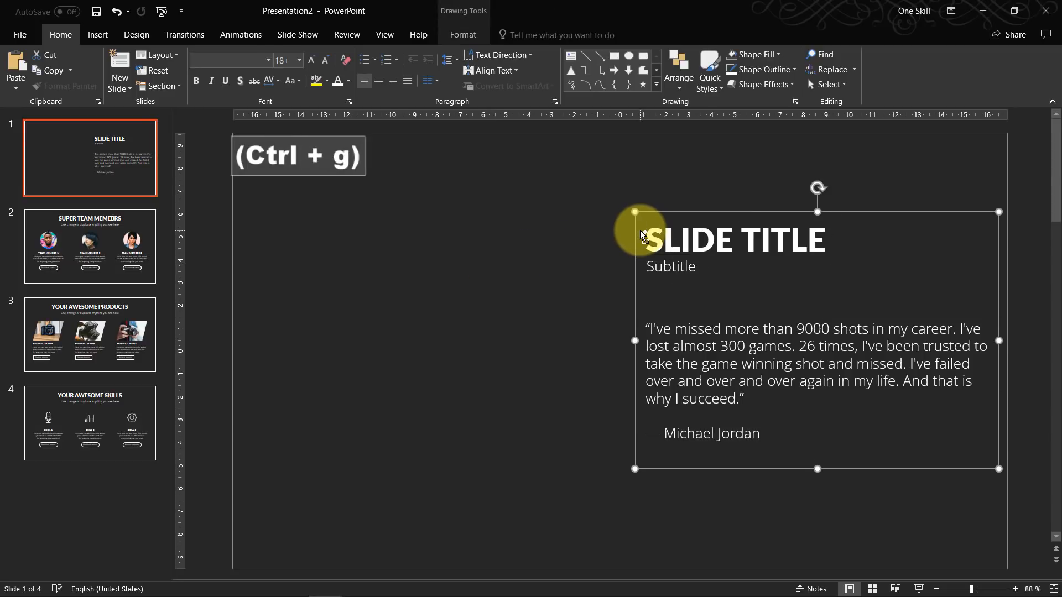
pyautogui.click(90, 246)
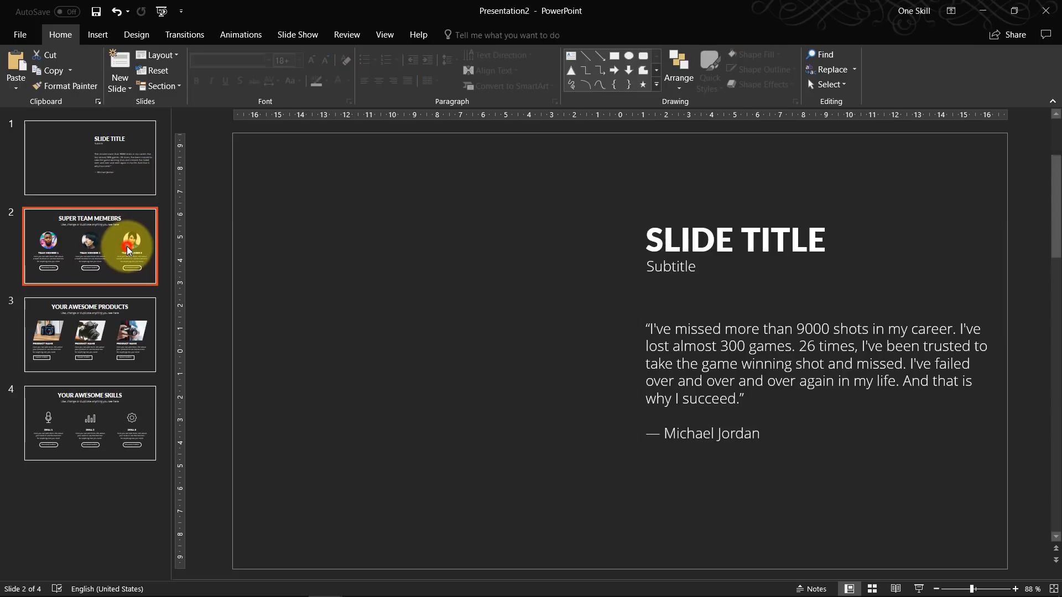
pyautogui.click(90, 245)
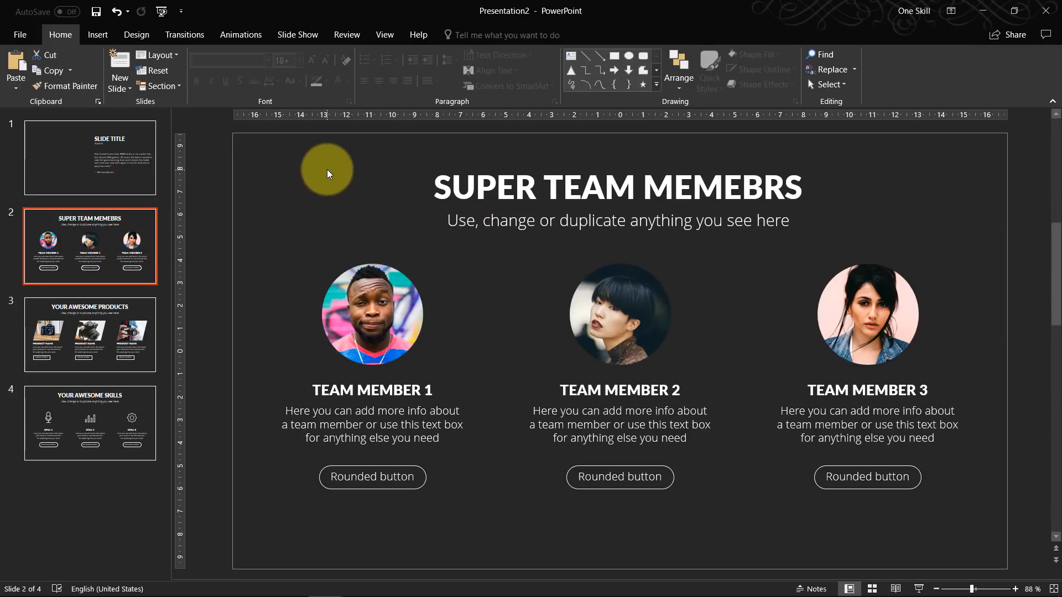
pyautogui.press('ctrl+a')
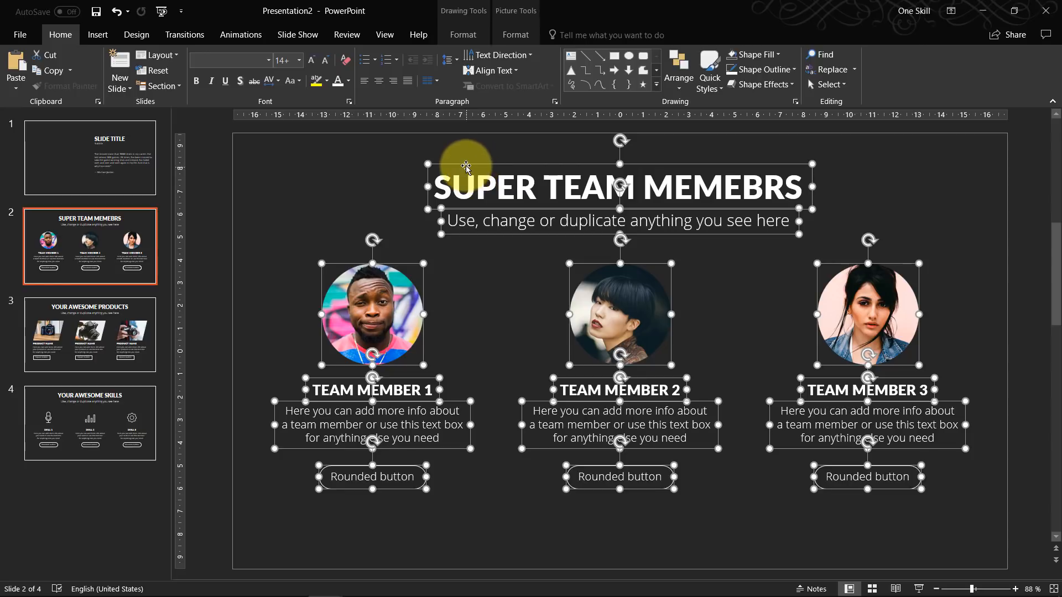
pyautogui.rightClick(465, 167)
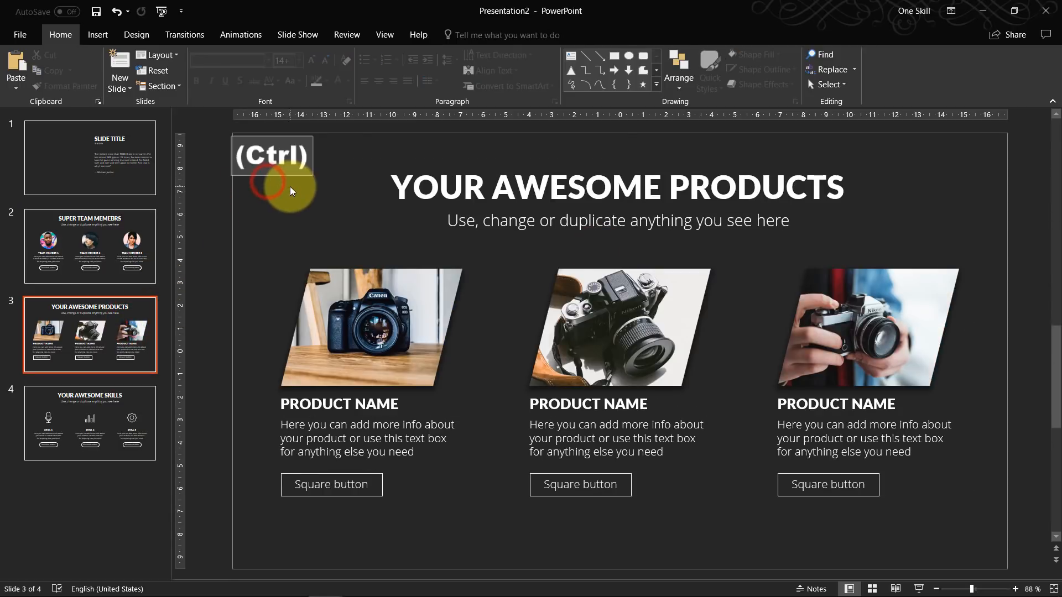
# Group all objects on the products slide and on the Your Awesome Skills slide
pyautogui.press('ctrl+g')
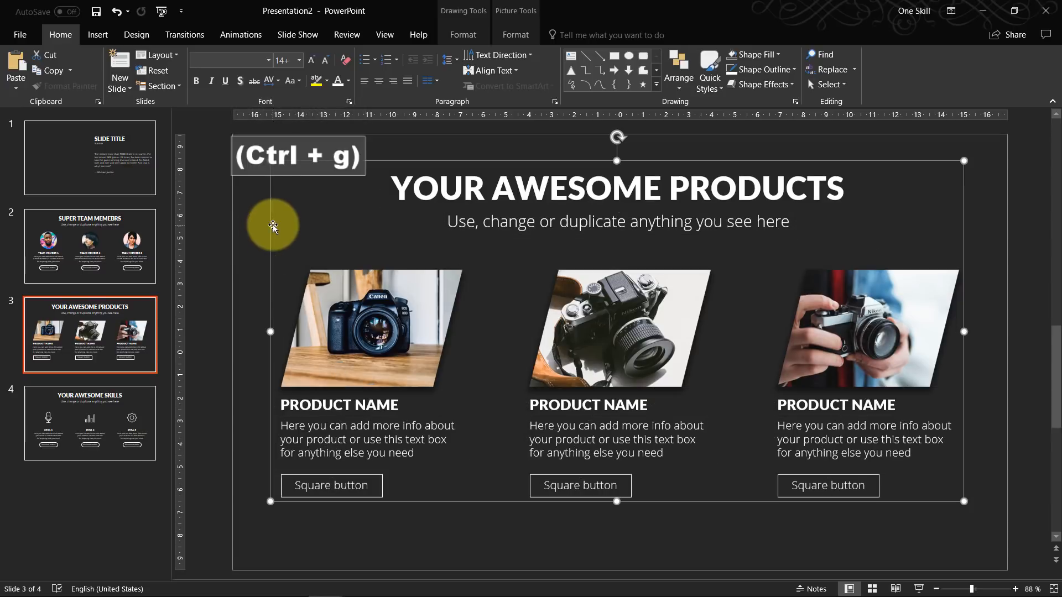
pyautogui.click(90, 422)
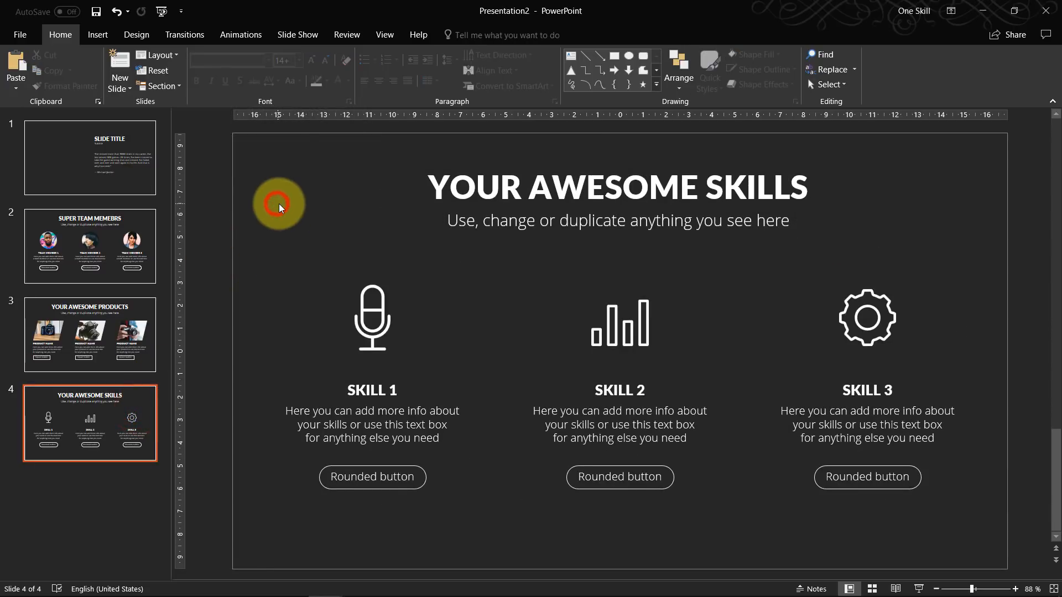
pyautogui.press('ctrl+a')
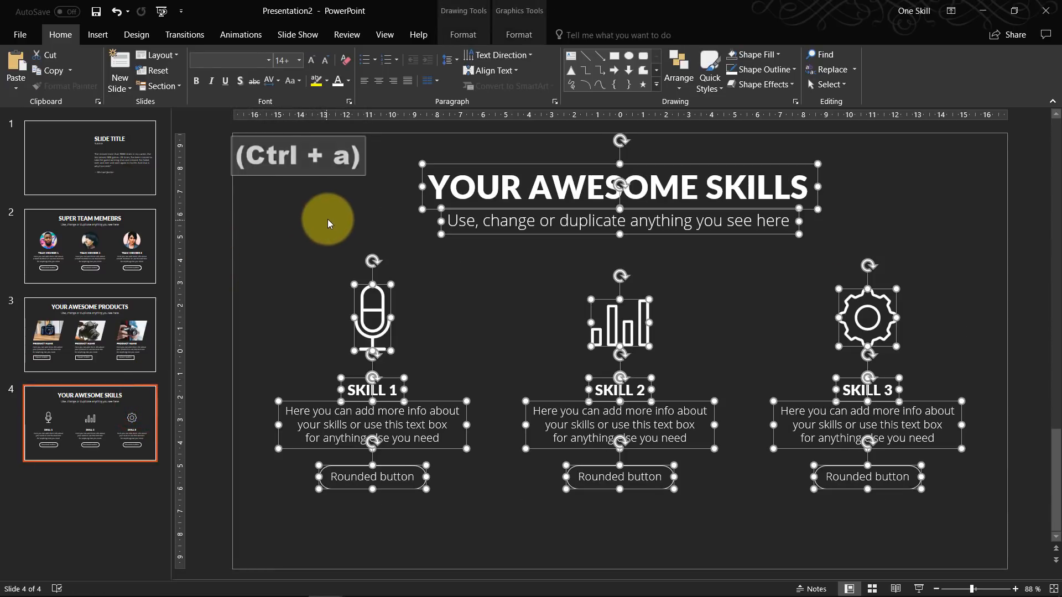
pyautogui.press('ctrl+g')
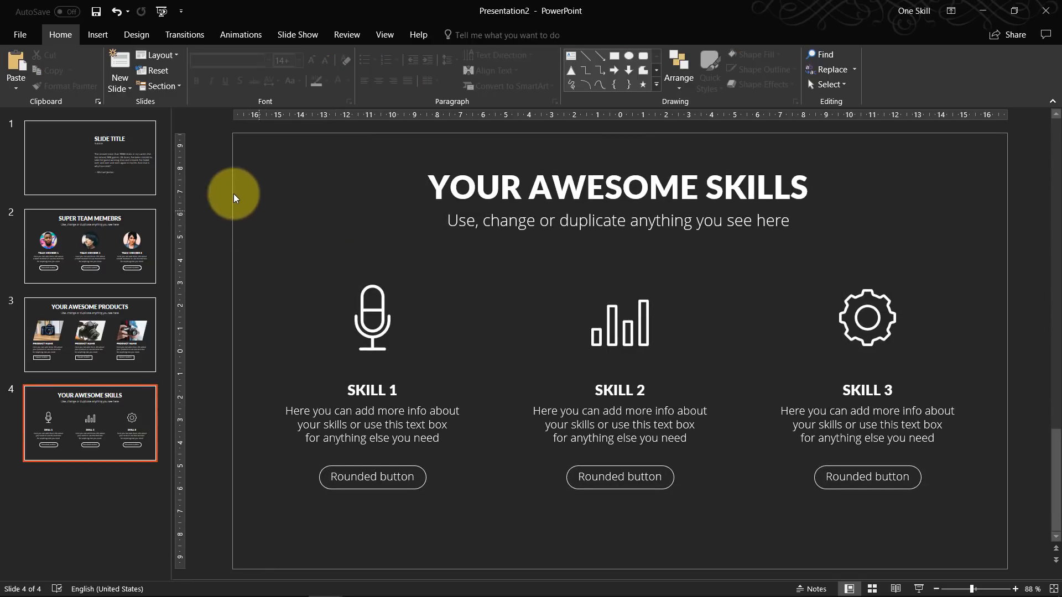
pyautogui.moveTo(904, 157)
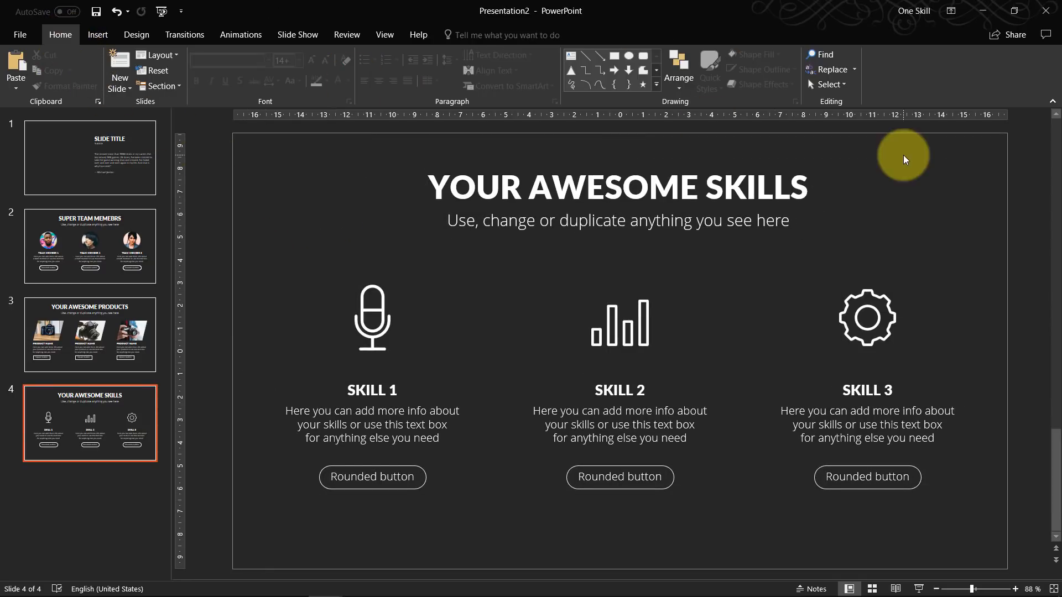
# Show the Selection Pane and rename the first slide's group to Slide 1
pyautogui.click(828, 84)
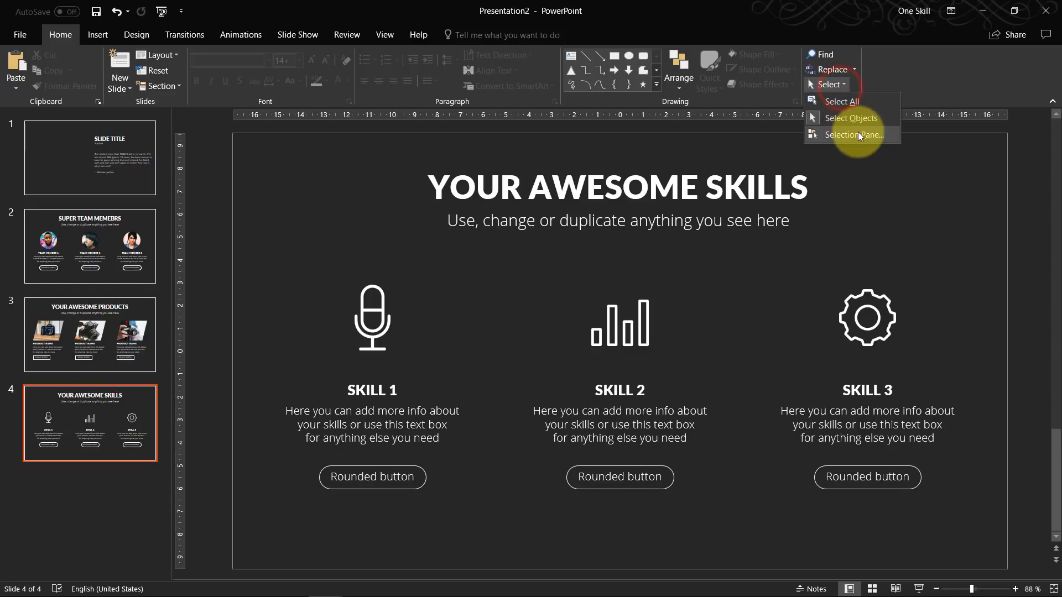
pyautogui.click(854, 135)
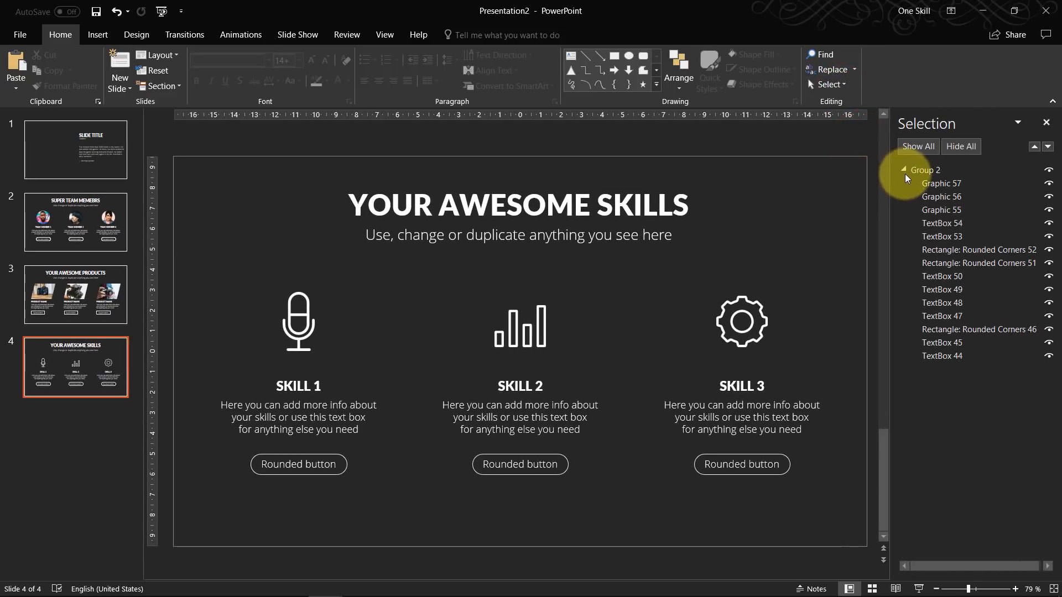
pyautogui.click(75, 149)
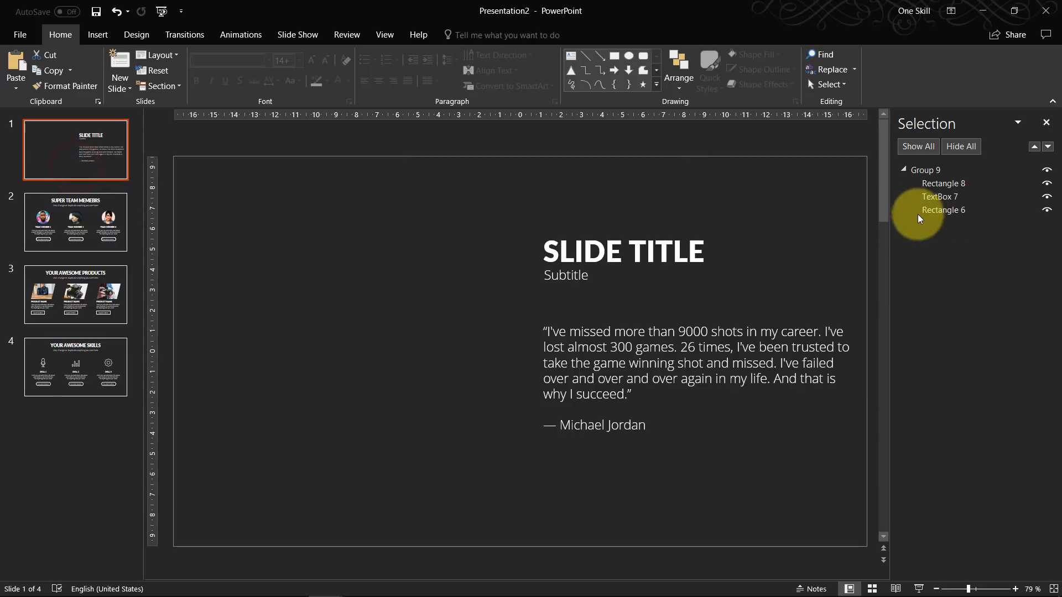
pyautogui.click(927, 169)
pyautogui.write('S')
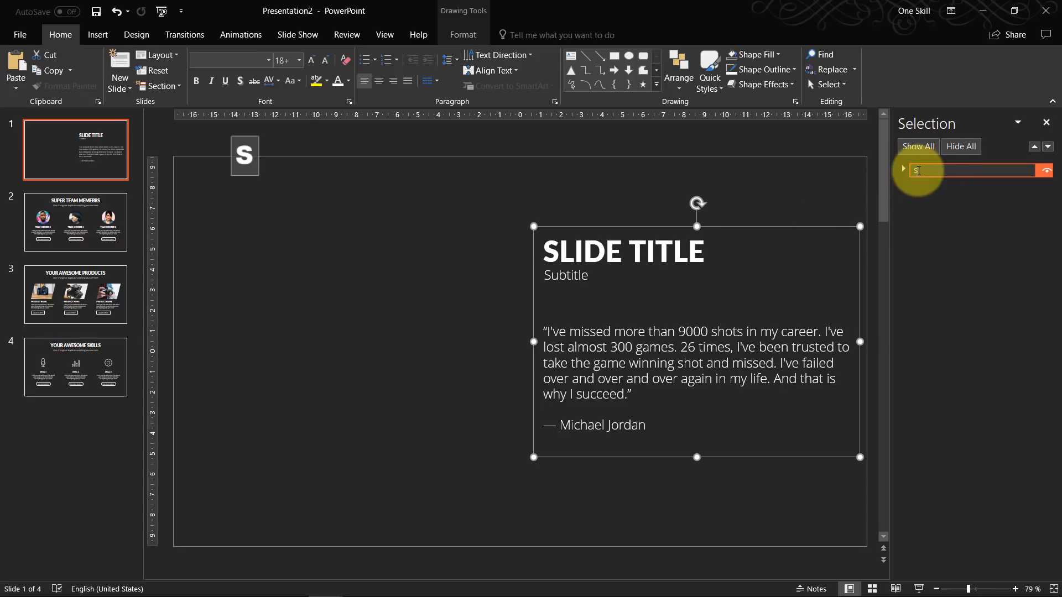
pyautogui.write('lide 1')
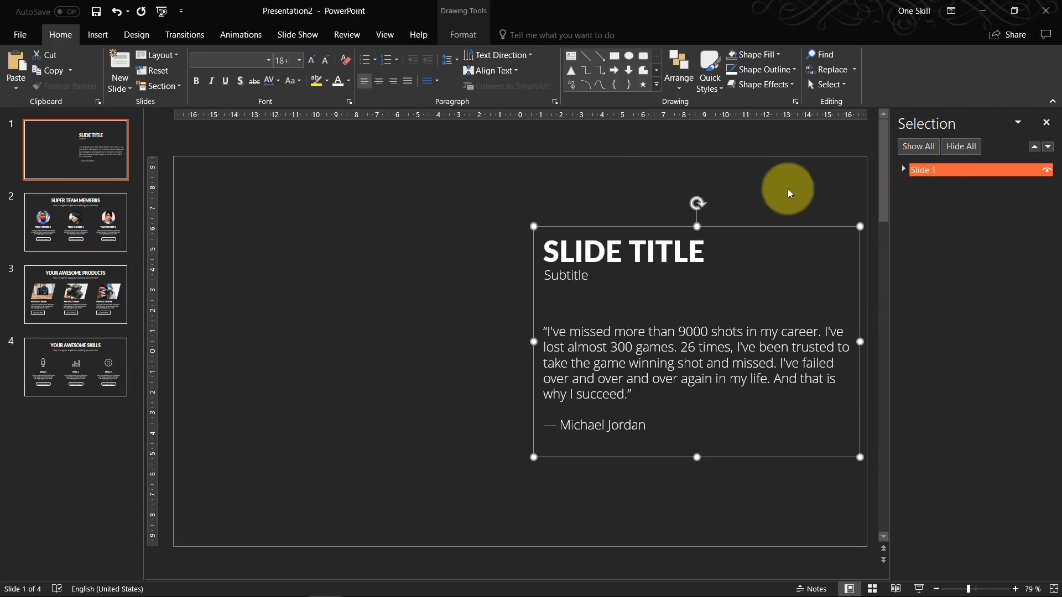
# Rename the team members slide's group to Slide 2
pyautogui.click(75, 222)
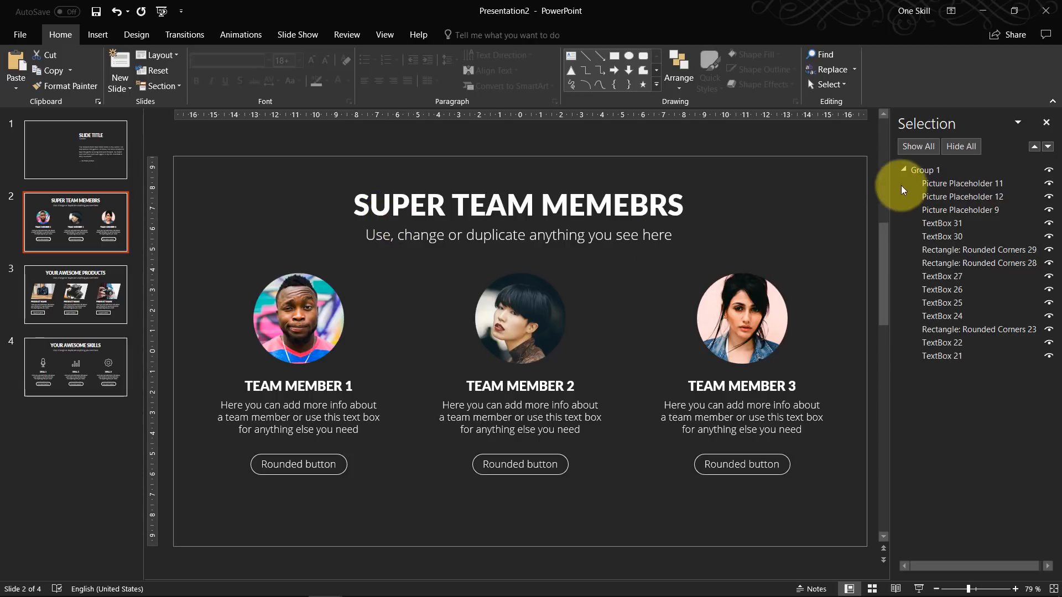
pyautogui.click(924, 170)
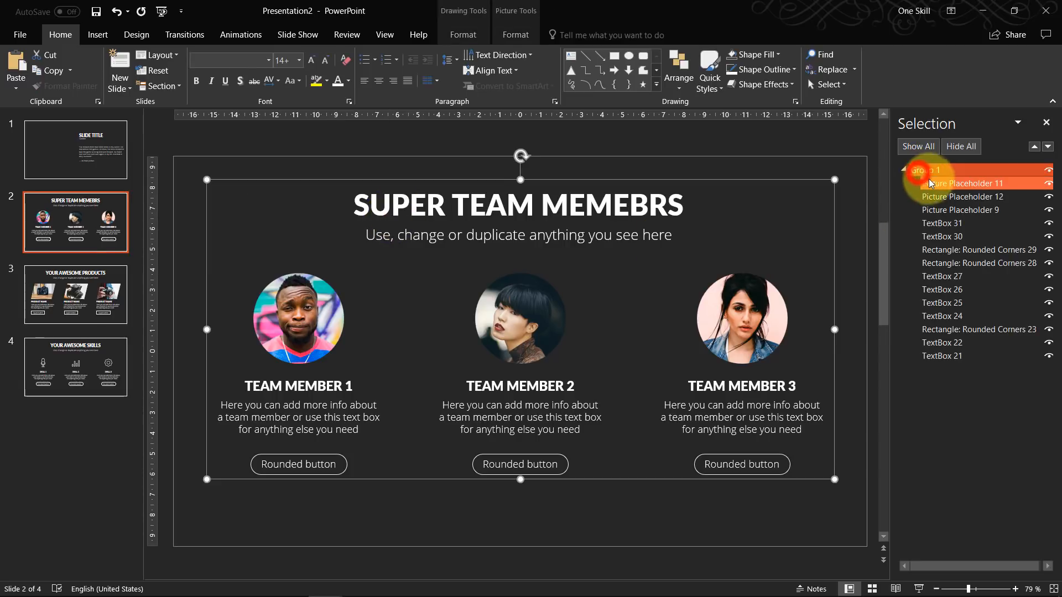
pyautogui.click(903, 170)
pyautogui.write('Sli')
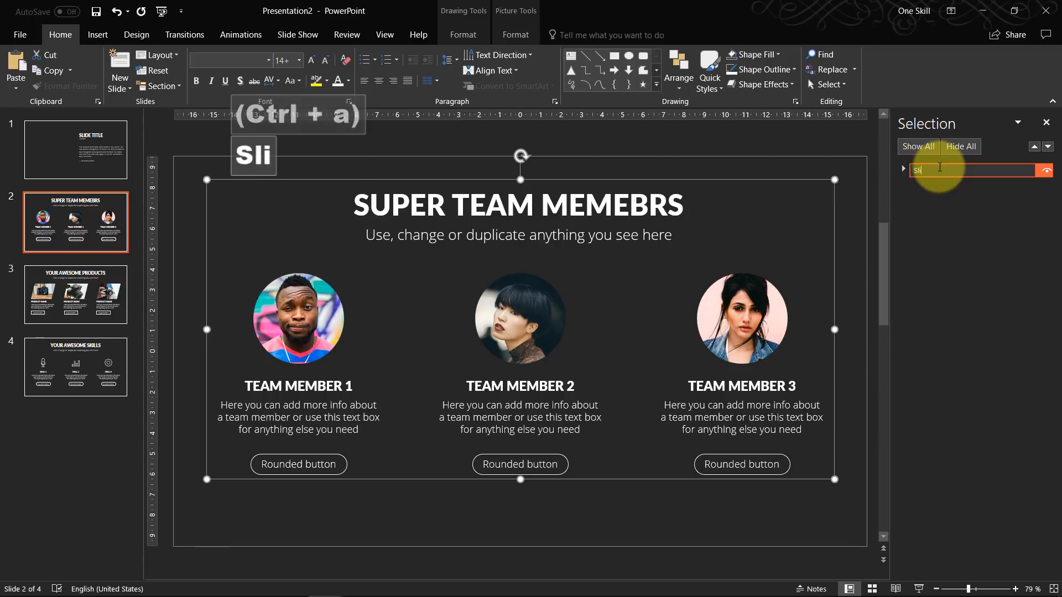
pyautogui.press('enter')
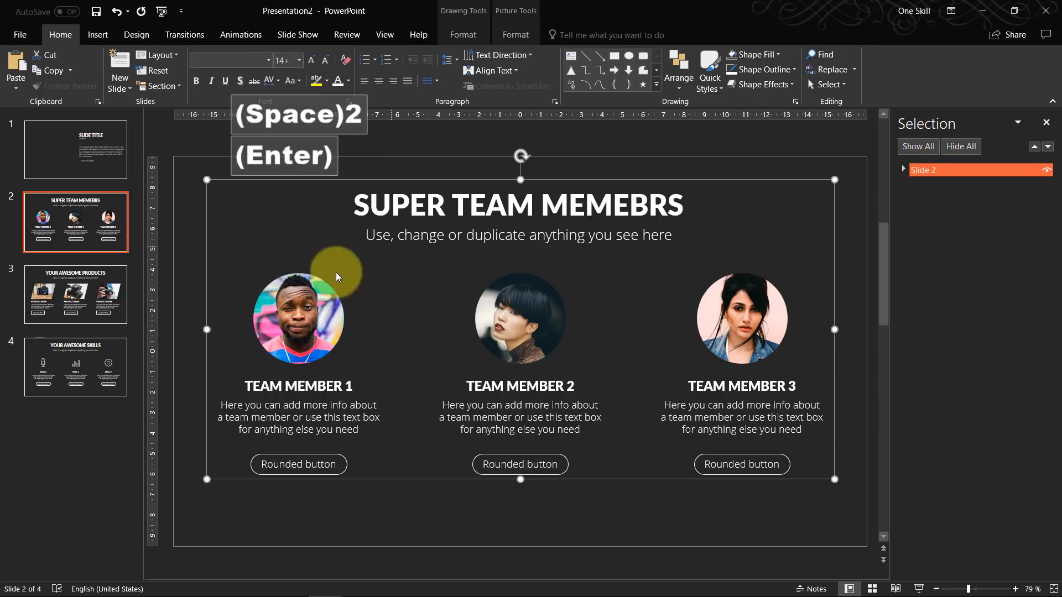
# Rename the products and skills slides' groups to Slide 3 and Slide 4
pyautogui.click(75, 294)
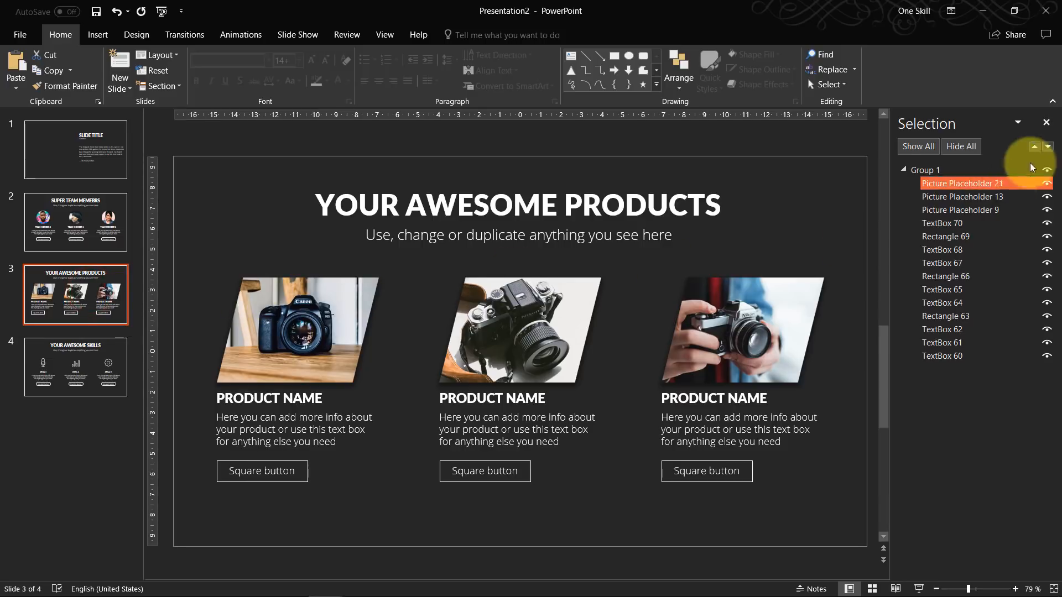
pyautogui.click(924, 170)
pyautogui.write('Slide 3')
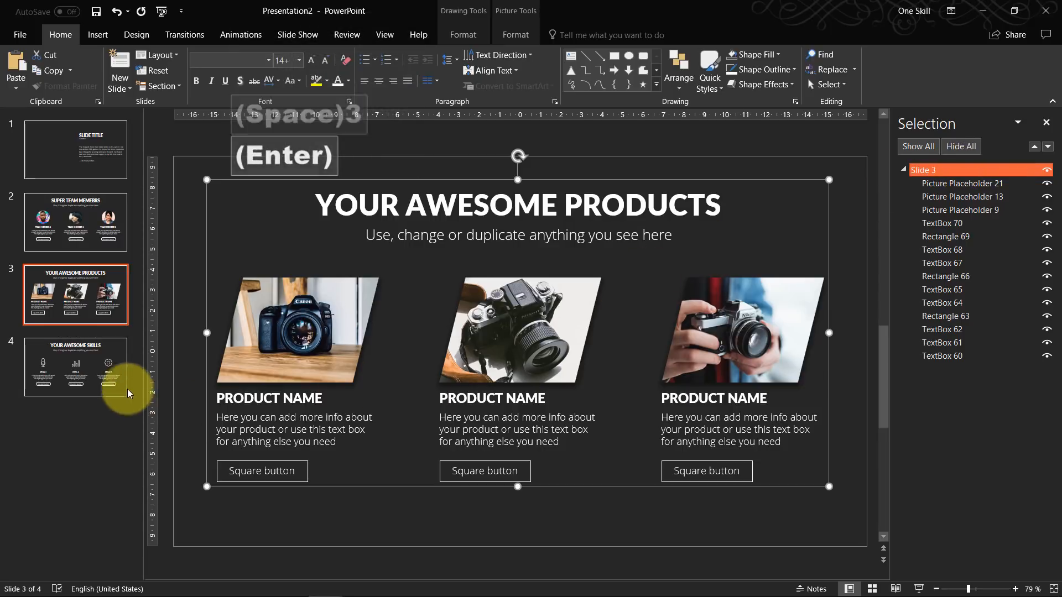
pyautogui.click(76, 366)
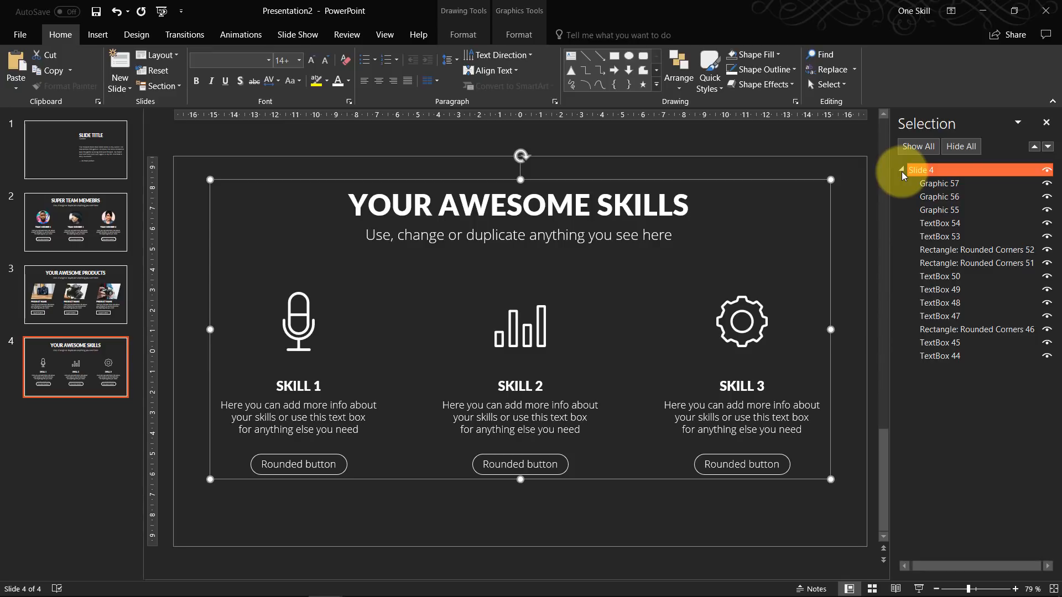
# Collapse the Slide 4 group and revisit slides 1 and 2 to confirm their single named groups
pyautogui.click(902, 171)
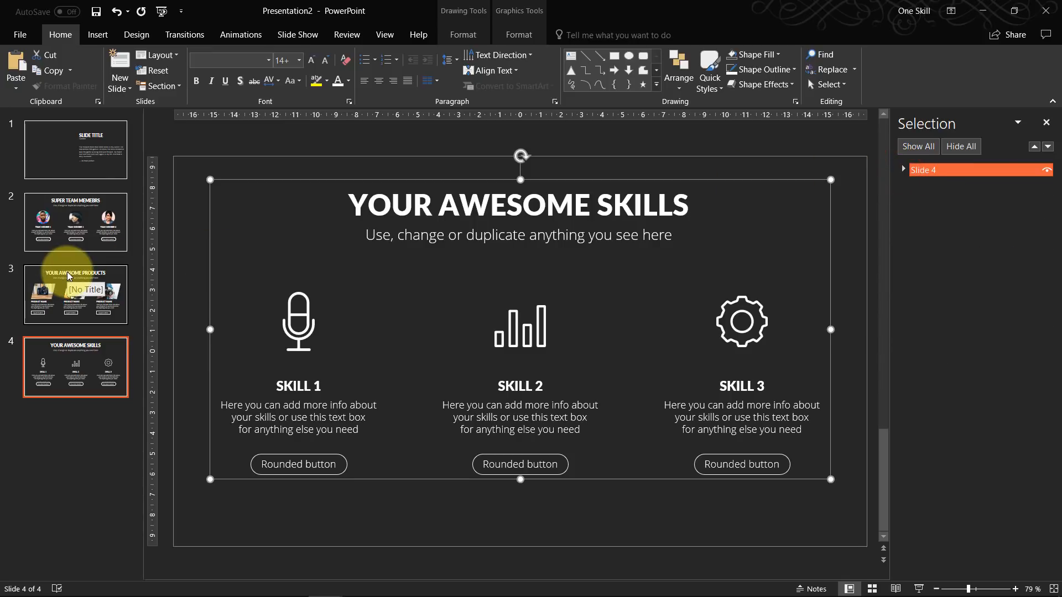
pyautogui.click(76, 150)
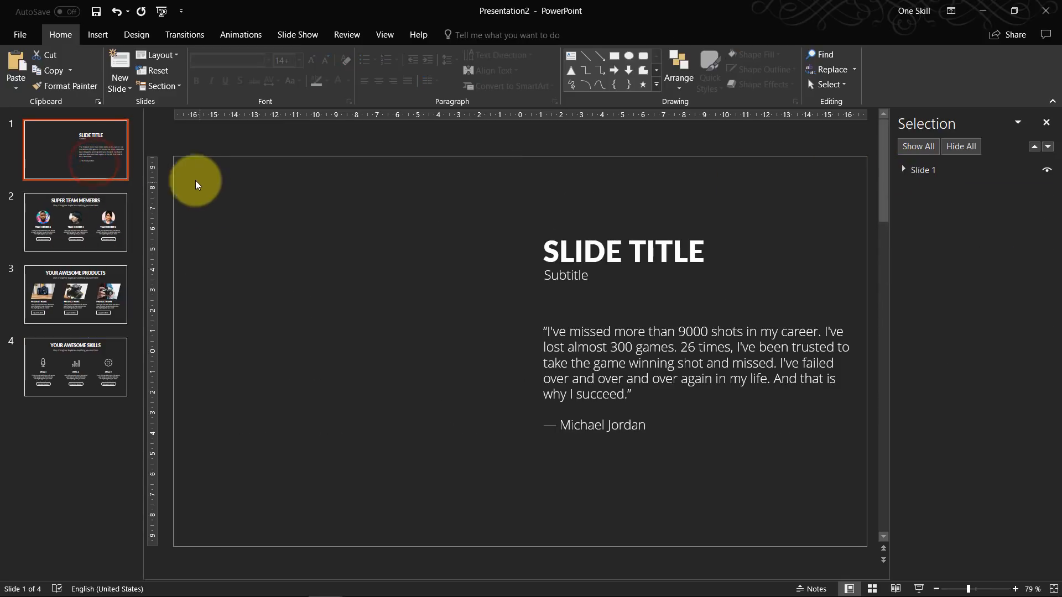
pyautogui.click(75, 223)
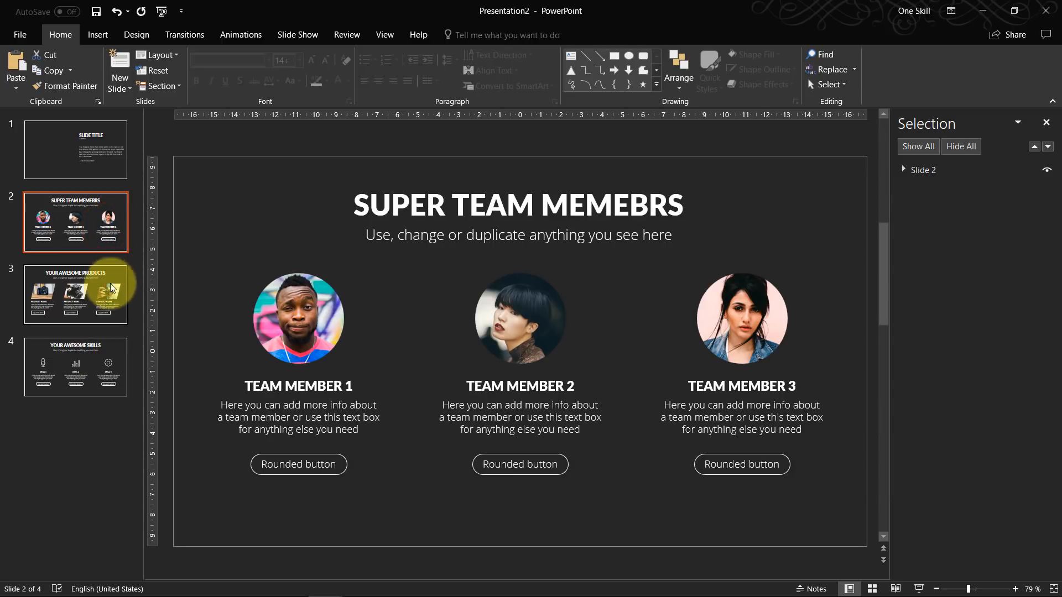
pyautogui.moveTo(105, 146)
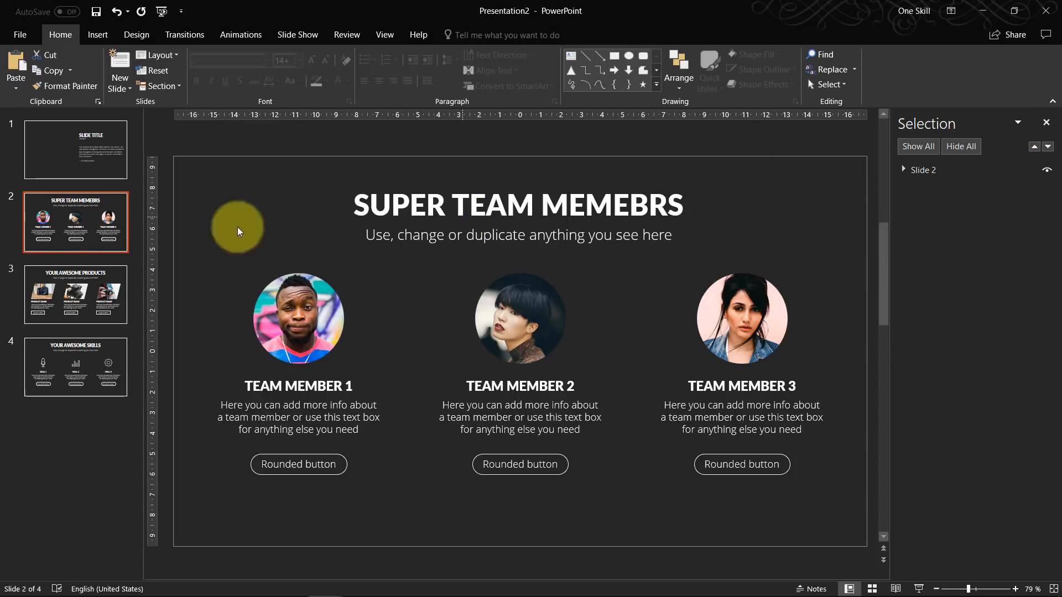
pyautogui.moveTo(105, 168)
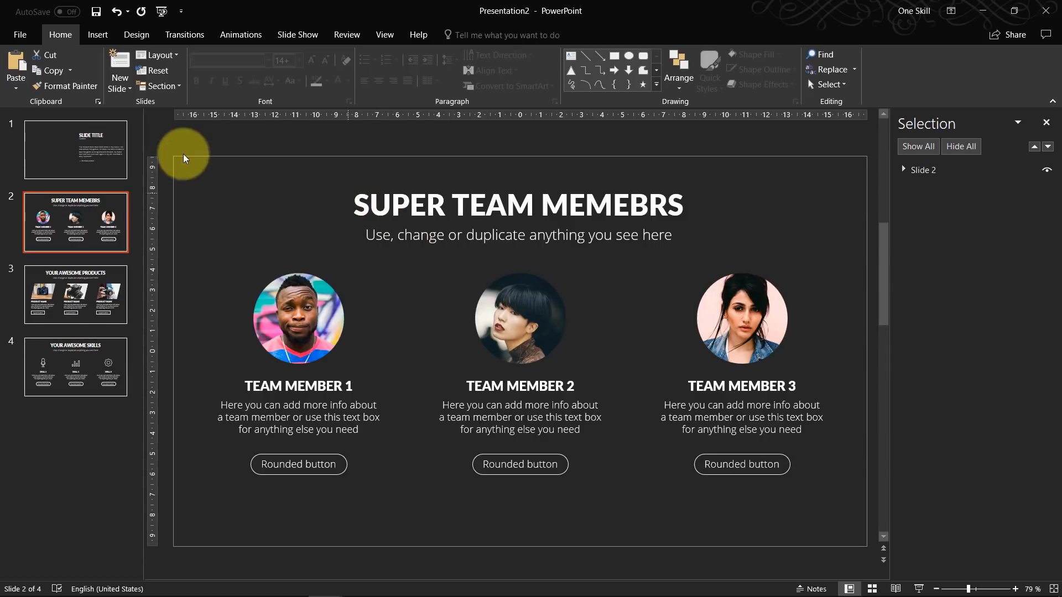
# Cut the Slide 2 and Slide 3 groups from their slides and paste them onto slide 1
pyautogui.click(75, 150)
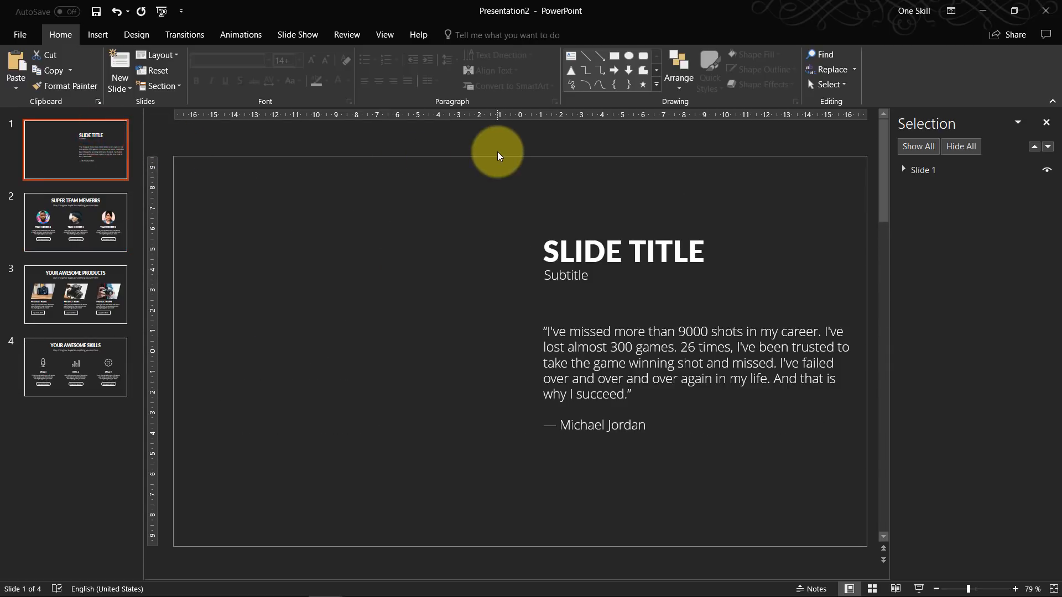
pyautogui.moveTo(107, 218)
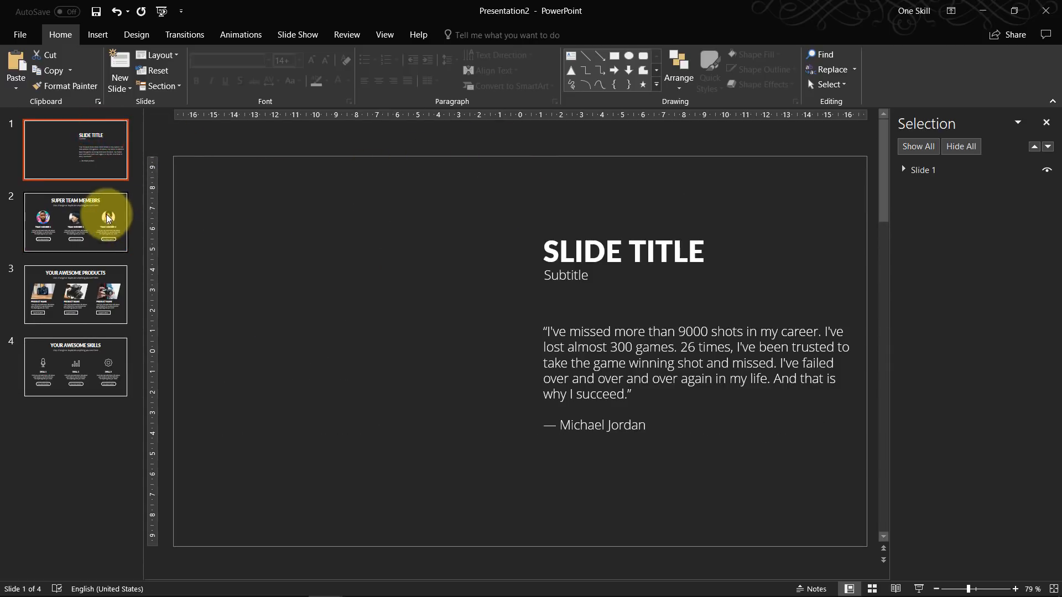
pyautogui.click(75, 222)
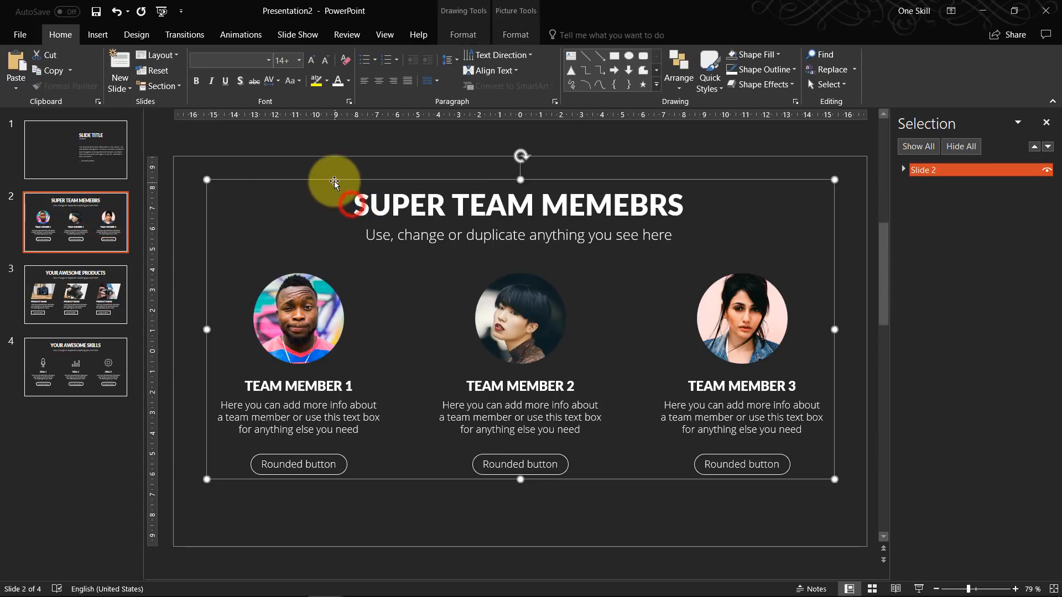
pyautogui.moveTo(334, 179)
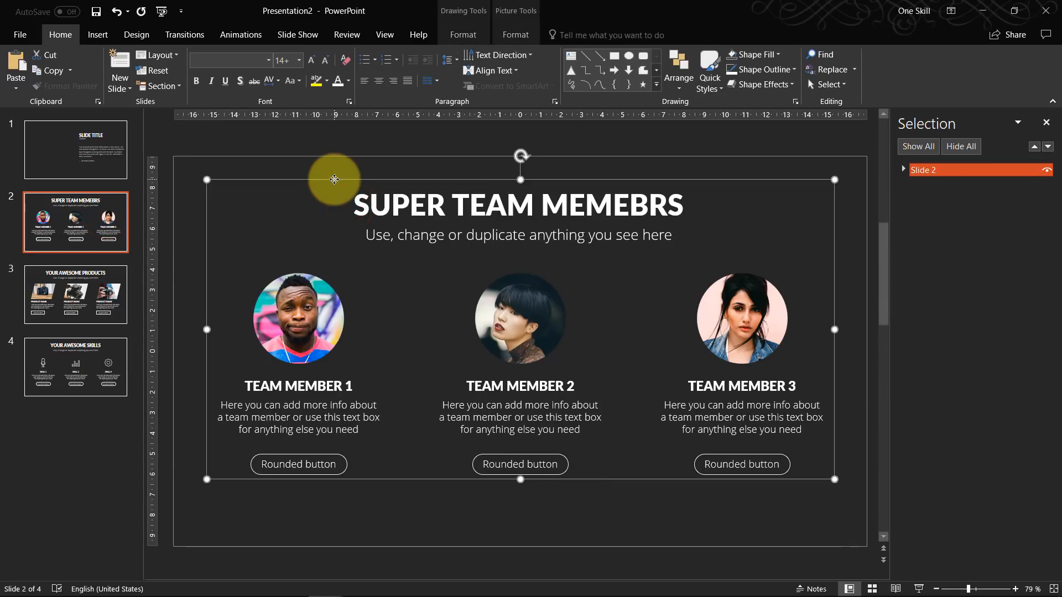
pyautogui.press('ctrl+x')
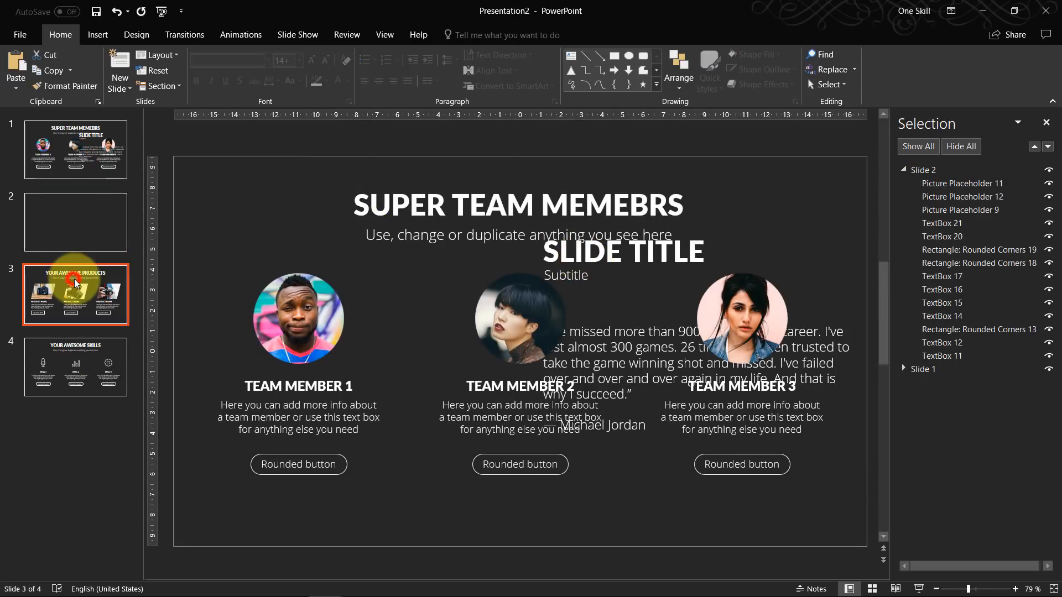
pyautogui.click(76, 294)
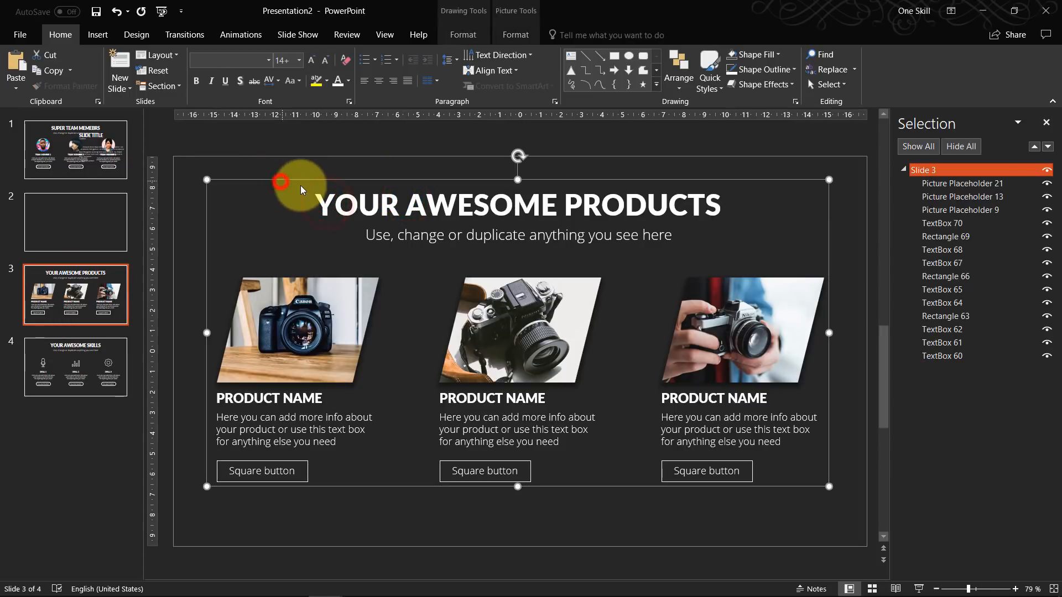
pyautogui.click(75, 150)
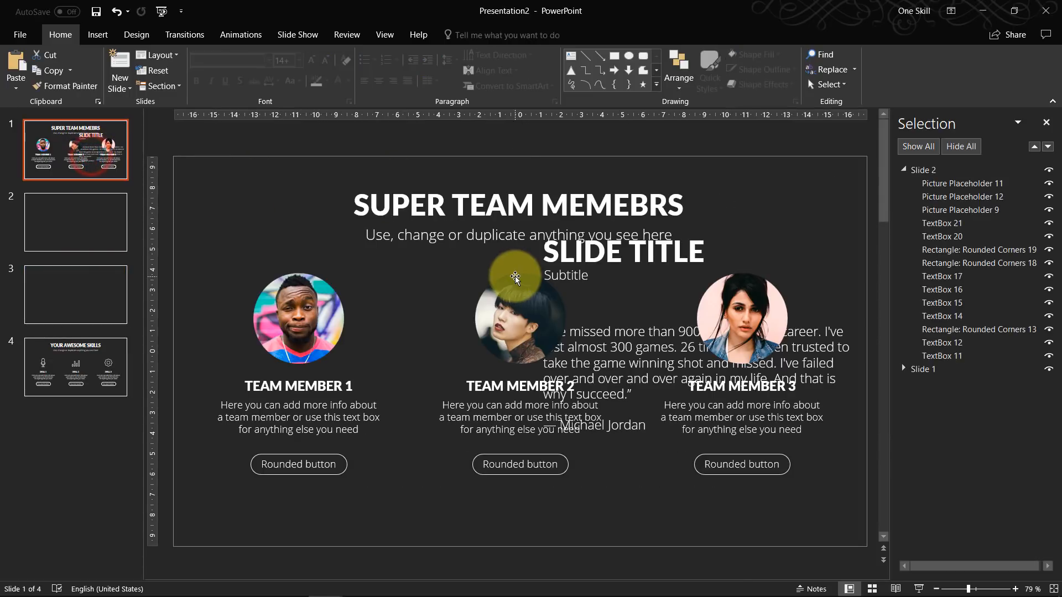
pyautogui.press('ctrl+v')
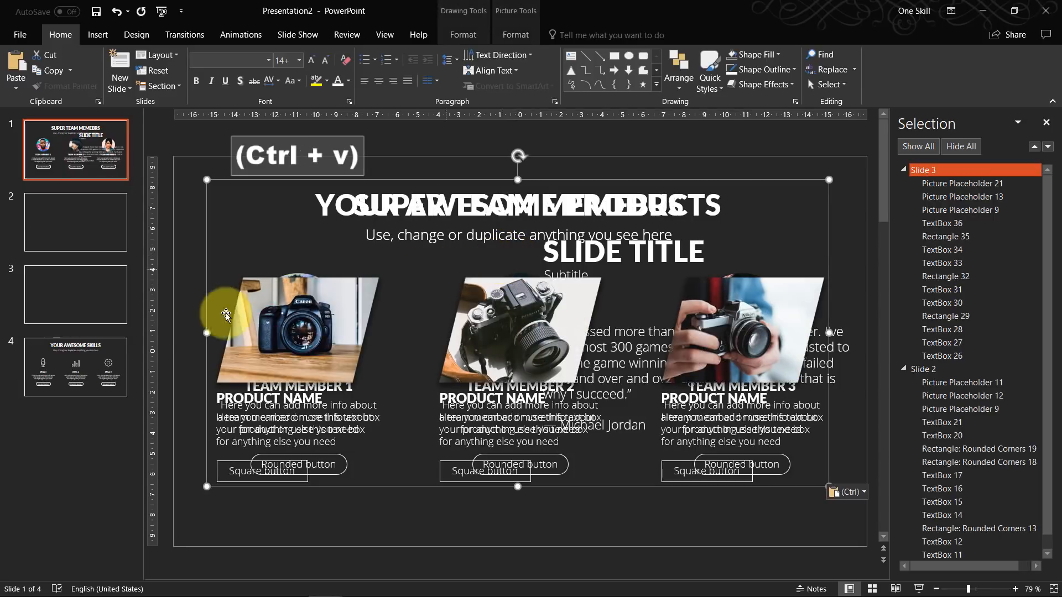
# Move the Slide 4 group onto slide 1, leaving all four groups stacked there
pyautogui.click(75, 367)
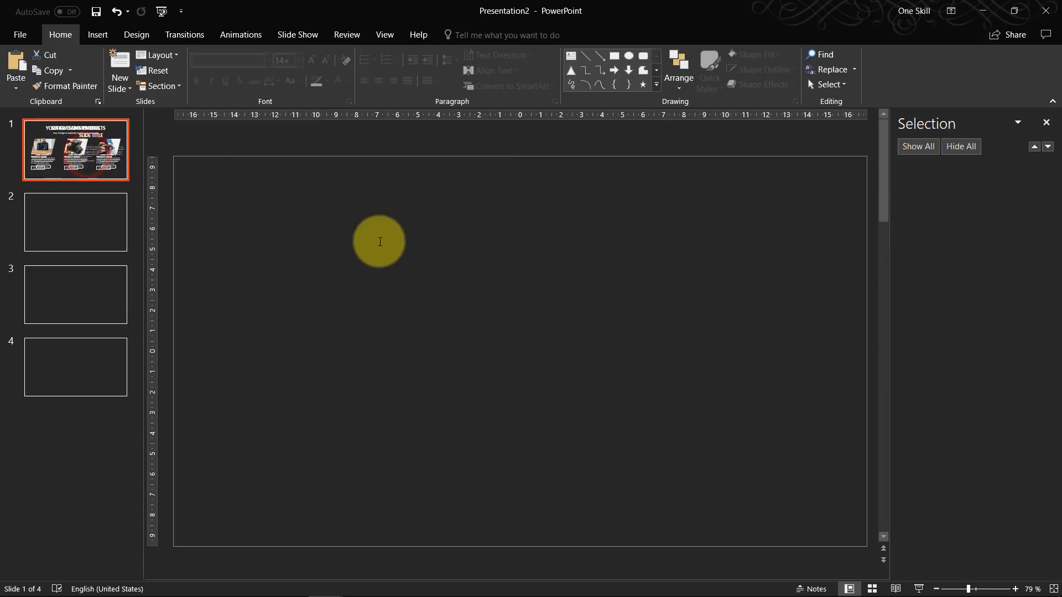
pyautogui.press('ctrl+v')
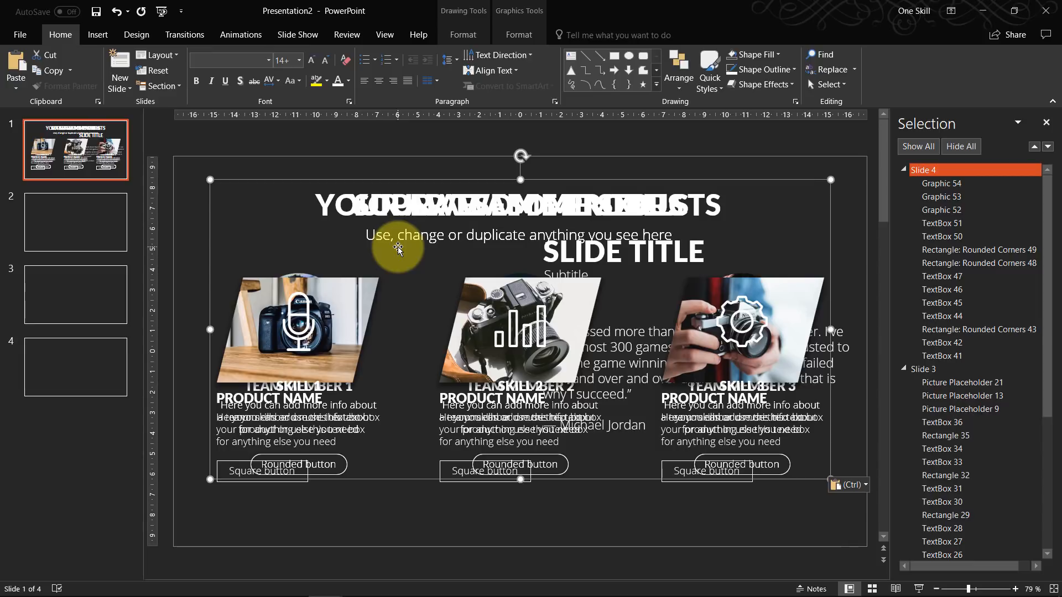
pyautogui.click(75, 223)
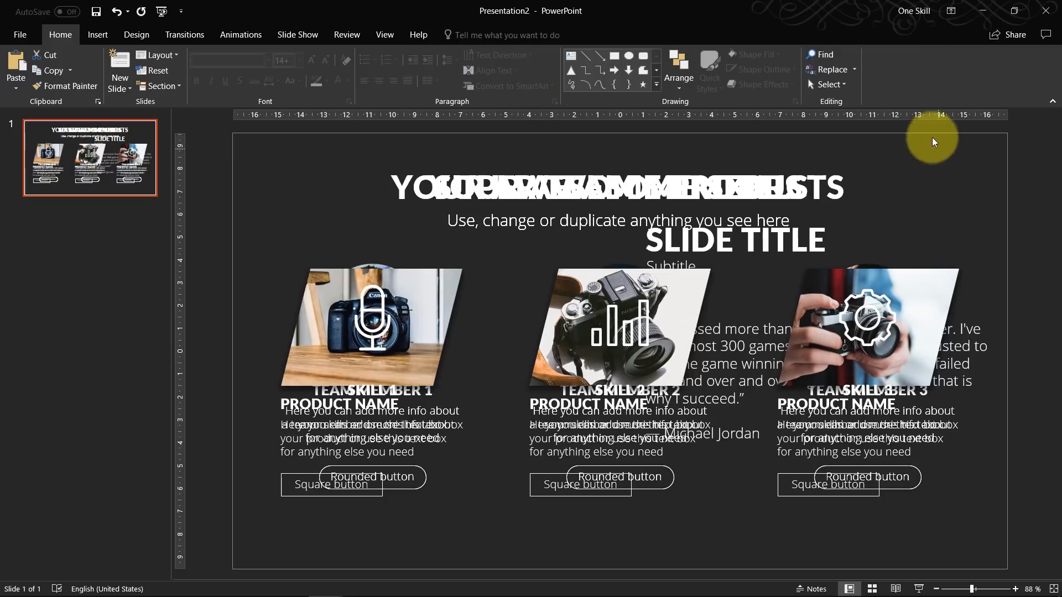
# In the Selection Pane hide the Slide 2, 3 and 4 groups so only Slide 1 shows
pyautogui.click(829, 84)
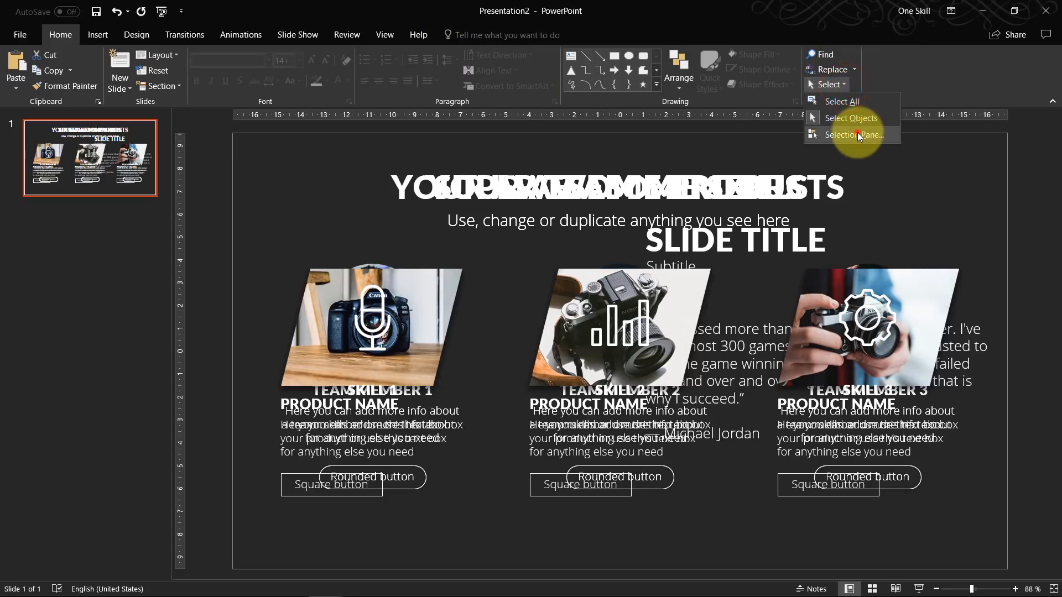
pyautogui.click(851, 135)
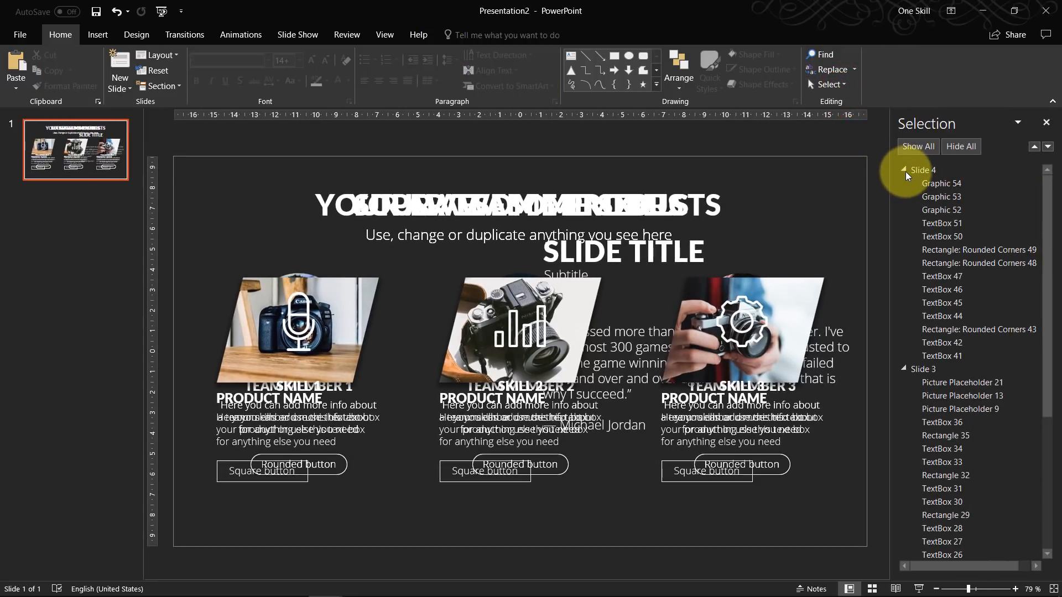
pyautogui.click(904, 170)
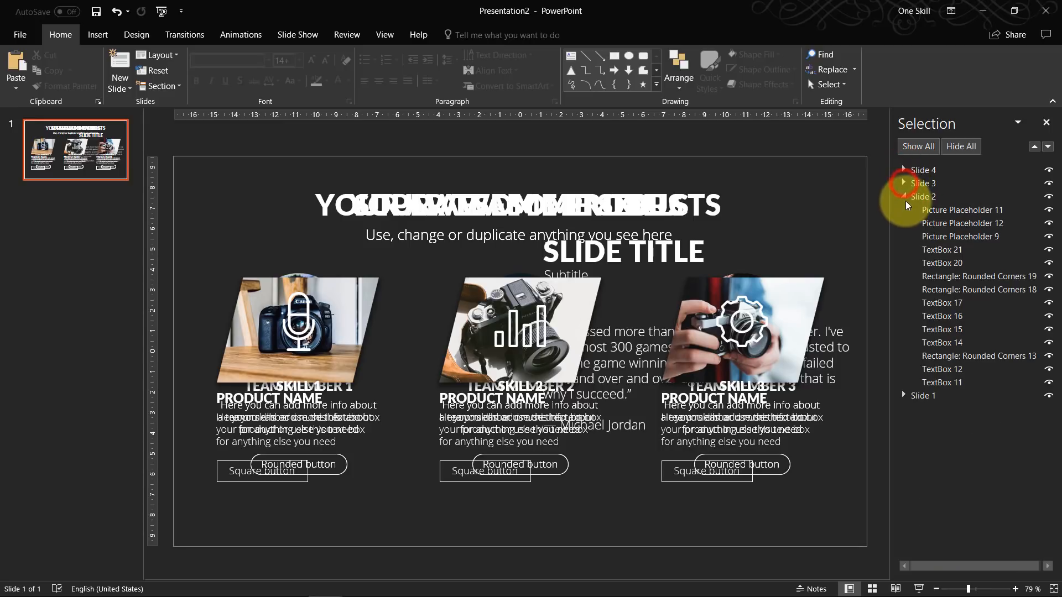
pyautogui.click(903, 197)
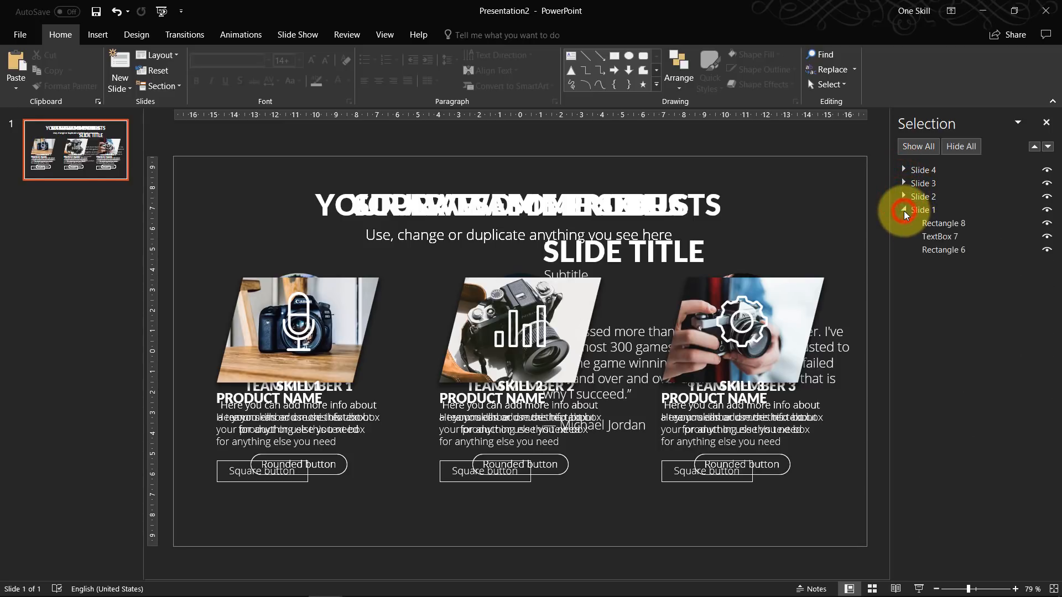
pyautogui.click(903, 210)
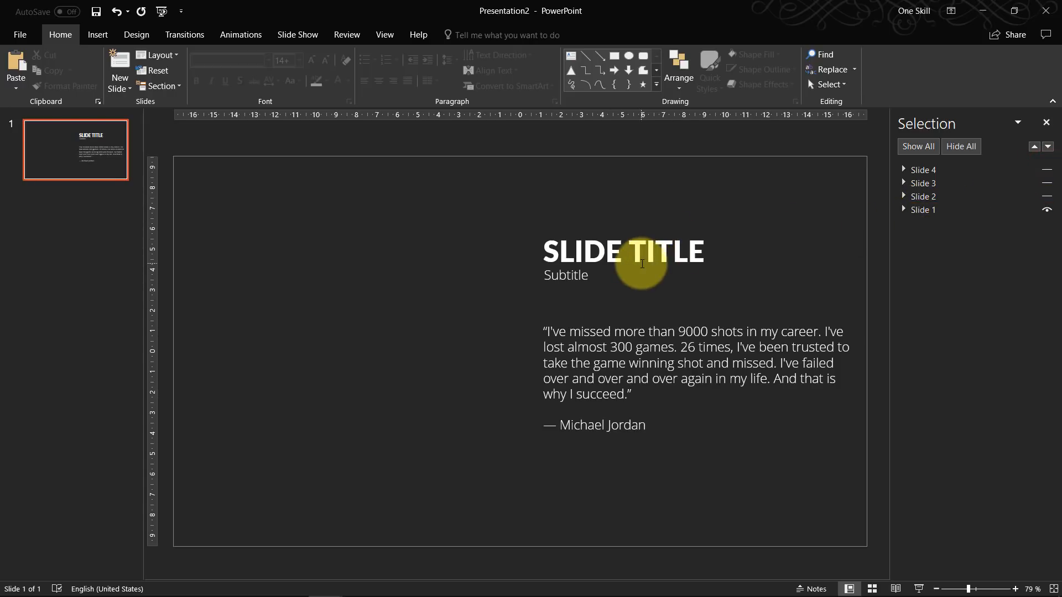
# Give the Slide 1 quote group a Float In entrance animation
pyautogui.click(611, 251)
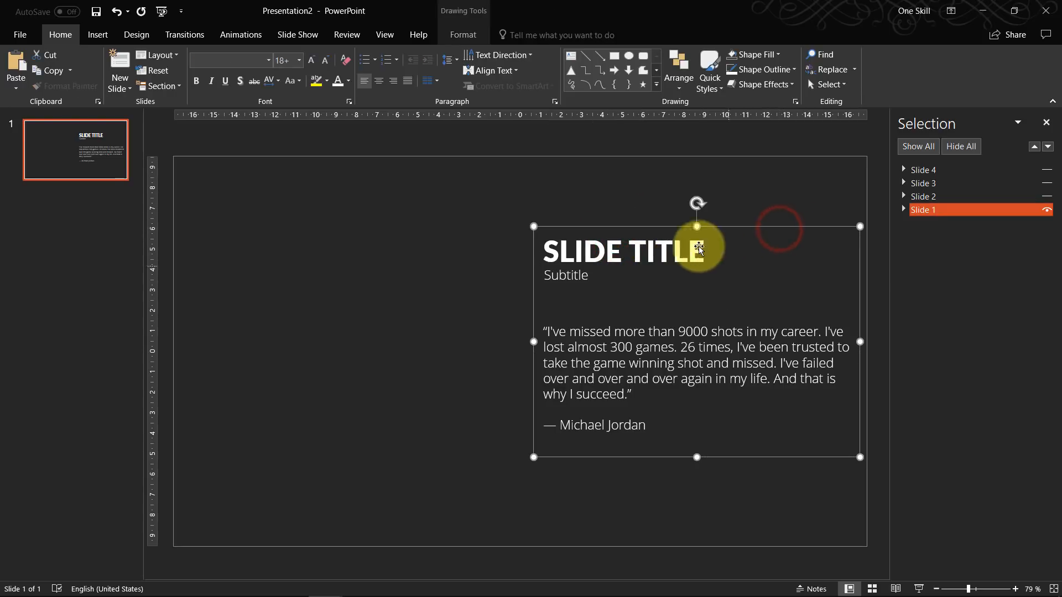
pyautogui.click(240, 34)
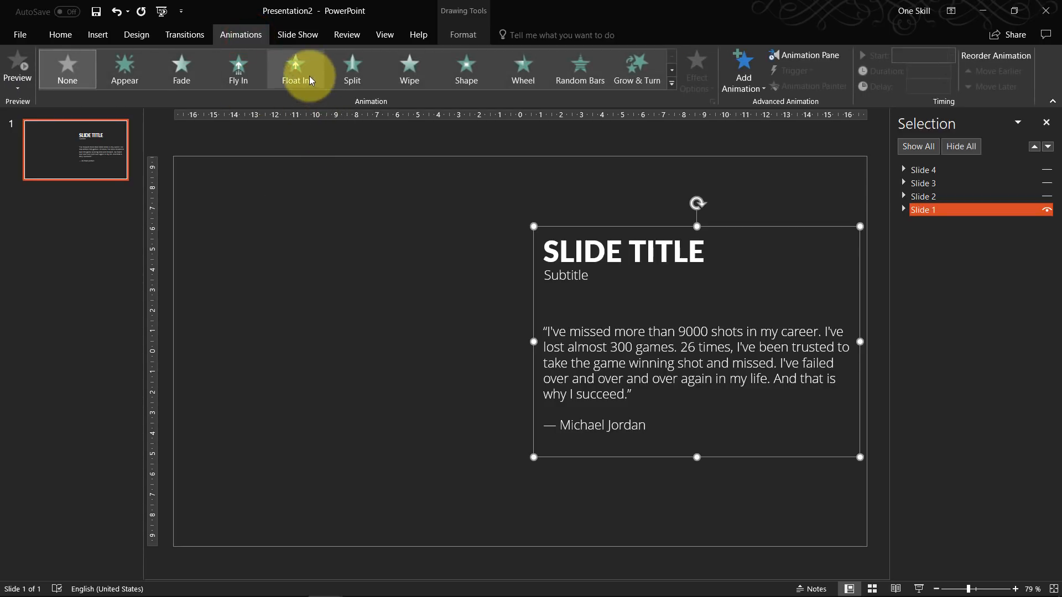
pyautogui.moveTo(428, 139)
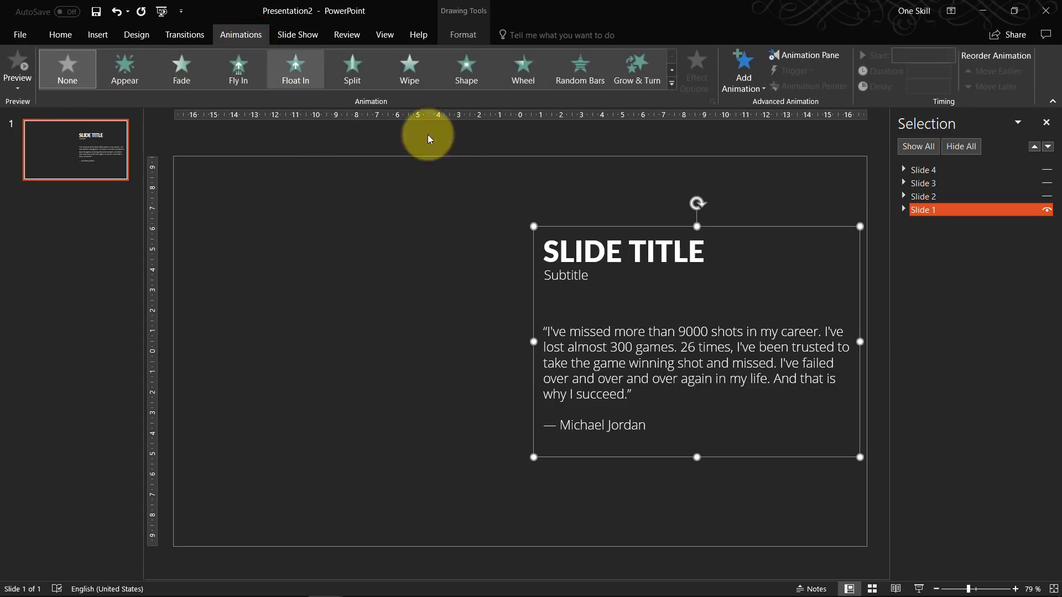
pyautogui.moveTo(340, 107)
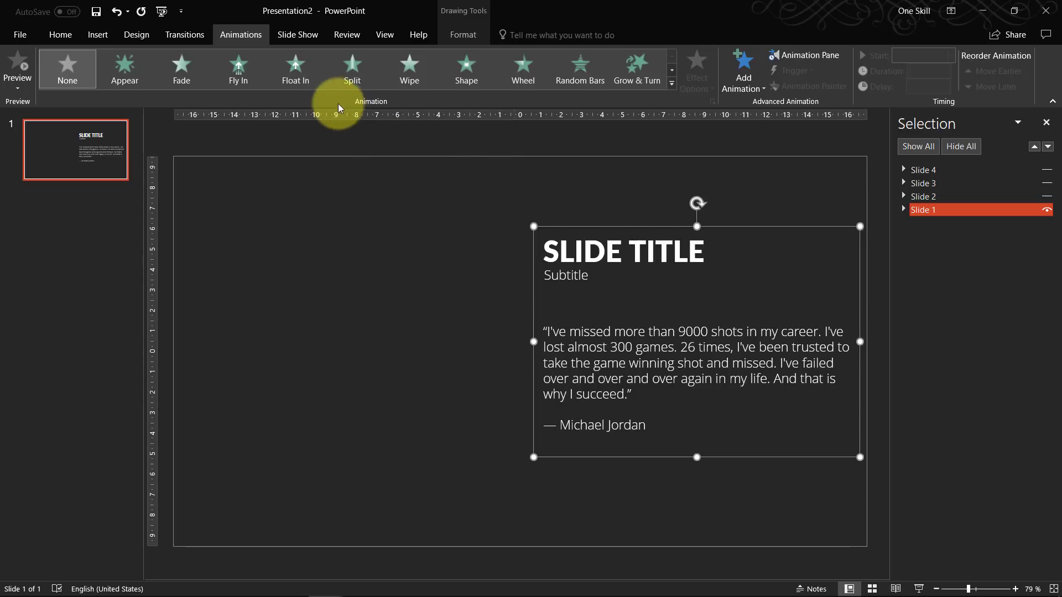
pyautogui.click(295, 68)
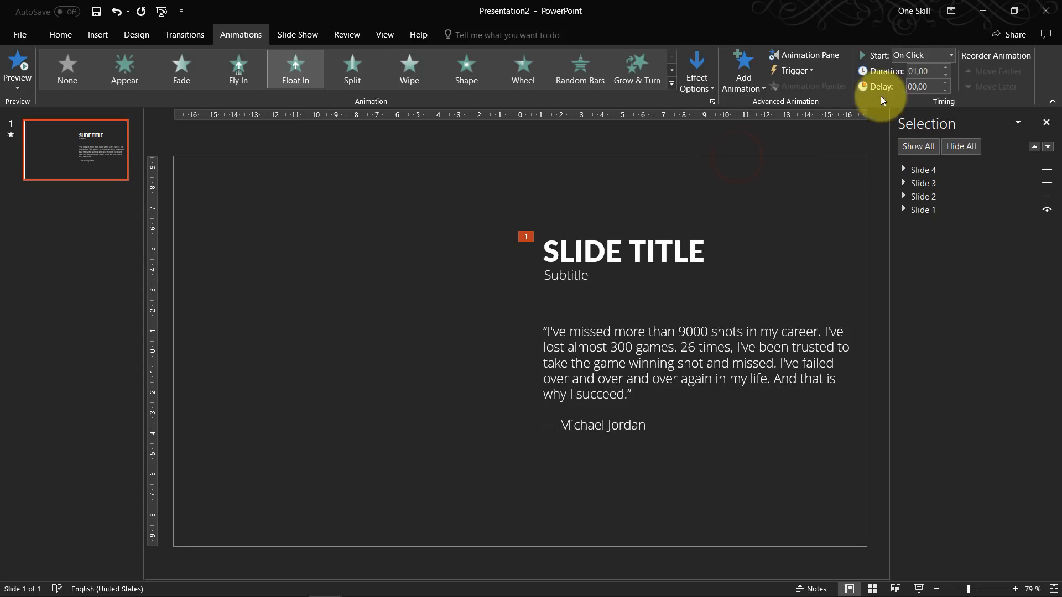
# Show the Animation Pane and preview the quote group's float-in entry
pyautogui.click(808, 55)
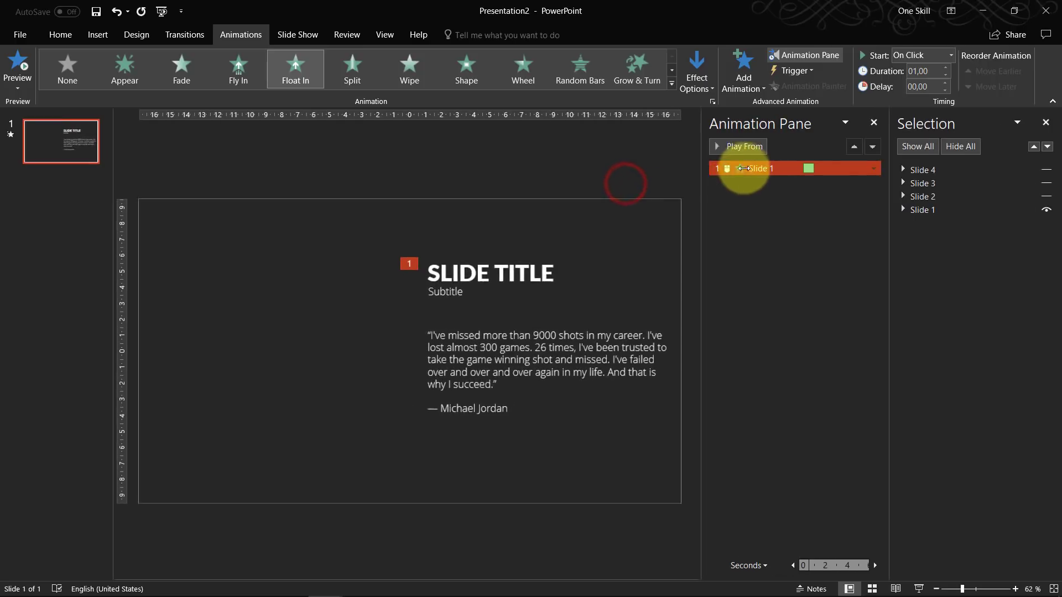
pyautogui.click(736, 146)
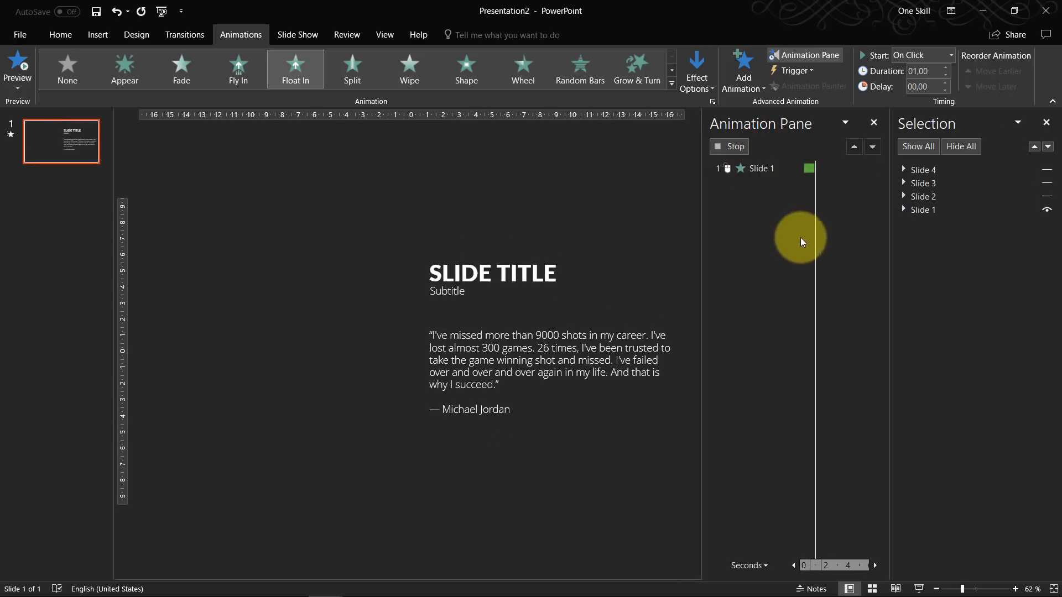
pyautogui.click(728, 146)
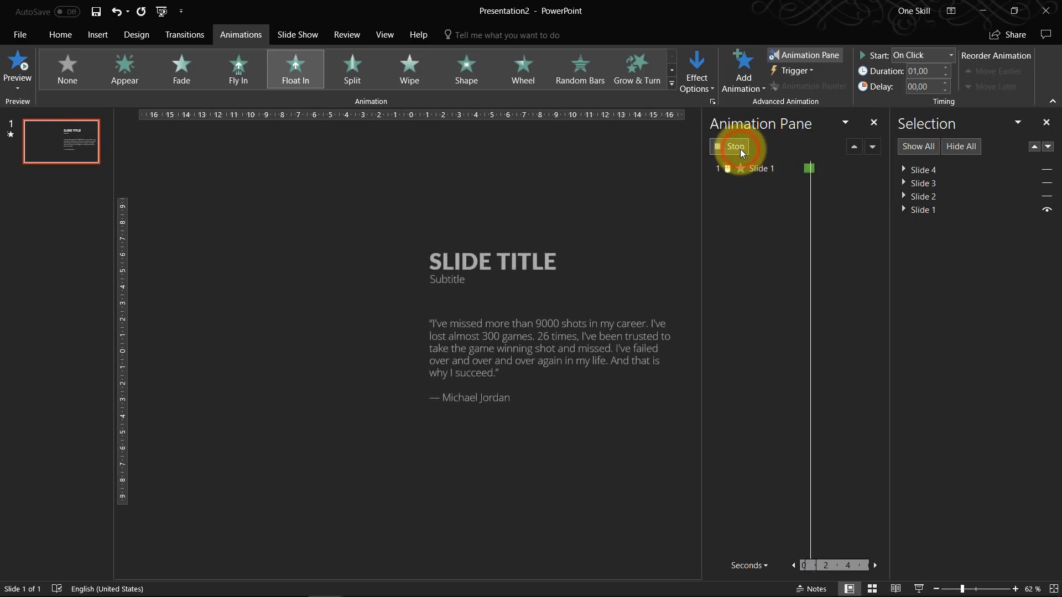
pyautogui.click(717, 145)
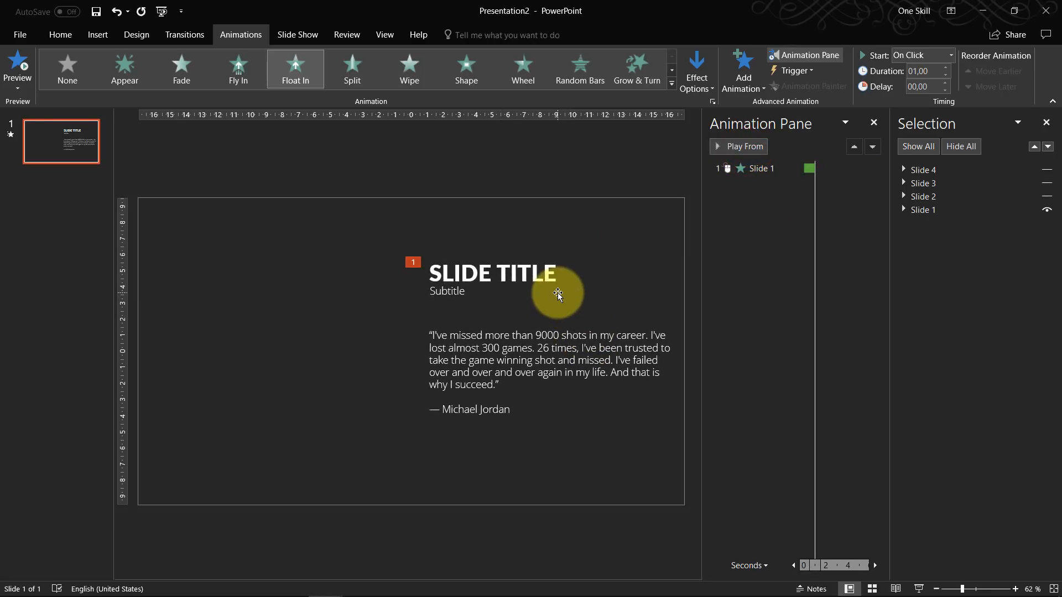
pyautogui.click(759, 168)
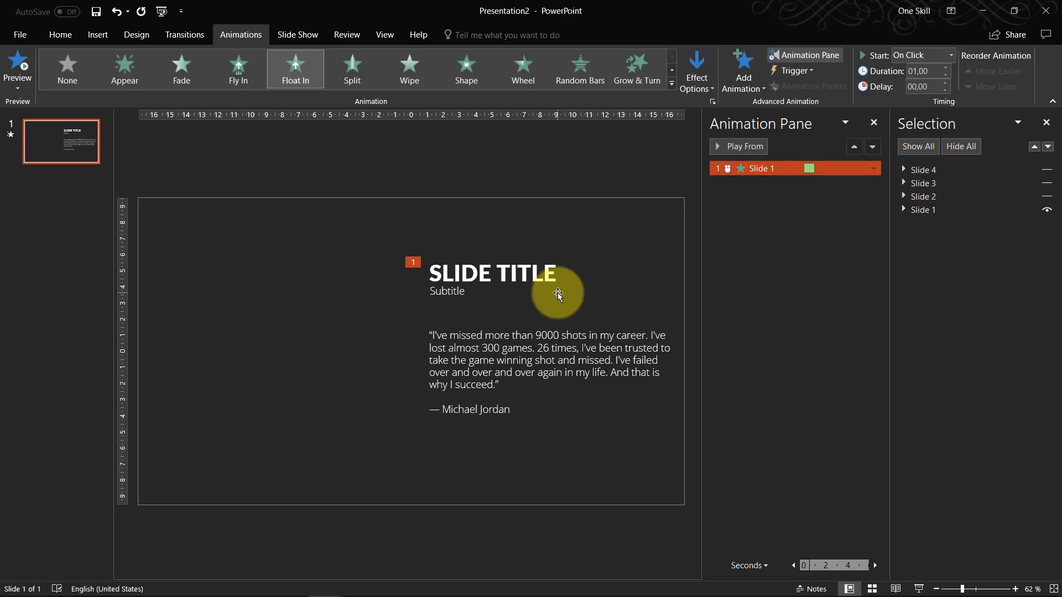
pyautogui.moveTo(730, 230)
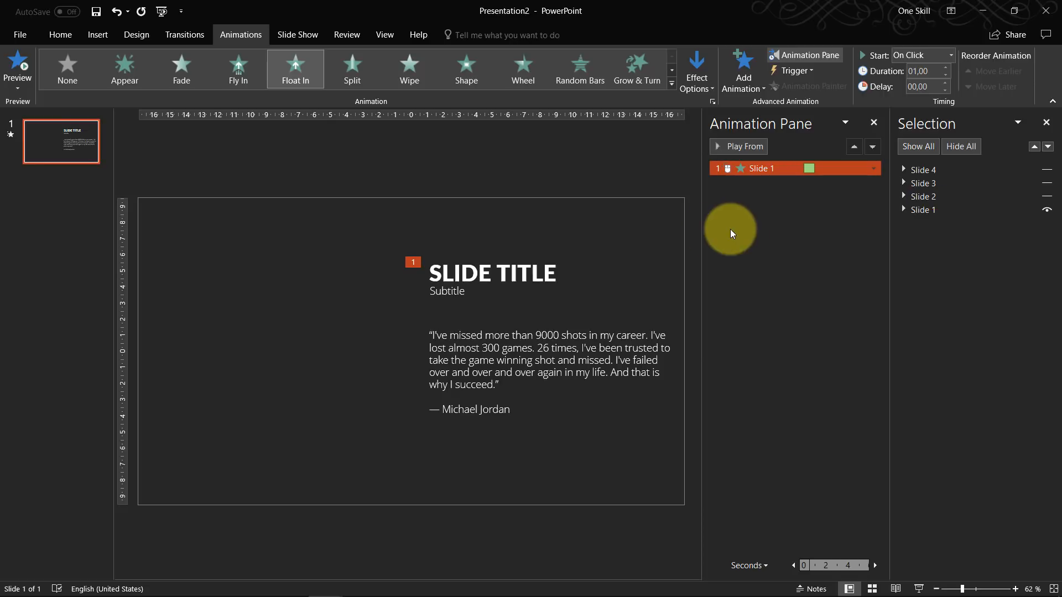
pyautogui.moveTo(399, 237)
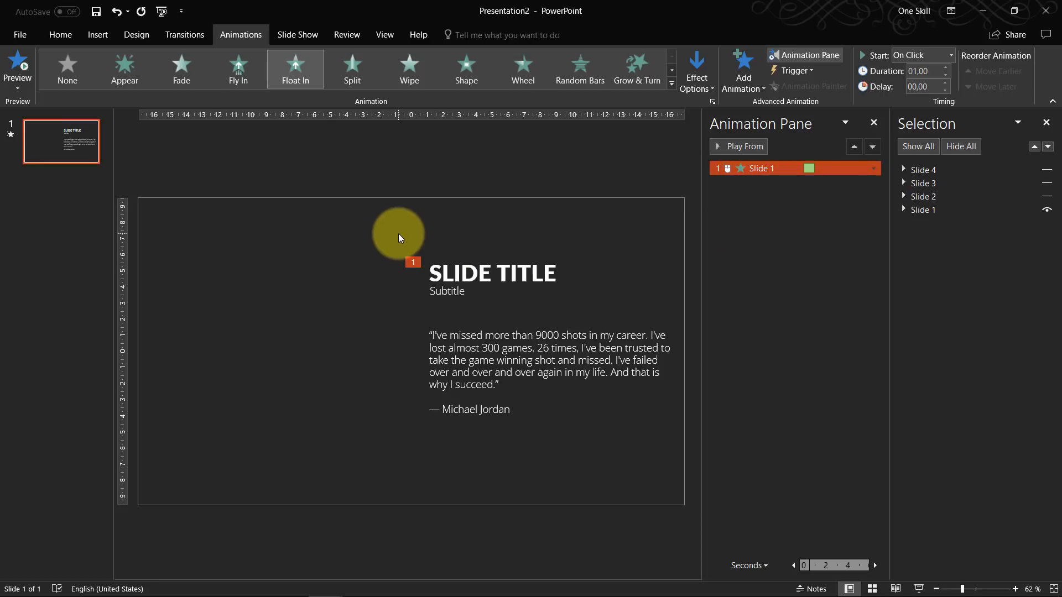
pyautogui.moveTo(446, 242)
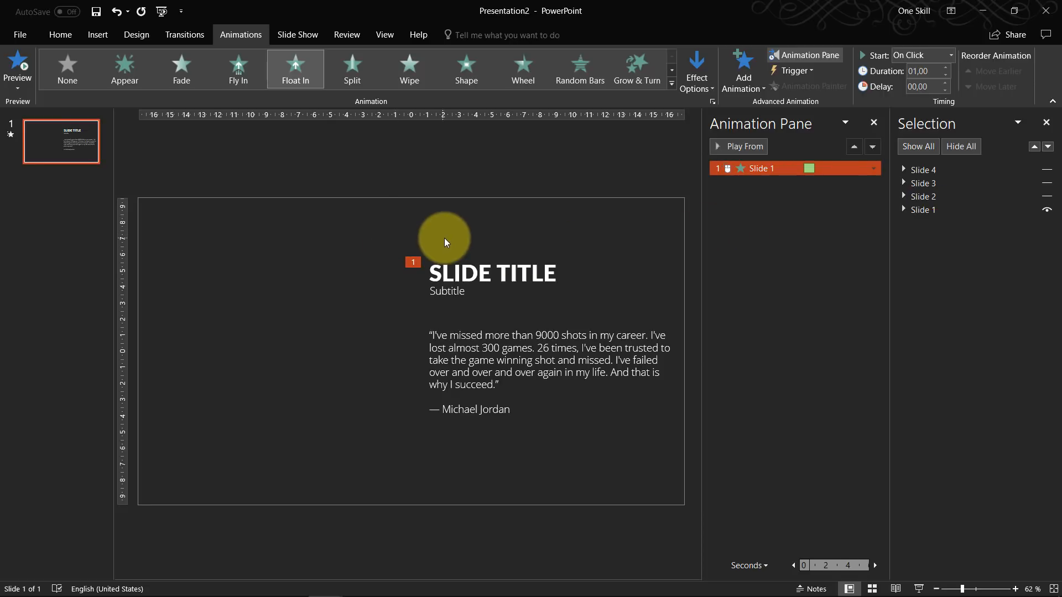
pyautogui.click(762, 168)
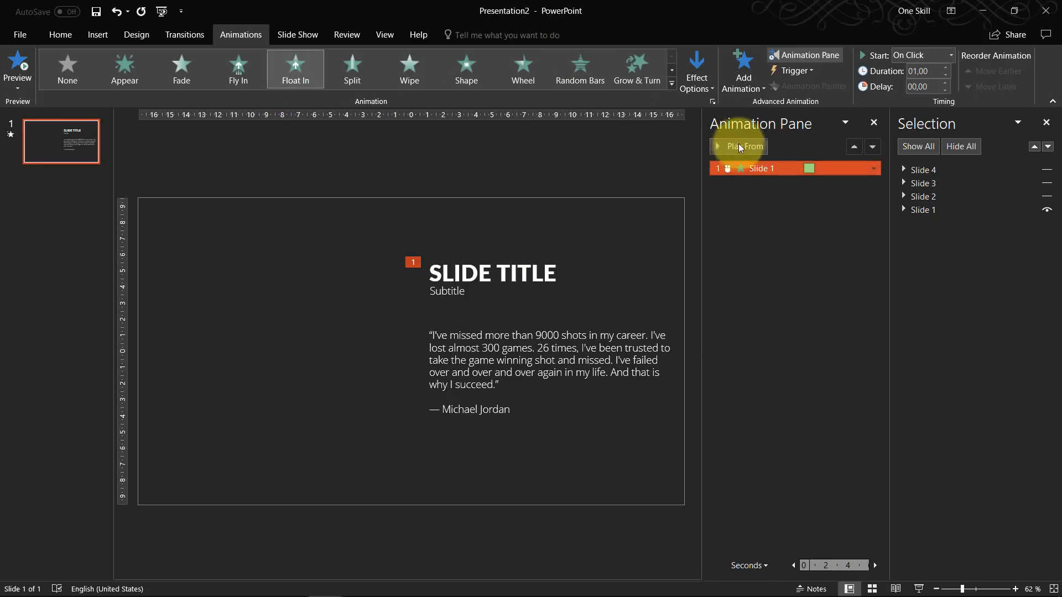
# Add a Float Out exit animation to the Slide 1 quote group
pyautogui.click(521, 273)
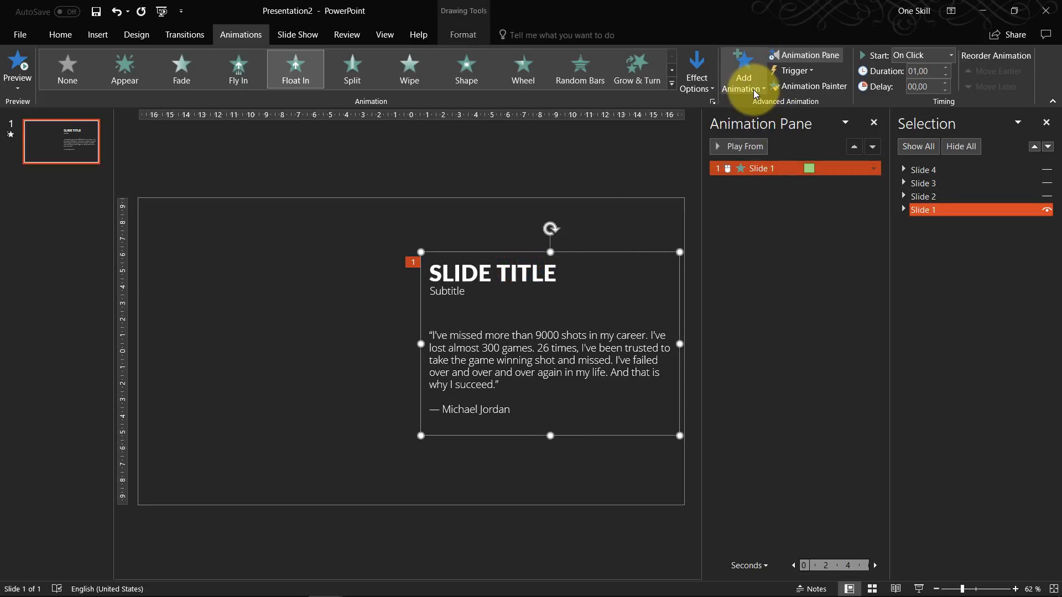
pyautogui.click(743, 70)
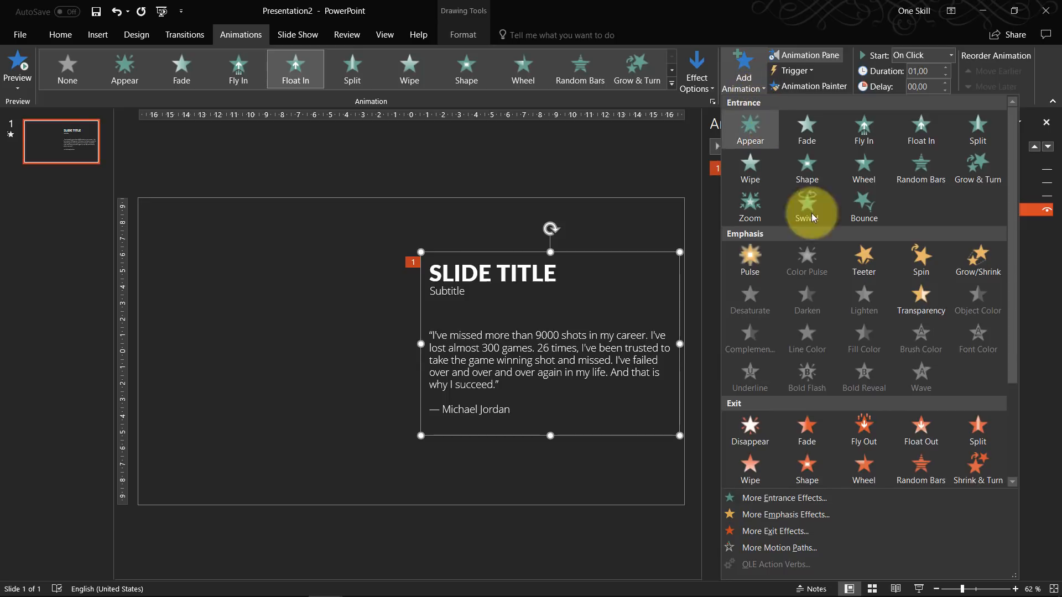
pyautogui.scroll(-3)
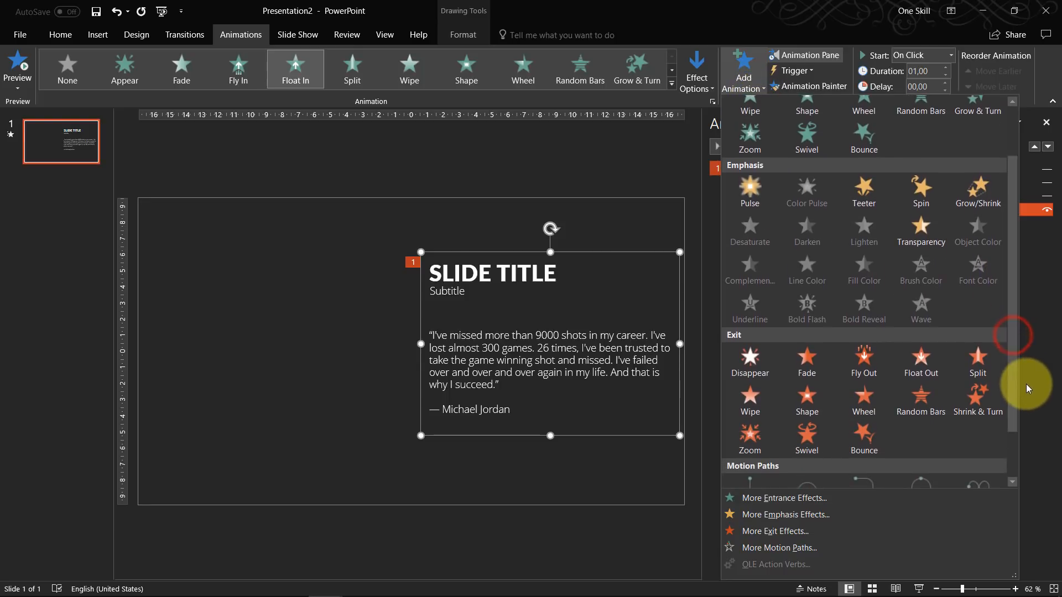
pyautogui.moveTo(920, 373)
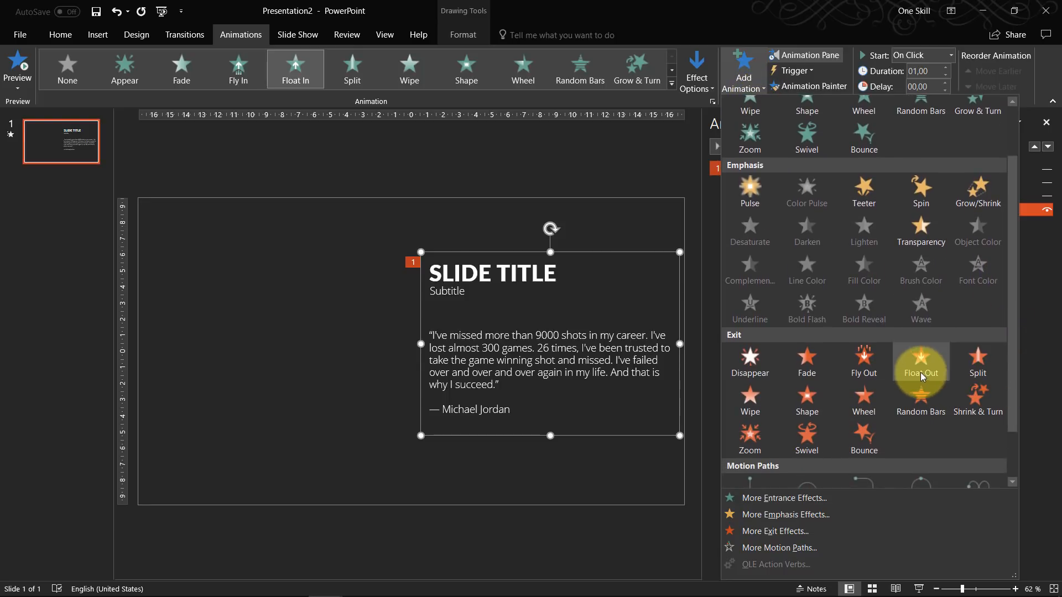
pyautogui.click(919, 362)
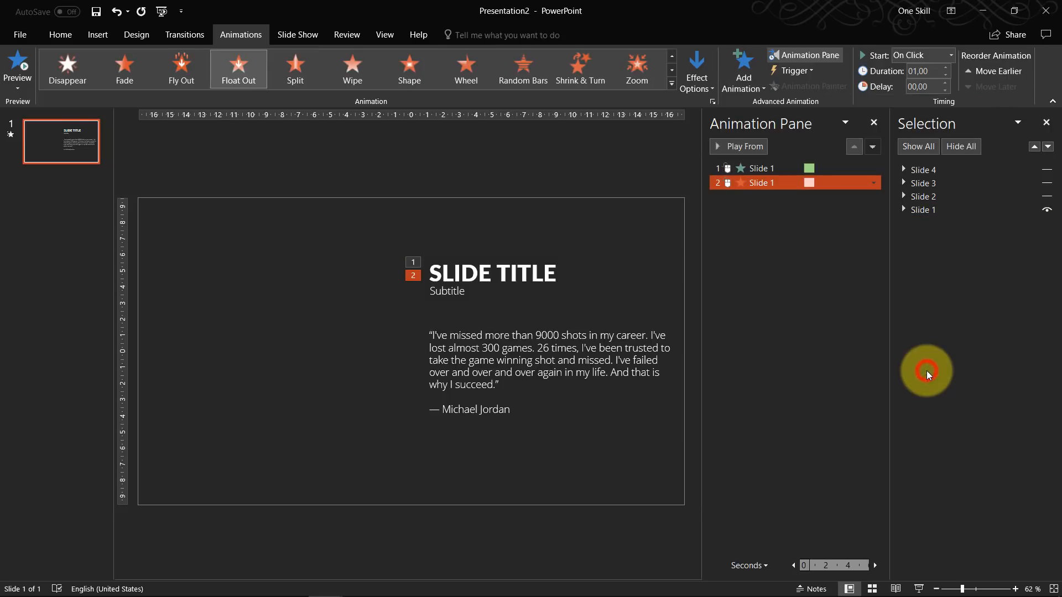
pyautogui.click(696, 71)
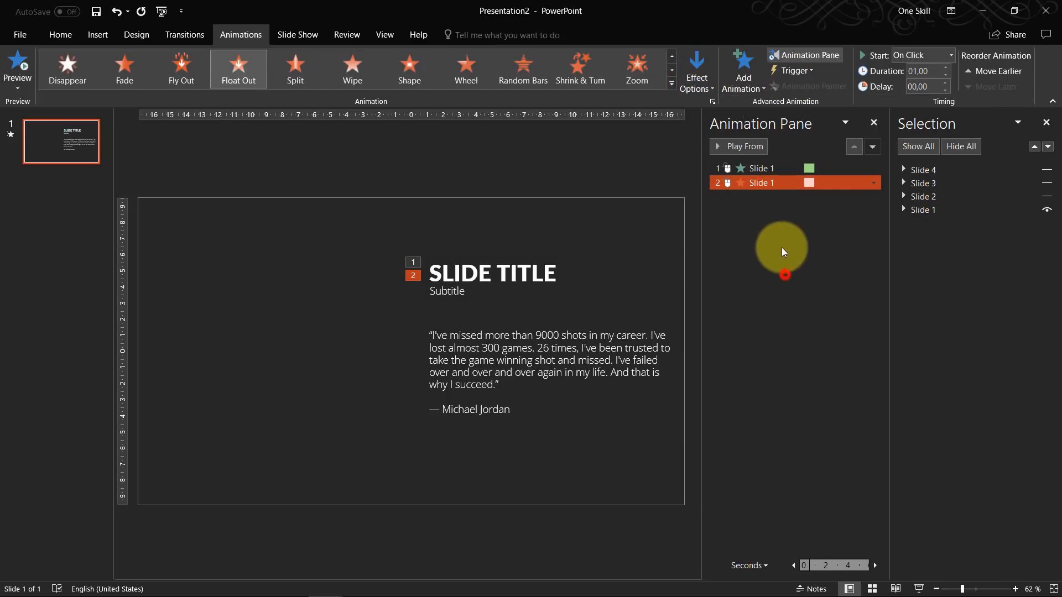
# Preview the entrance and exit animations and start the slideshow from this slide
pyautogui.click(738, 146)
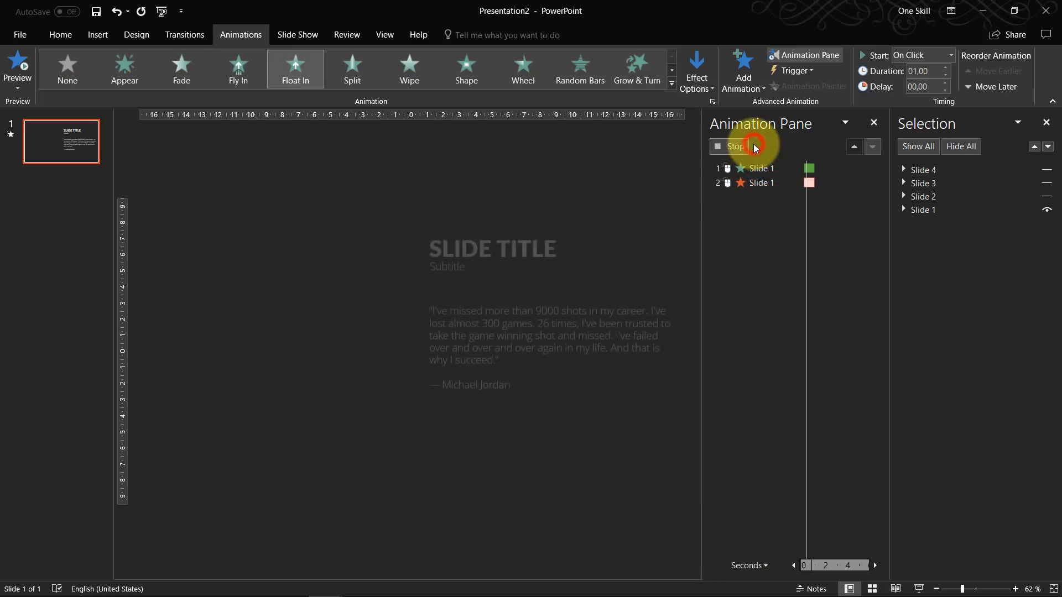
pyautogui.click(730, 146)
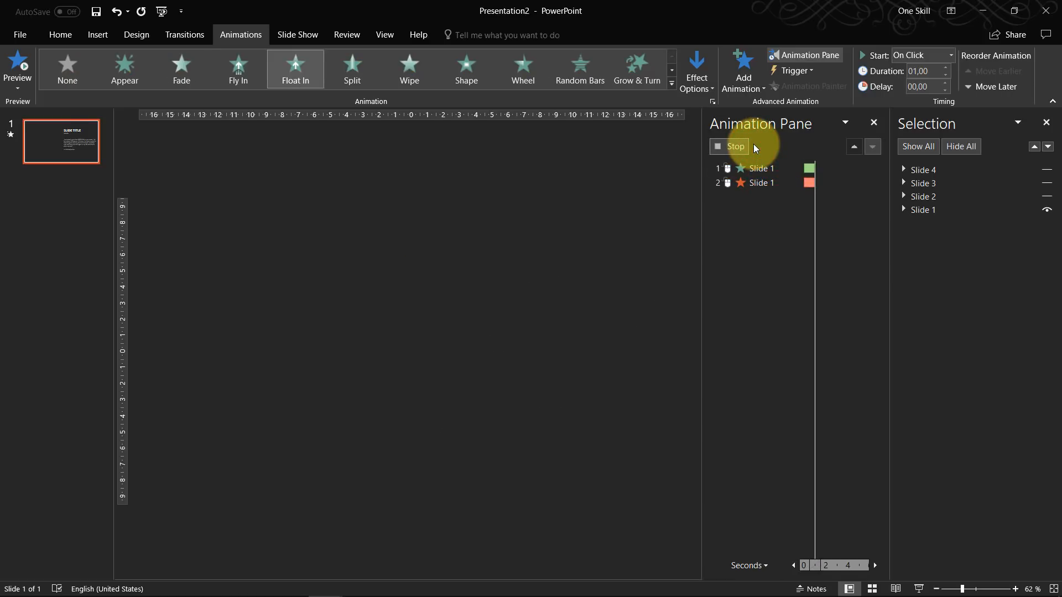
pyautogui.click(734, 146)
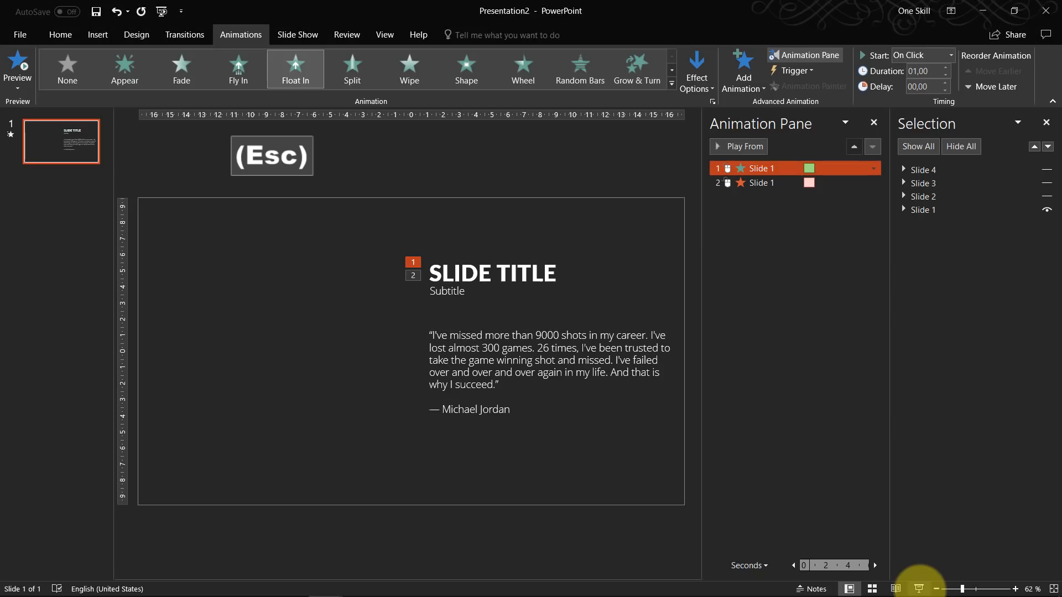
pyautogui.click(504, 273)
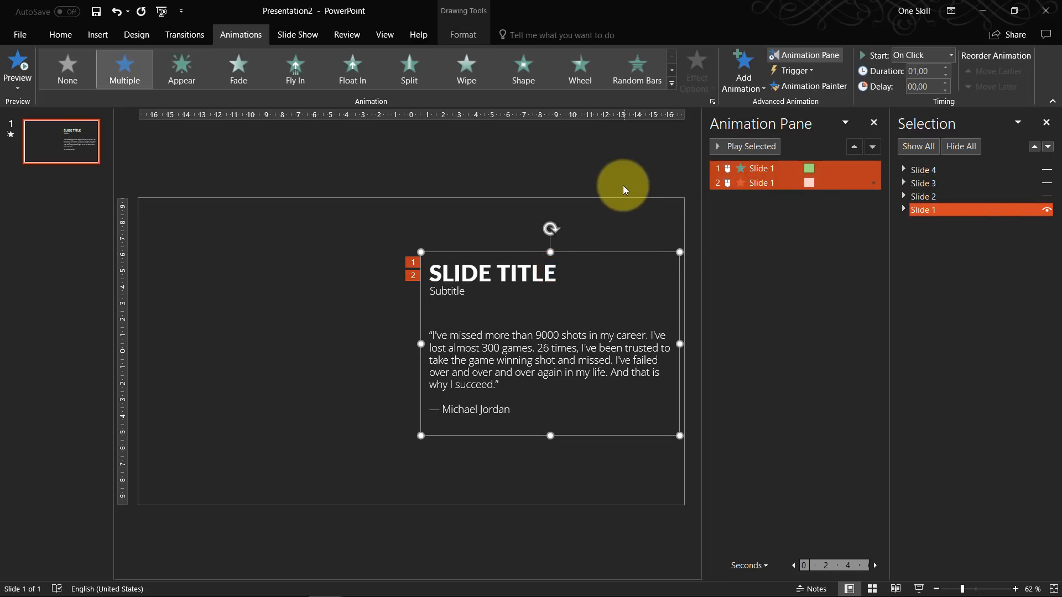
# Hide the animated Slide 1 quote group in the Selection Pane and reveal the products group
pyautogui.click(492, 273)
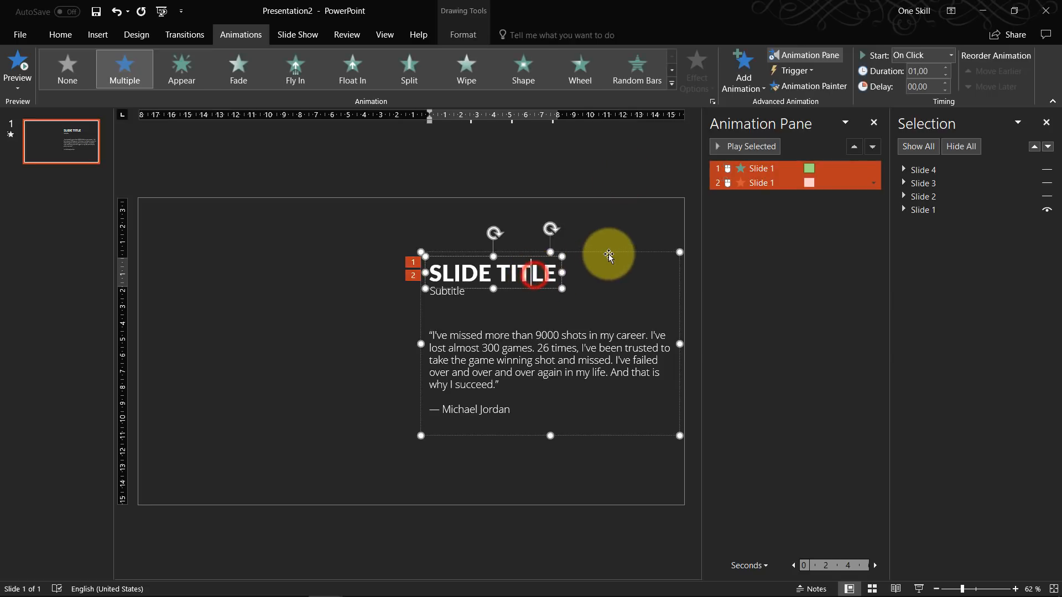
pyautogui.click(948, 209)
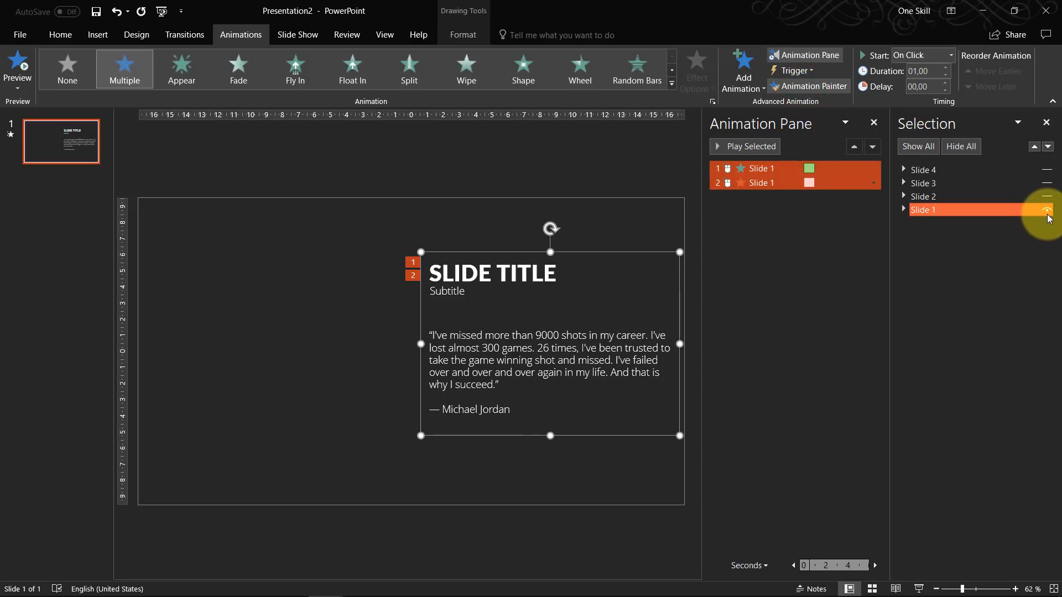
pyautogui.click(1046, 210)
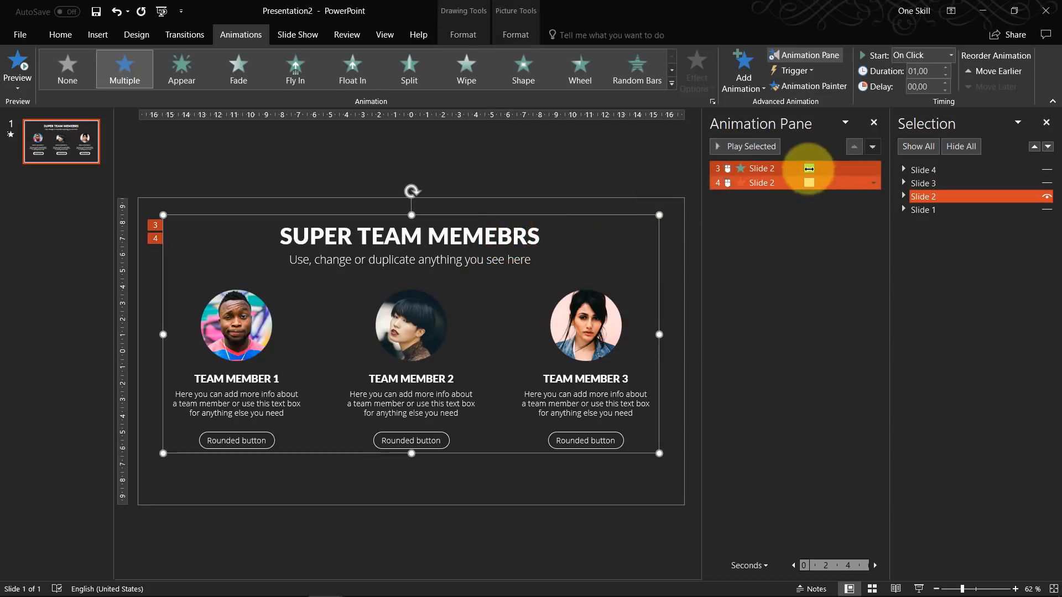
pyautogui.click(947, 210)
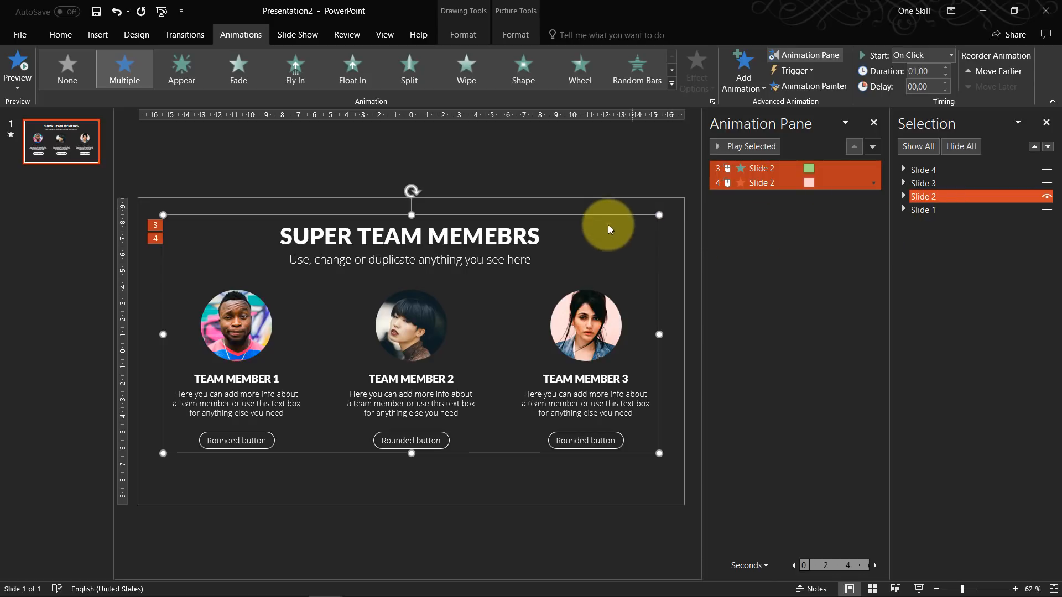
pyautogui.moveTo(909, 572)
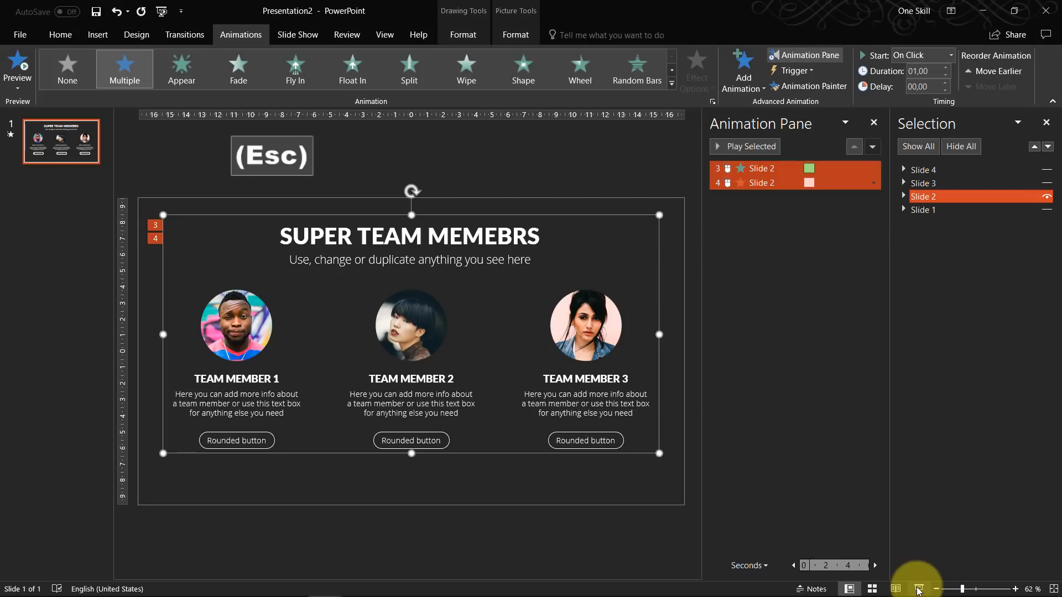
pyautogui.moveTo(579, 220)
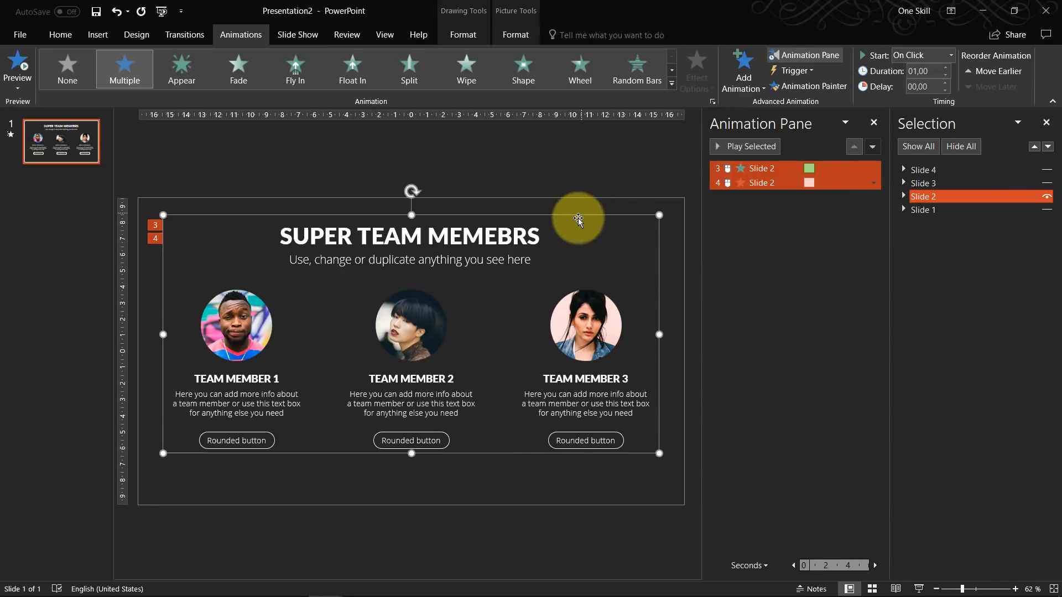
pyautogui.moveTo(806, 106)
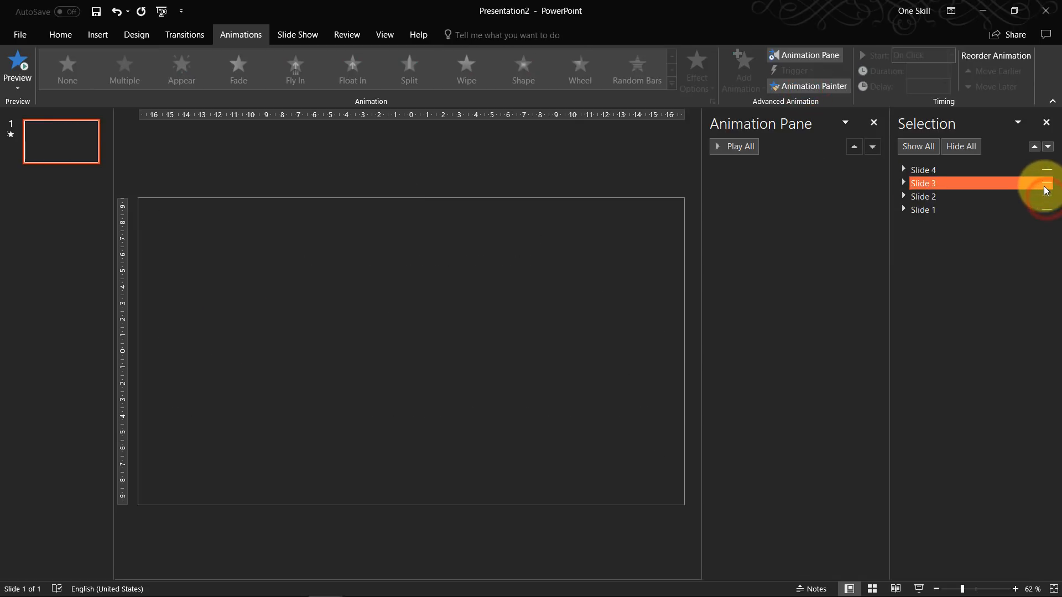
pyautogui.click(1047, 190)
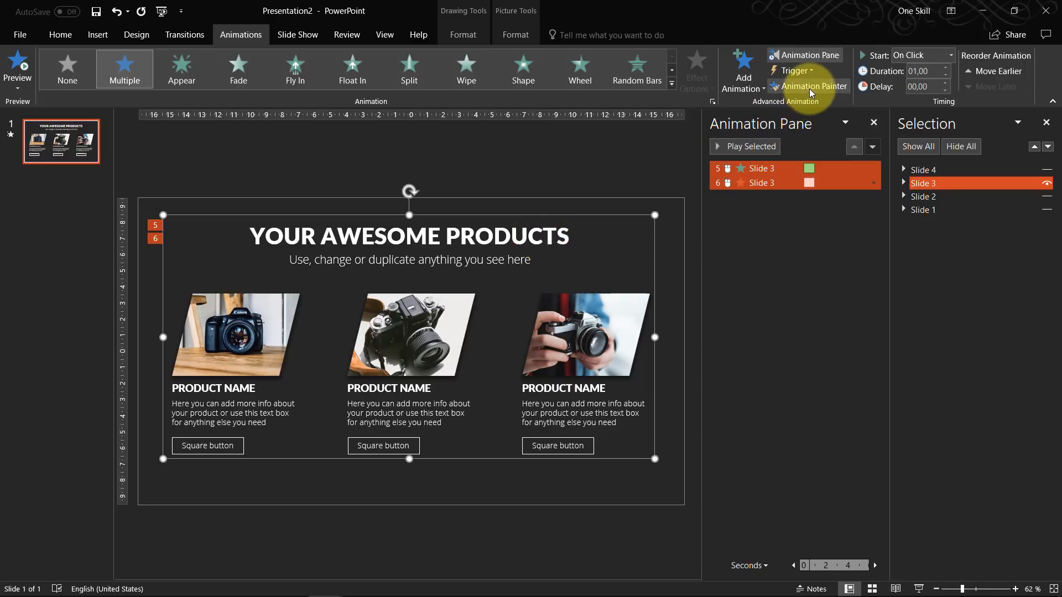
pyautogui.moveTo(813, 86)
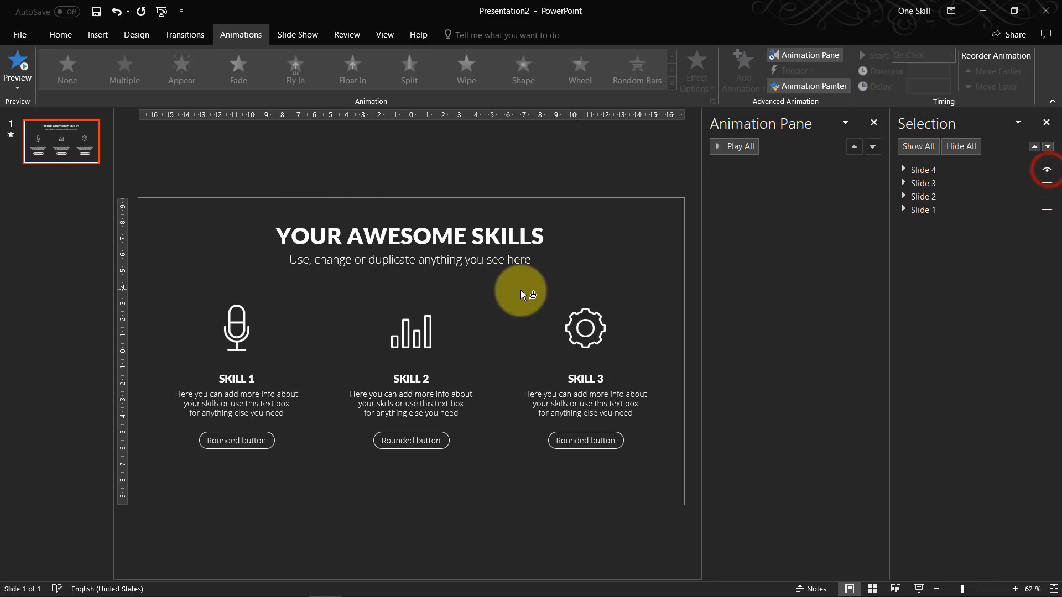
pyautogui.moveTo(498, 244)
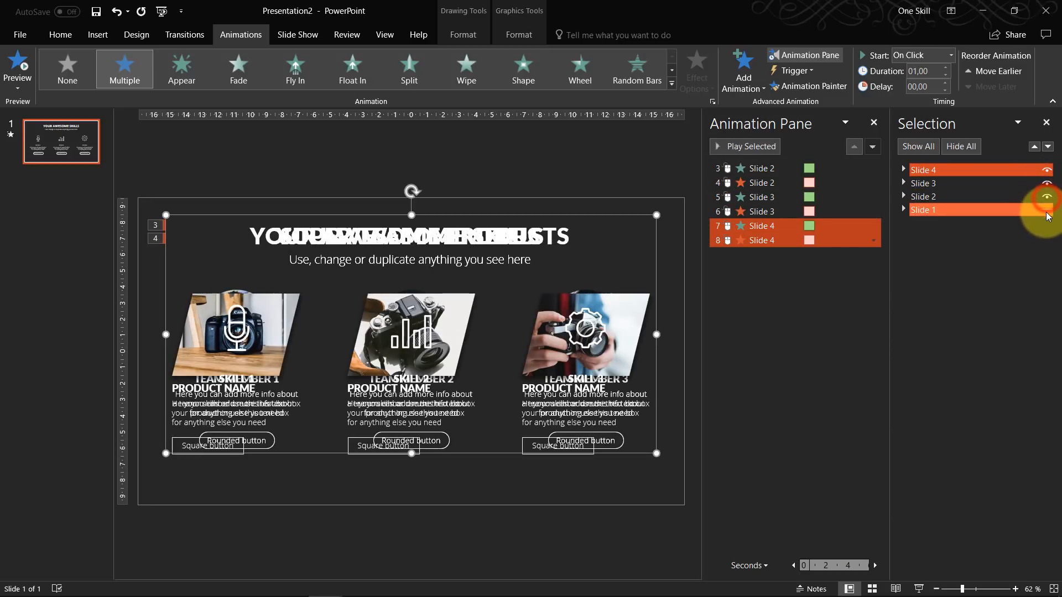
# Make the Slide 1 group visible again and play the slide as a slideshow
pyautogui.click(1045, 211)
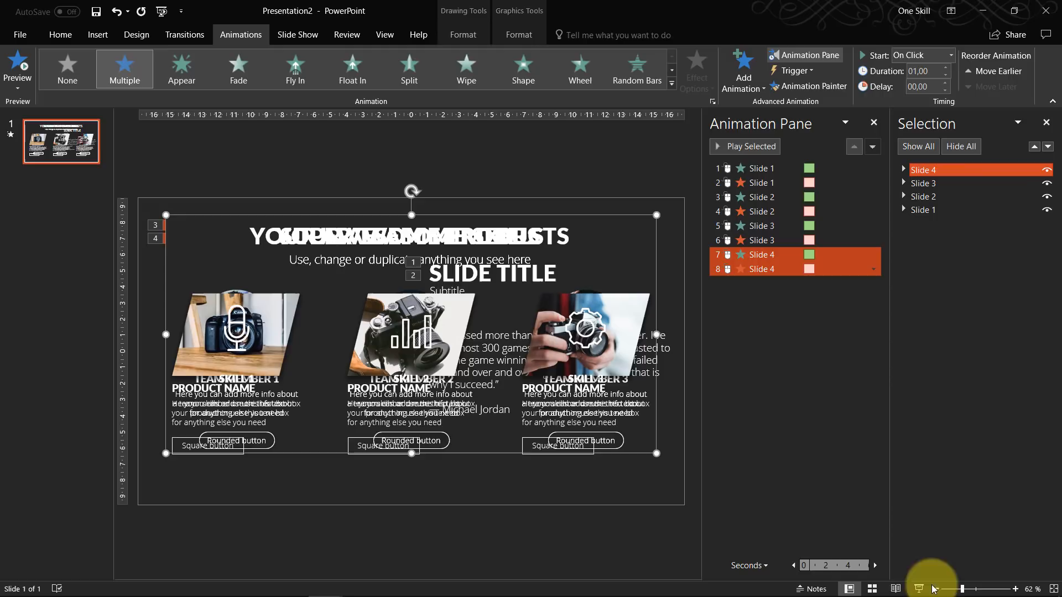
pyautogui.moveTo(680, 187)
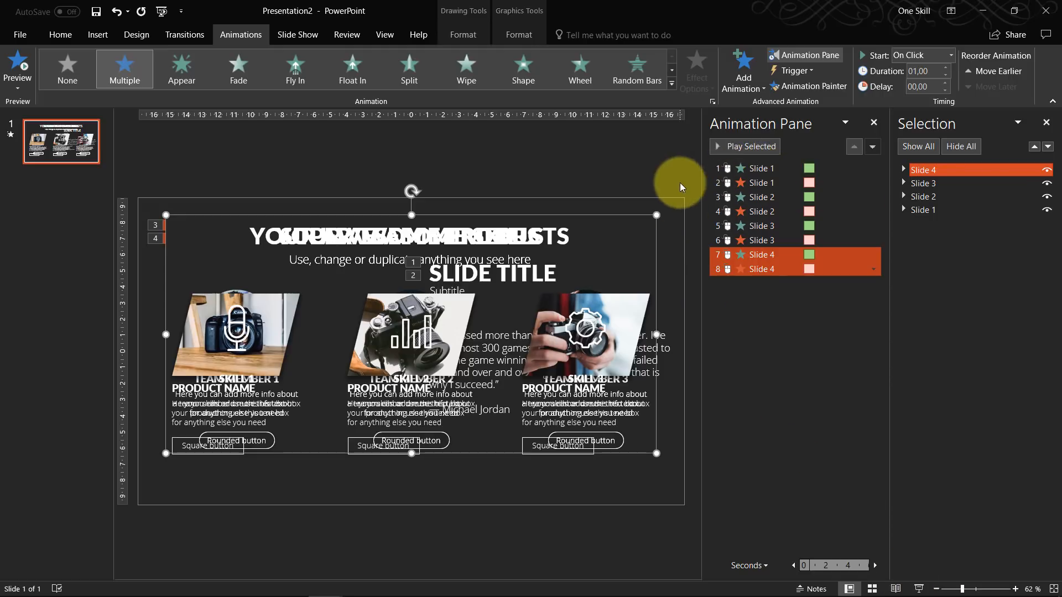
pyautogui.moveTo(839, 348)
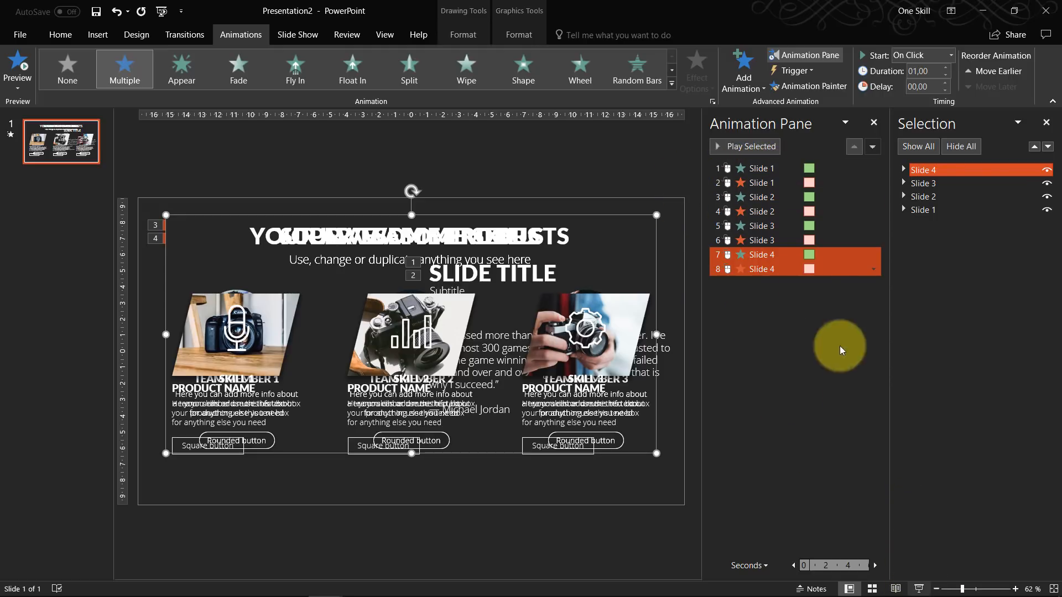
pyautogui.click(759, 168)
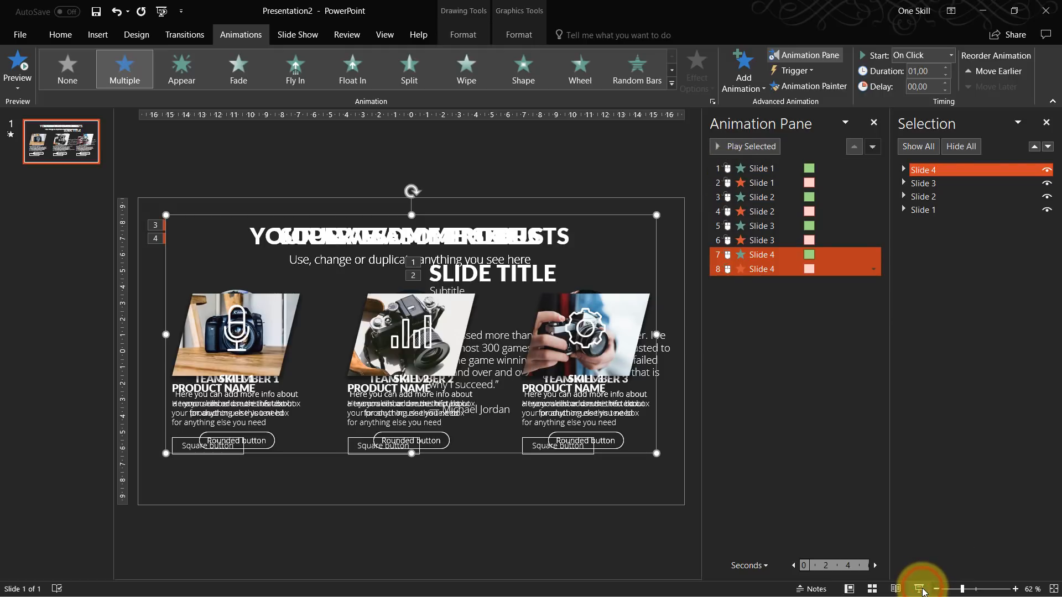
pyautogui.click(921, 588)
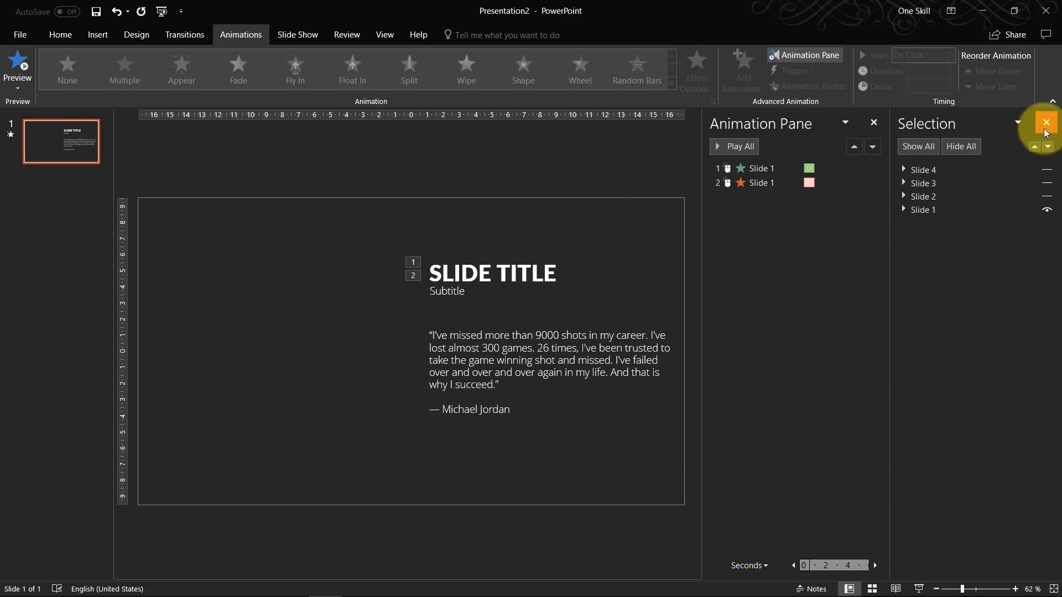
# Close the Selection Pane and choose to insert a video from this device
pyautogui.click(1045, 122)
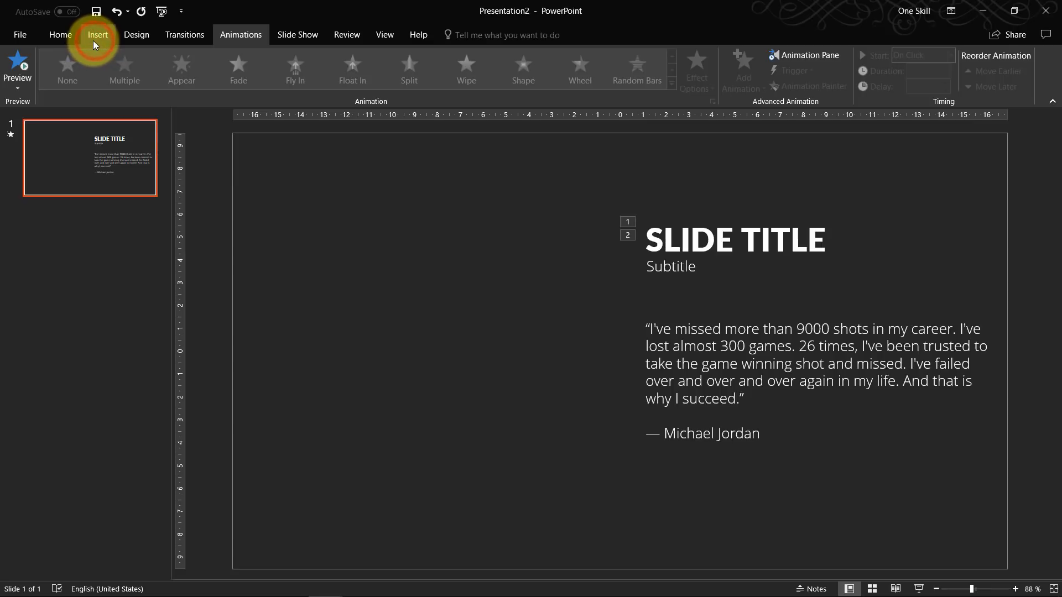
pyautogui.click(97, 34)
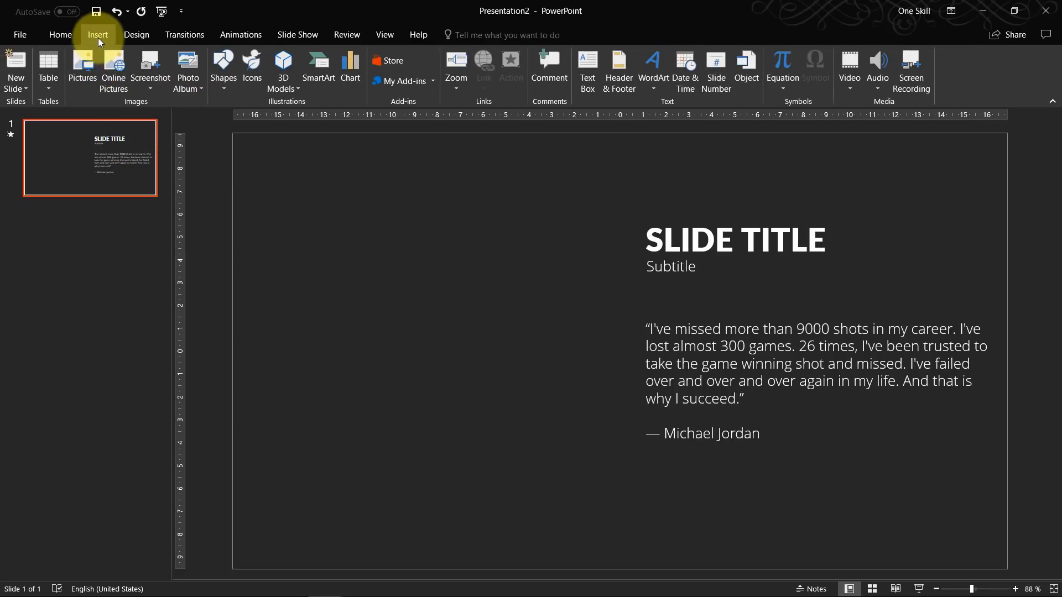
pyautogui.moveTo(861, 67)
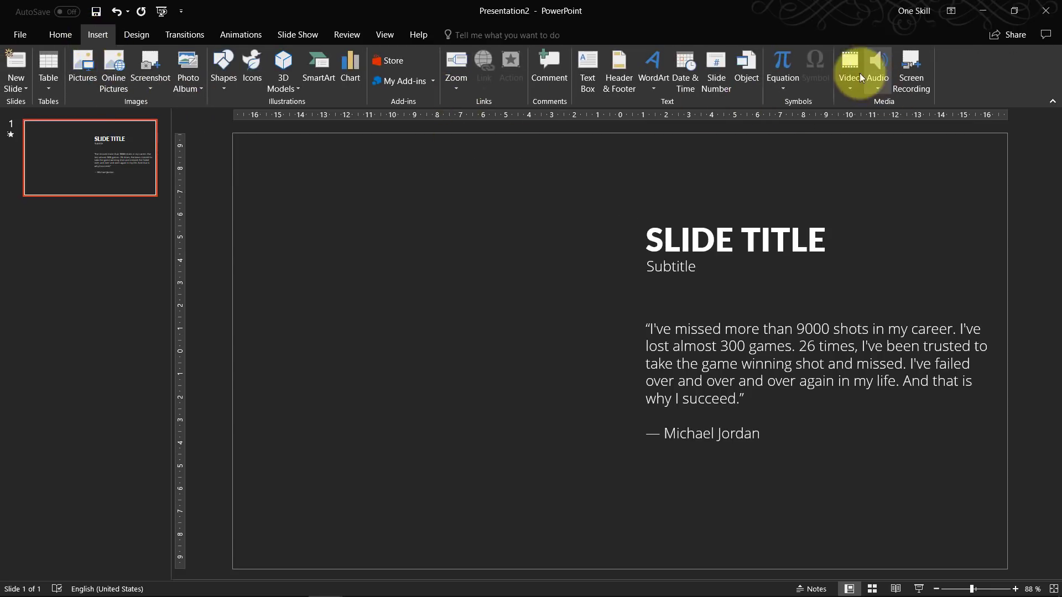
pyautogui.click(848, 71)
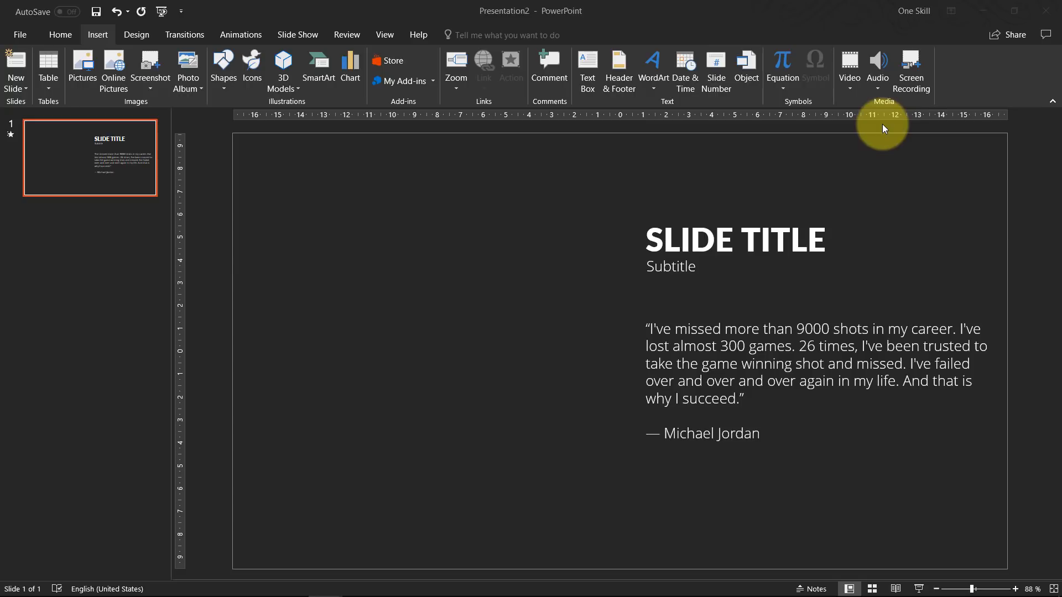
pyautogui.click(848, 68)
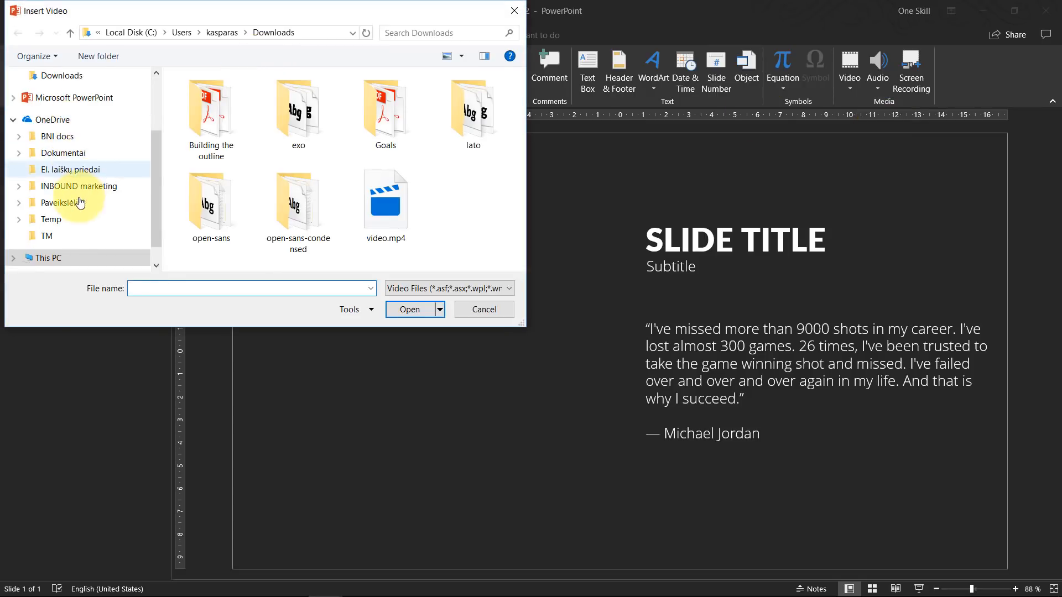
# Insert the video.mp4 laptop clip from the Desktop onto the slide
pyautogui.click(55, 114)
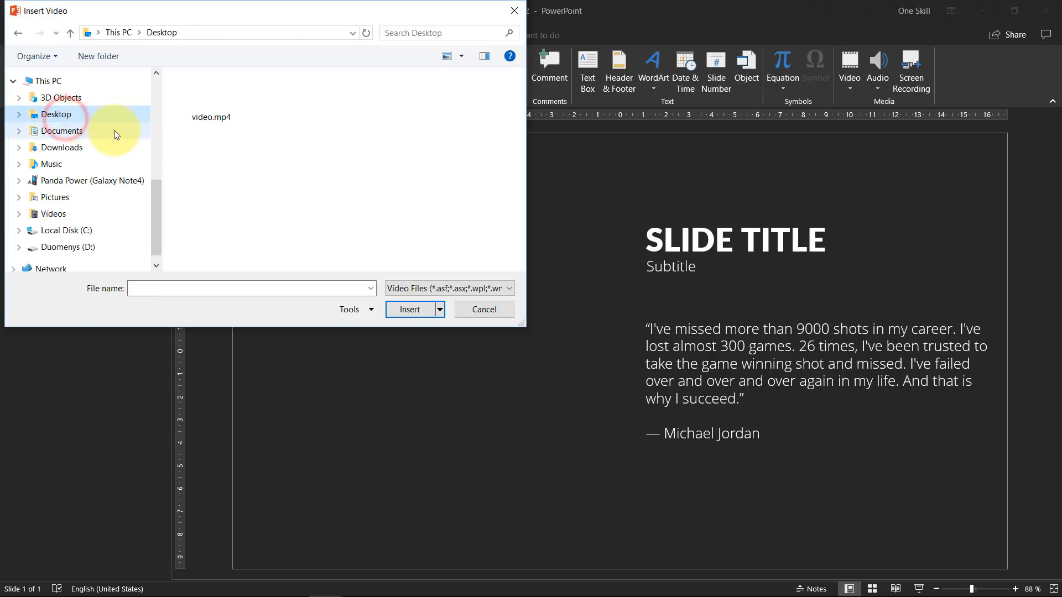
pyautogui.click(210, 97)
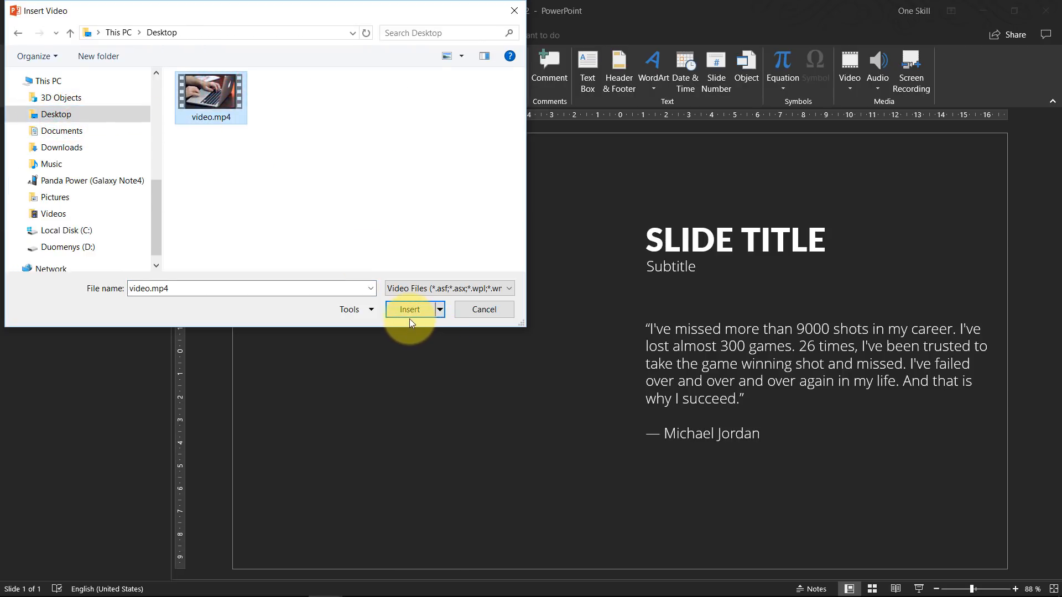
pyautogui.click(409, 309)
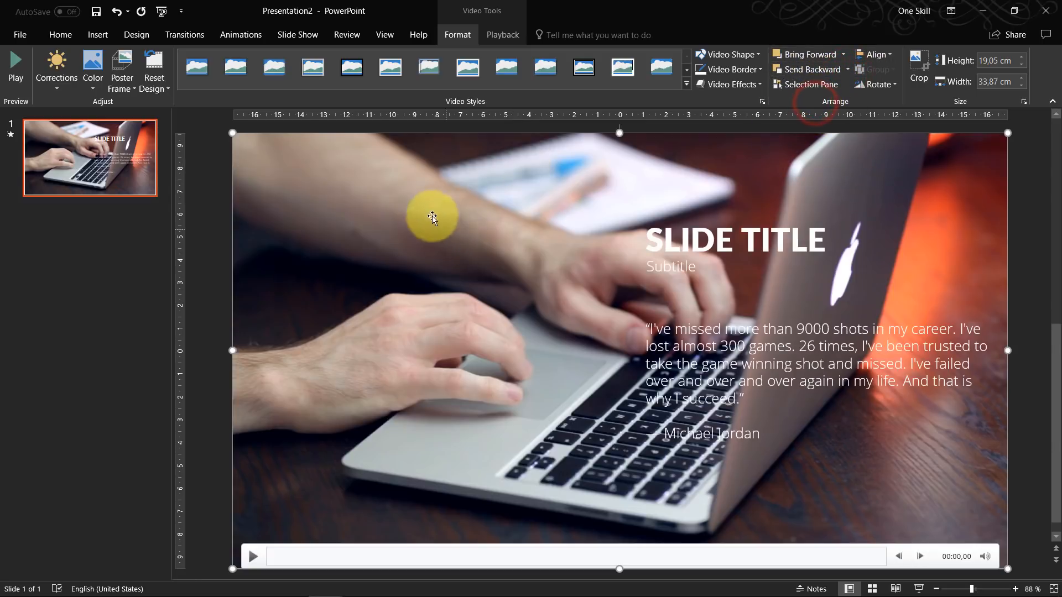
pyautogui.moveTo(485, 215)
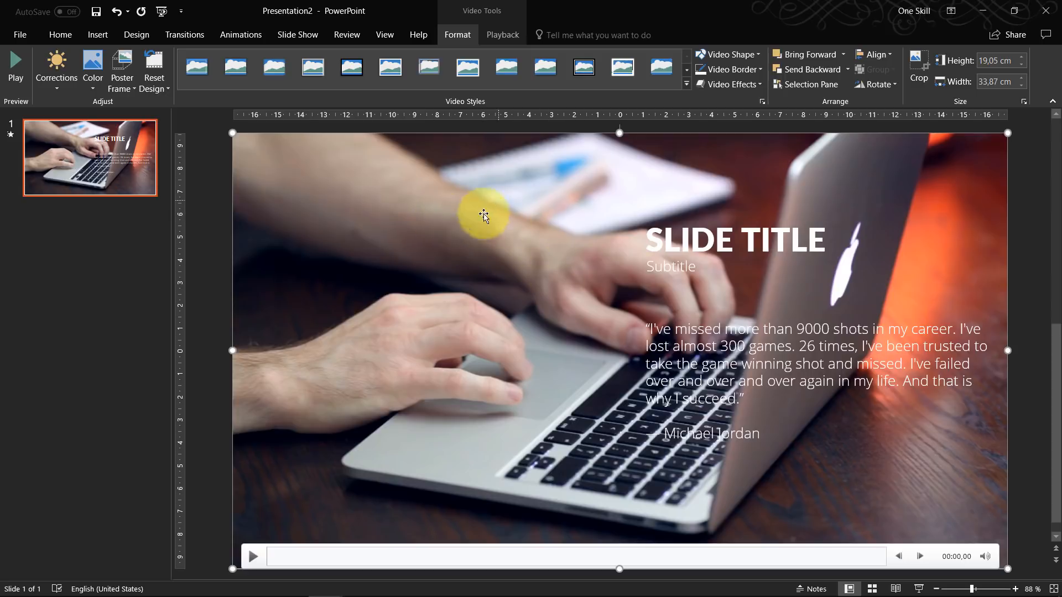
pyautogui.moveTo(667, 326)
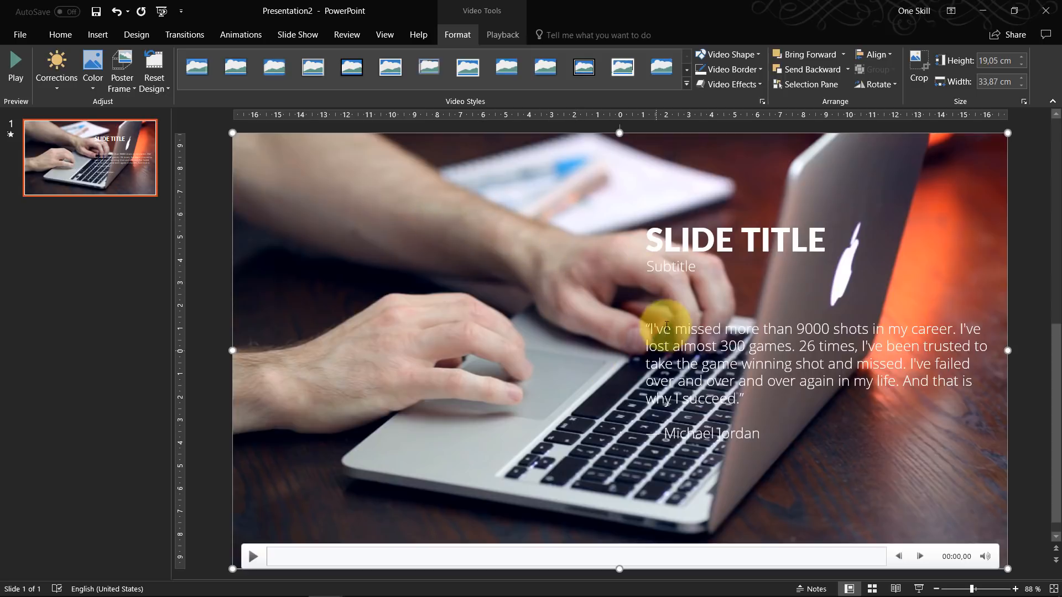
pyautogui.moveTo(616, 242)
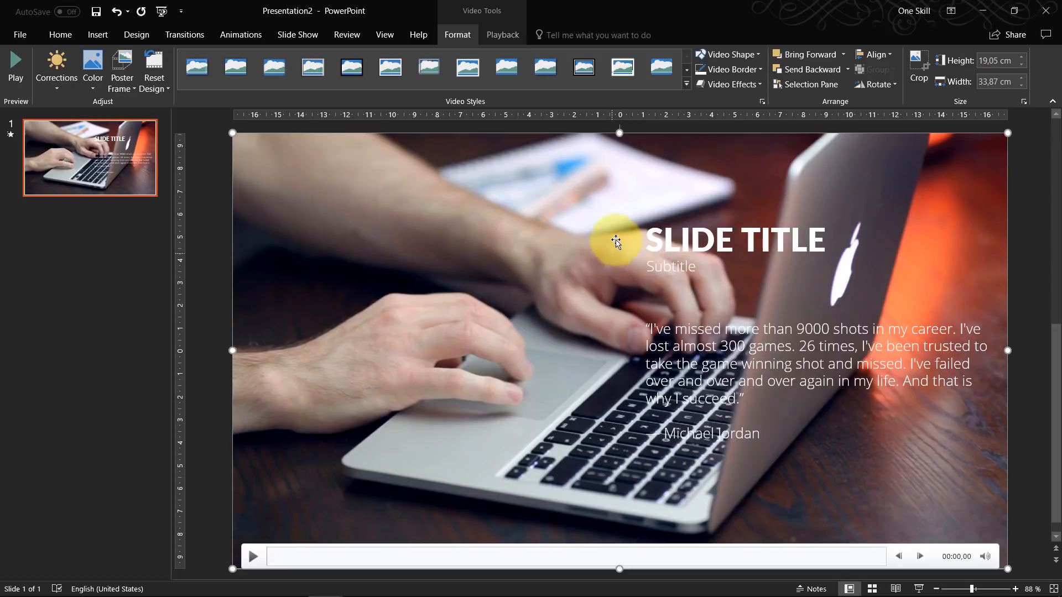
pyautogui.moveTo(541, 228)
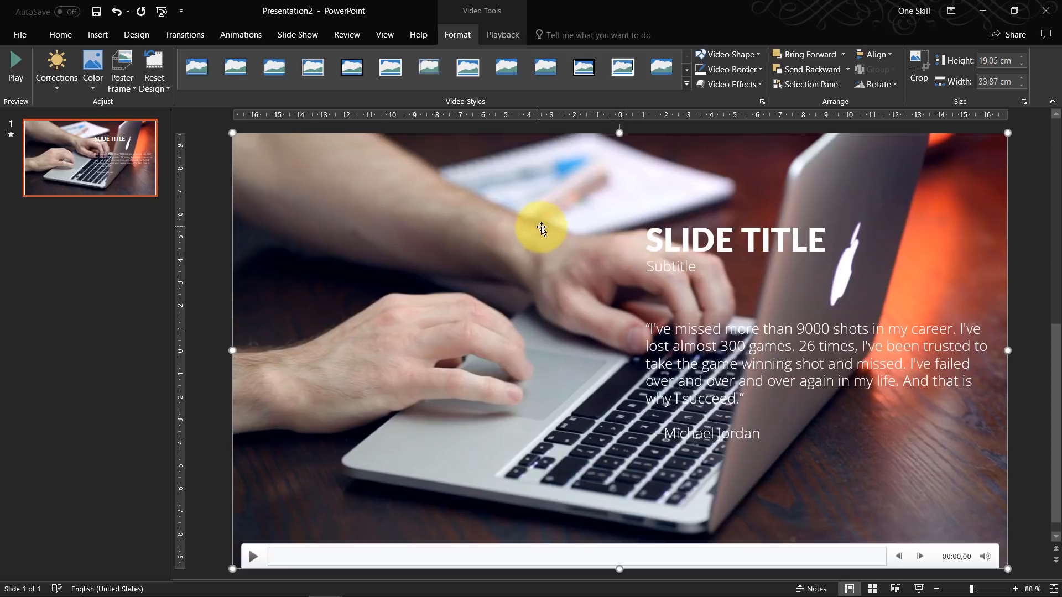
# Bring up the formatting actions for the full-slide laptop video
pyautogui.rightClick(373, 202)
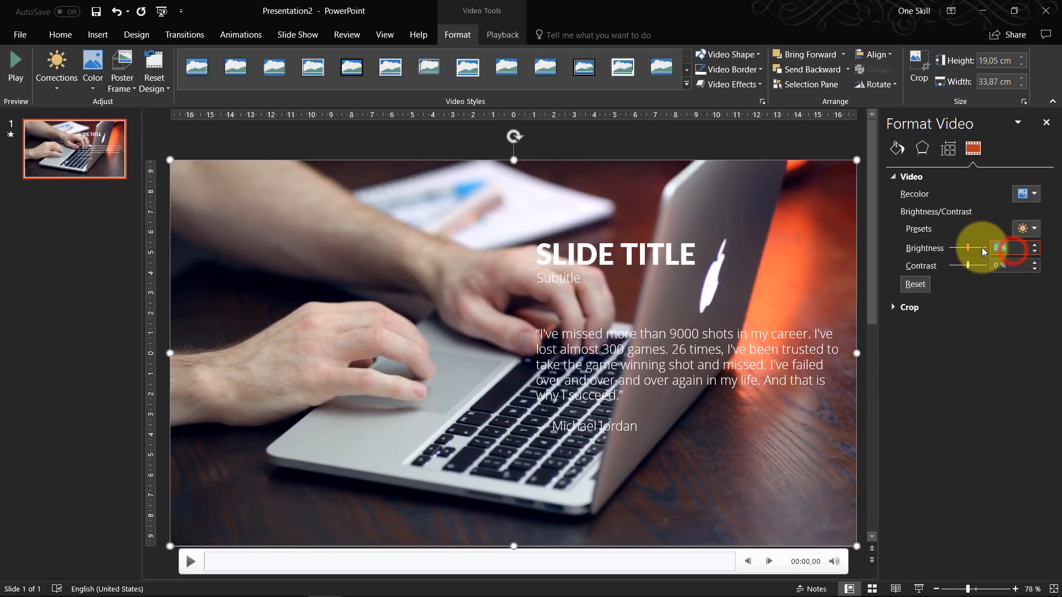
# Lower the laptop video's brightness to -40% and apply it
pyautogui.click(1035, 251)
pyautogui.write('-40')
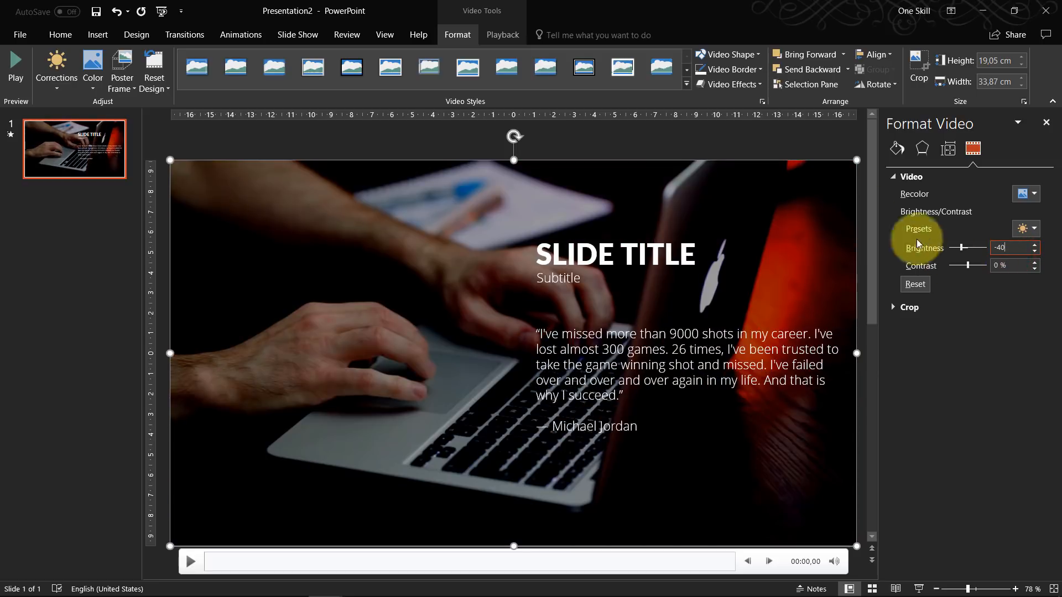
pyautogui.click(1045, 123)
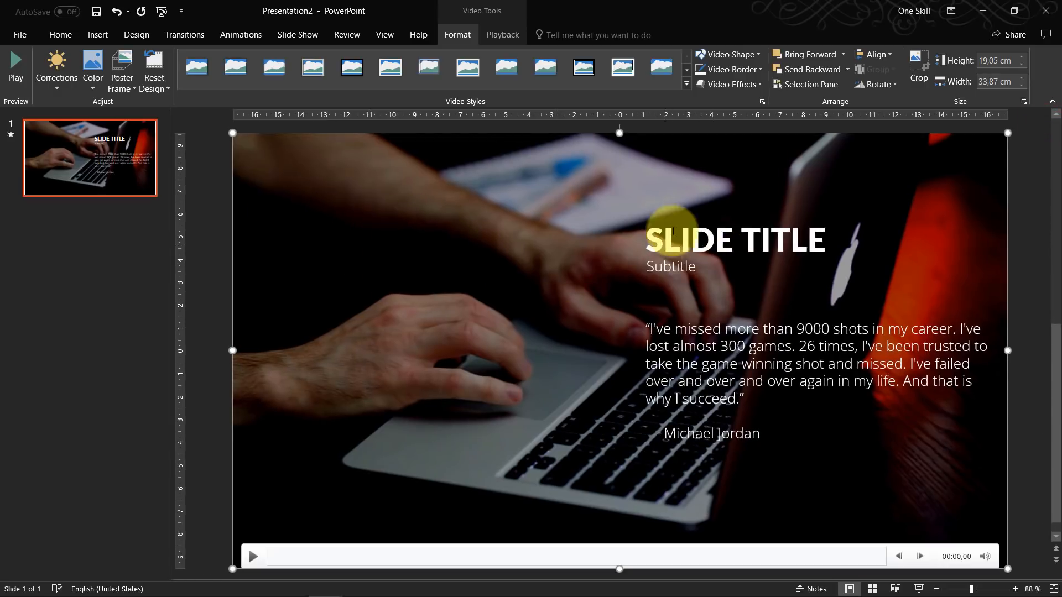
pyautogui.moveTo(669, 285)
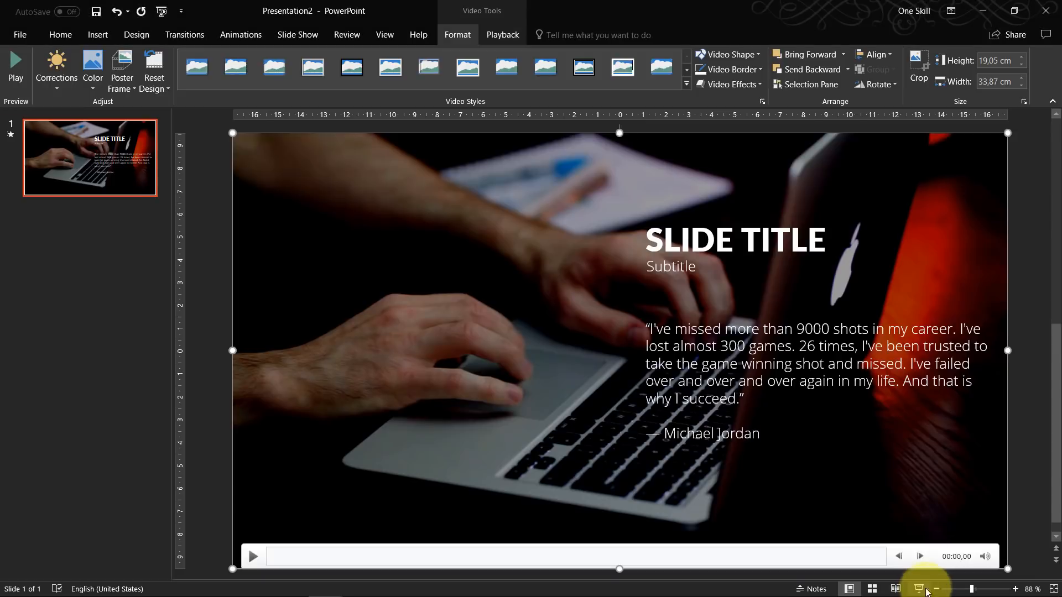
pyautogui.moveTo(392, 115)
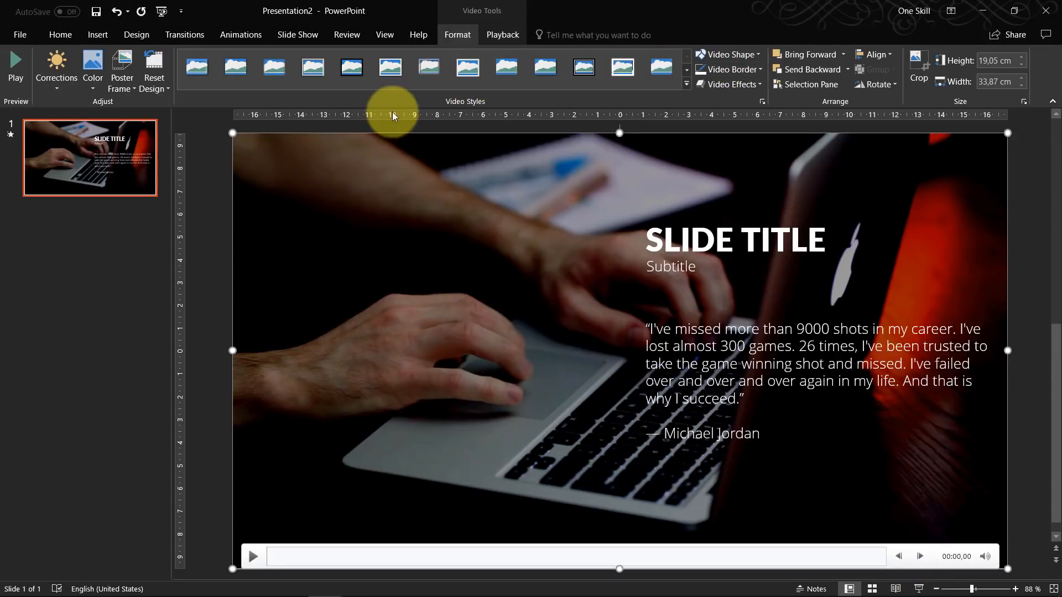
# Set the video's playback to start automatically
pyautogui.click(502, 34)
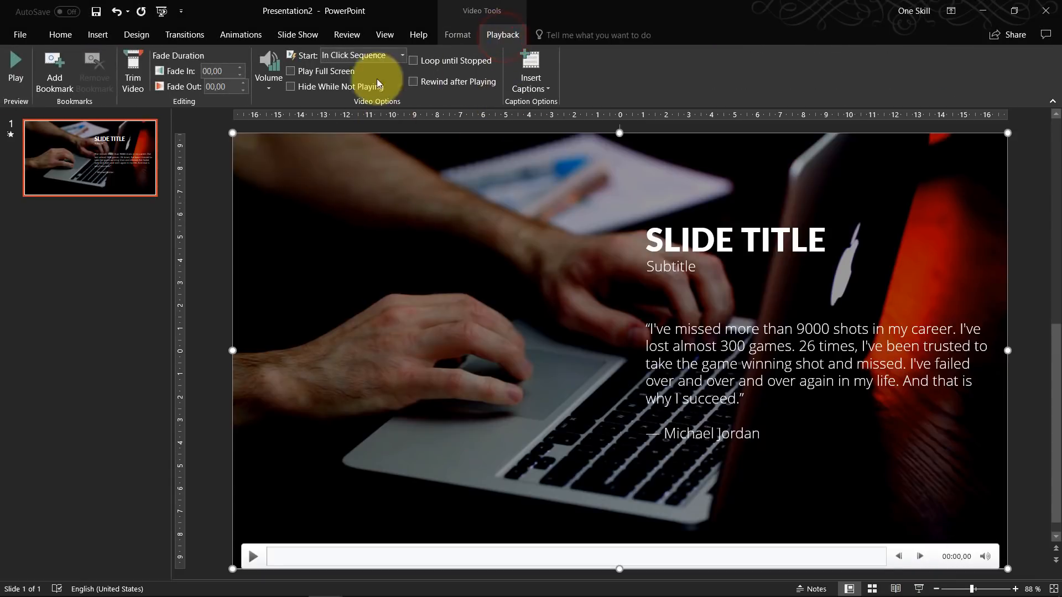
pyautogui.click(402, 56)
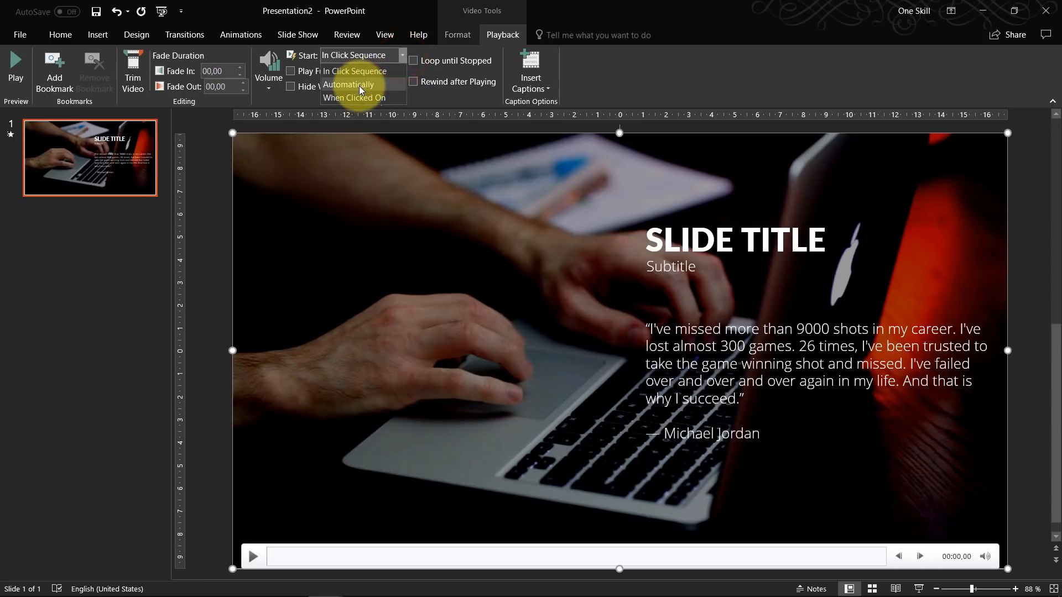
pyautogui.click(350, 84)
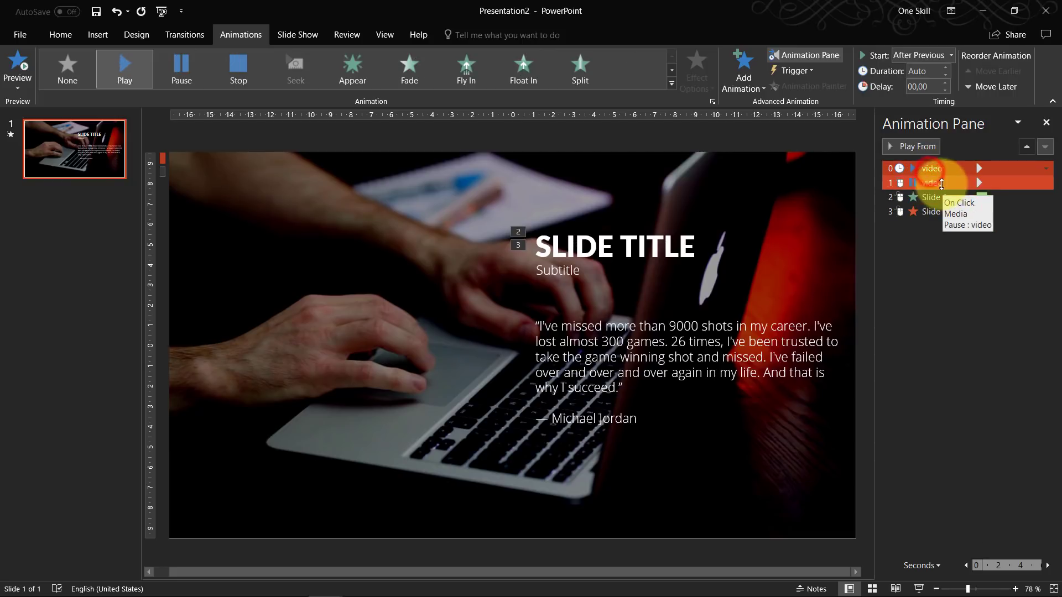
# Adjust the video's start timing in the Animation Pane
pyautogui.click(949, 55)
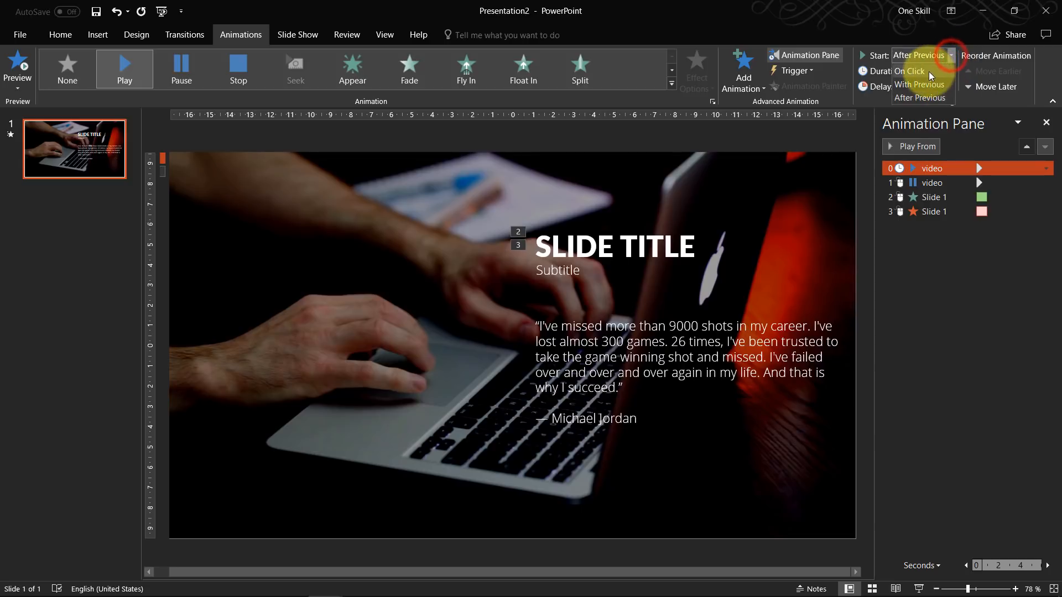
pyautogui.click(919, 84)
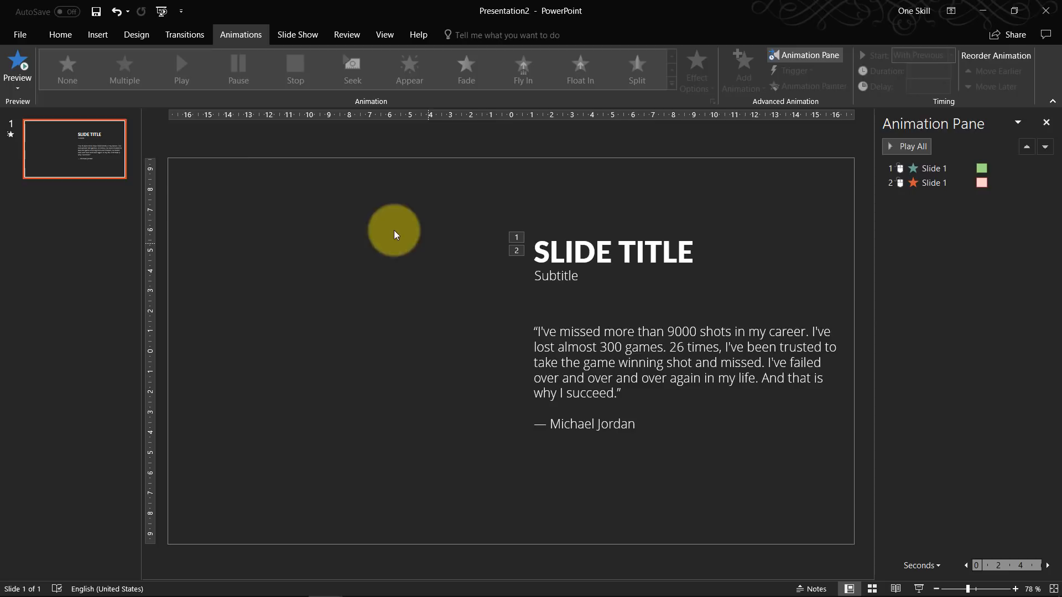
# Insert the video.mp4 laptop clip onto the slide again
pyautogui.click(98, 35)
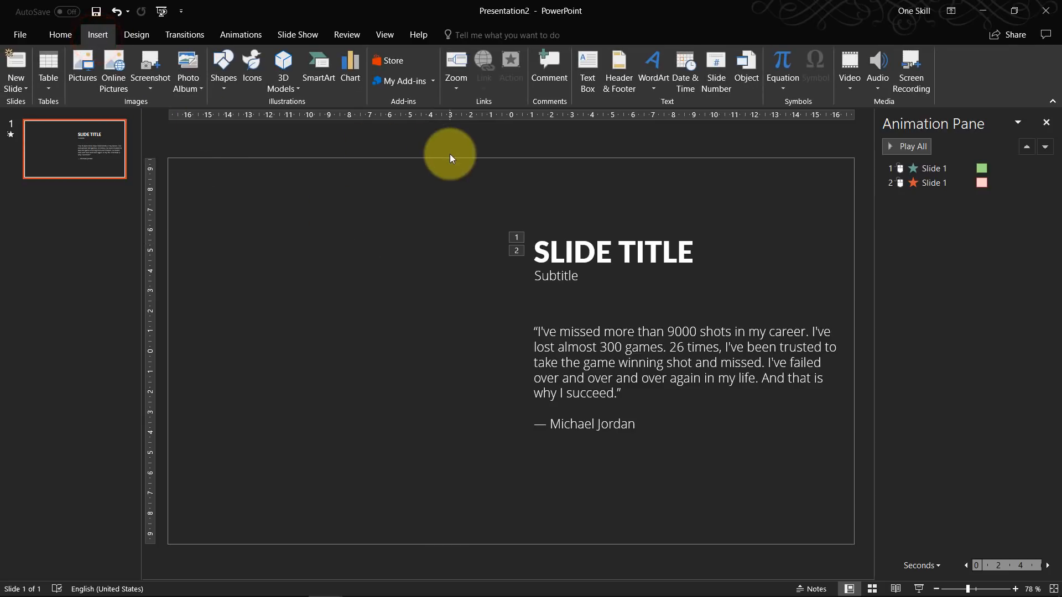
pyautogui.moveTo(848, 68)
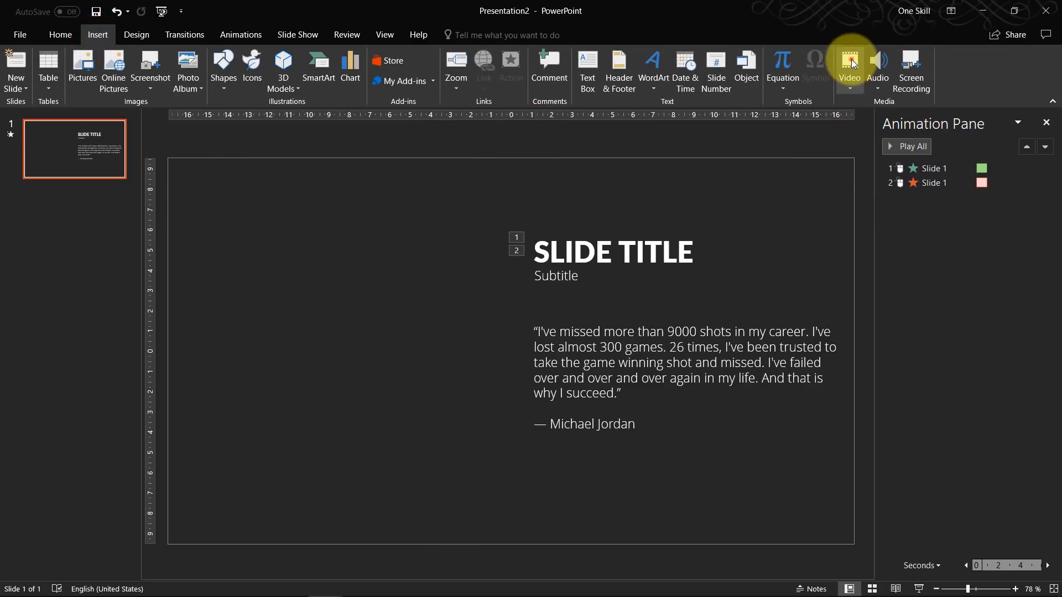
pyautogui.click(848, 64)
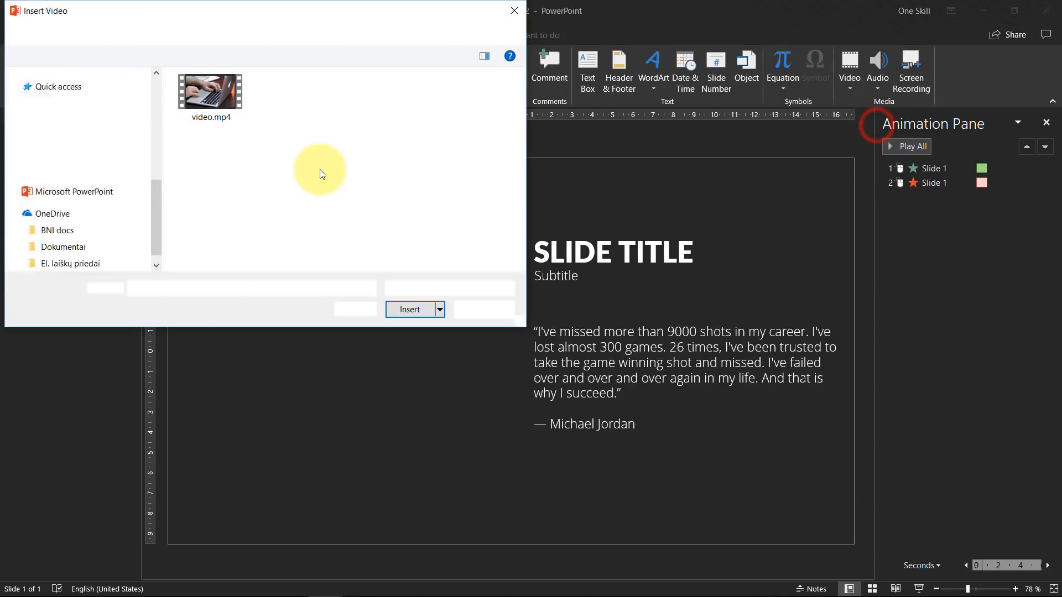
pyautogui.click(409, 309)
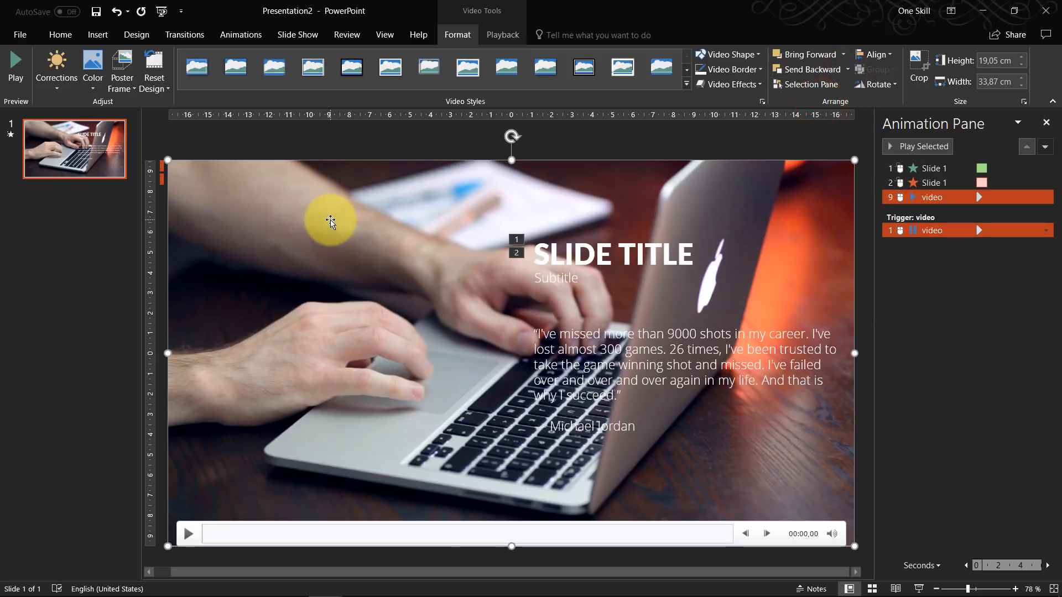
# Darken the reinserted video to -40 brightness via Picture Correction Options
pyautogui.click(55, 71)
pyautogui.write('-40')
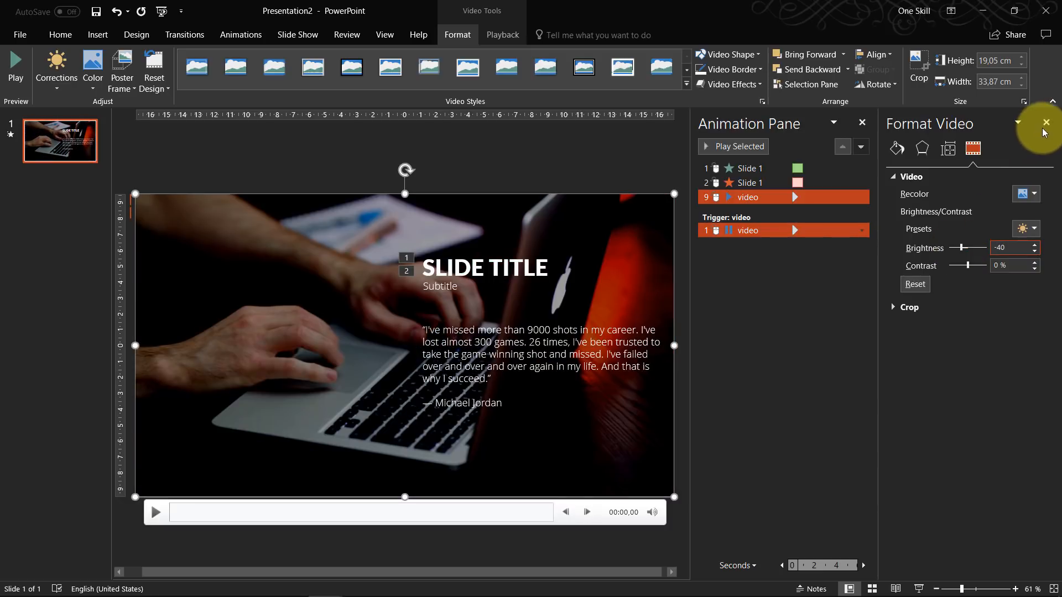
pyautogui.click(1045, 123)
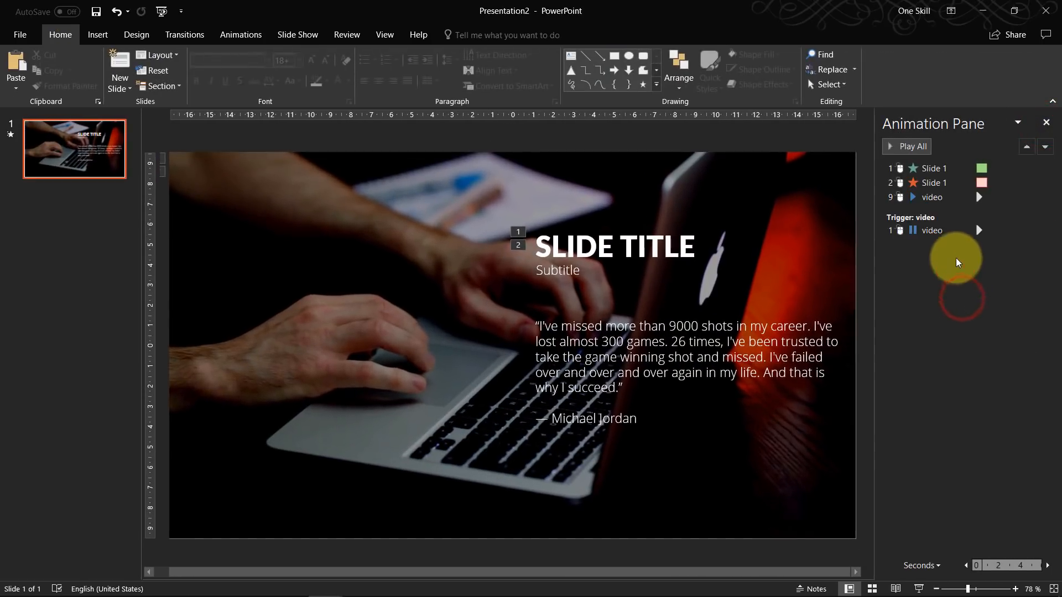
# Move the video's playback to the top of the animation sequence
pyautogui.click(932, 197)
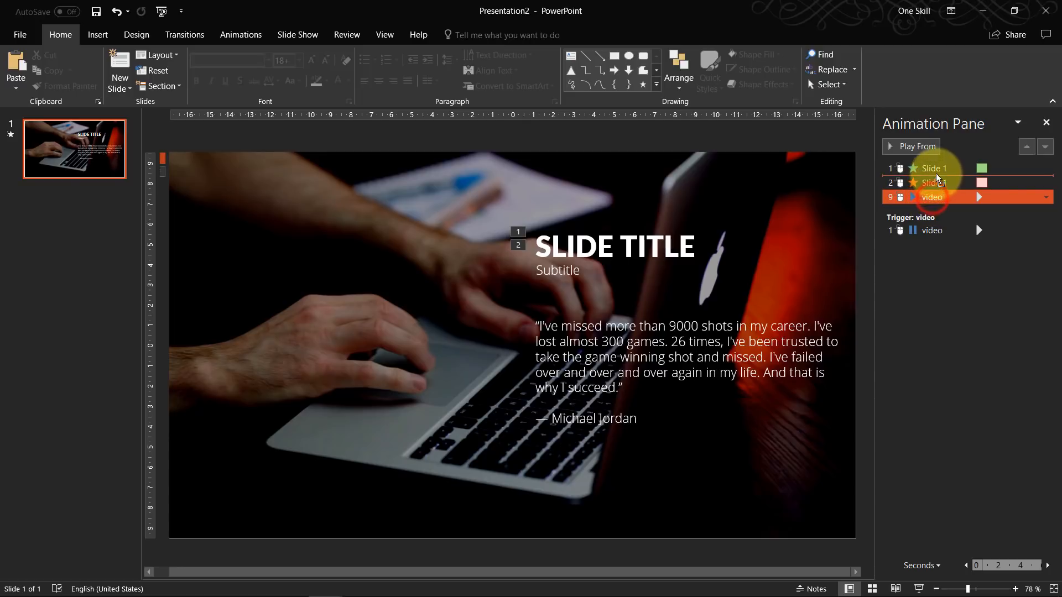
pyautogui.click(1026, 146)
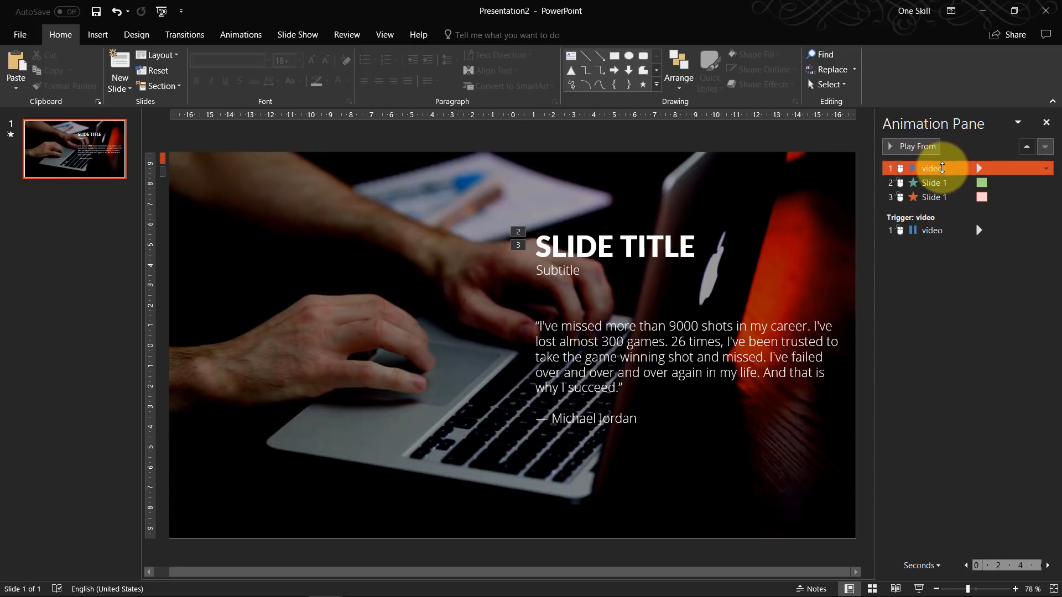
pyautogui.click(284, 177)
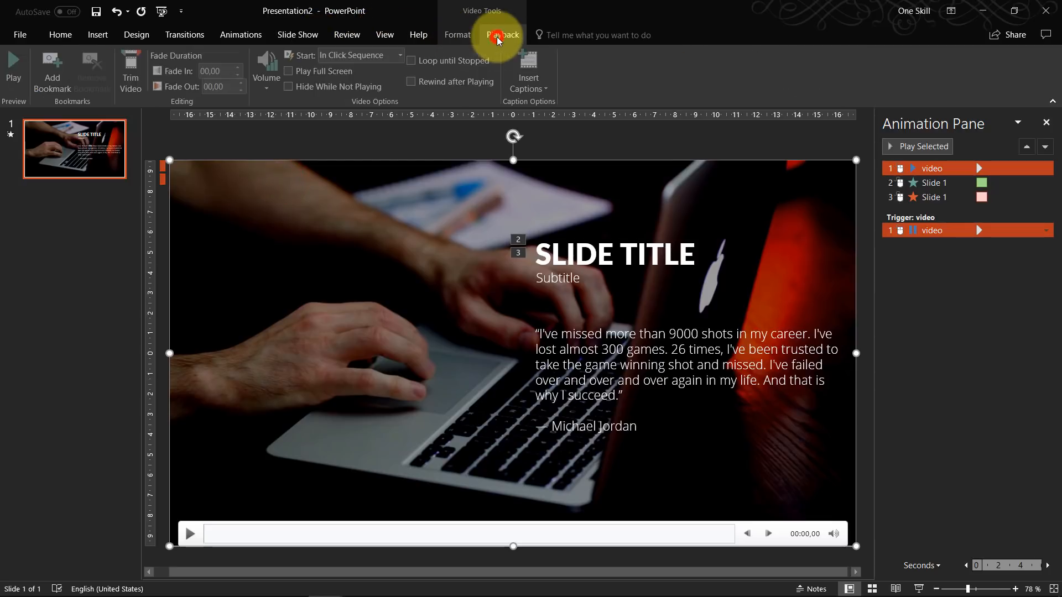
# Set the video to start Automatically and its animation to start With Previous
pyautogui.click(400, 55)
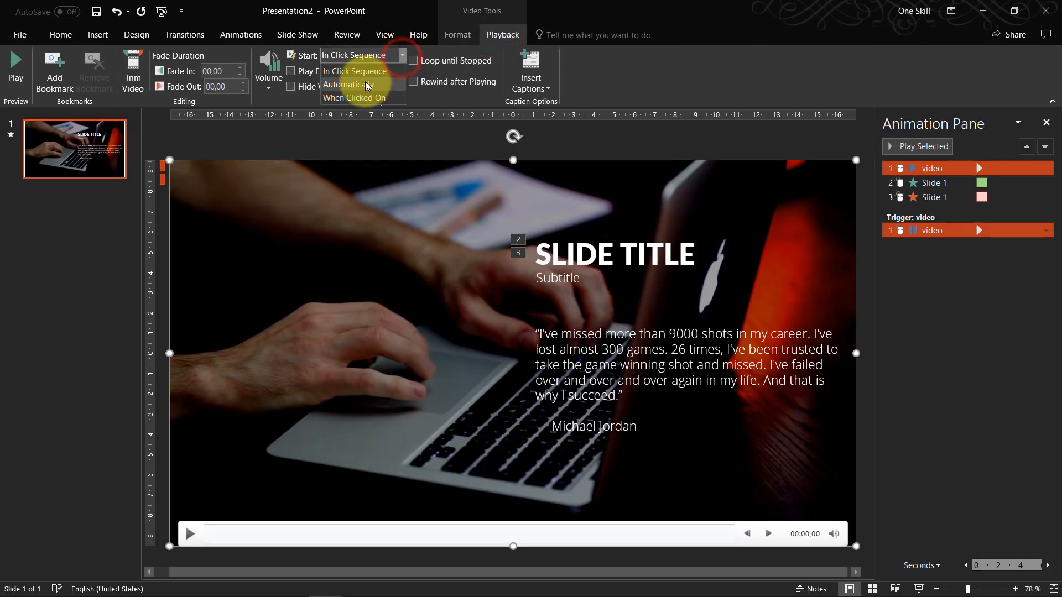
pyautogui.click(348, 84)
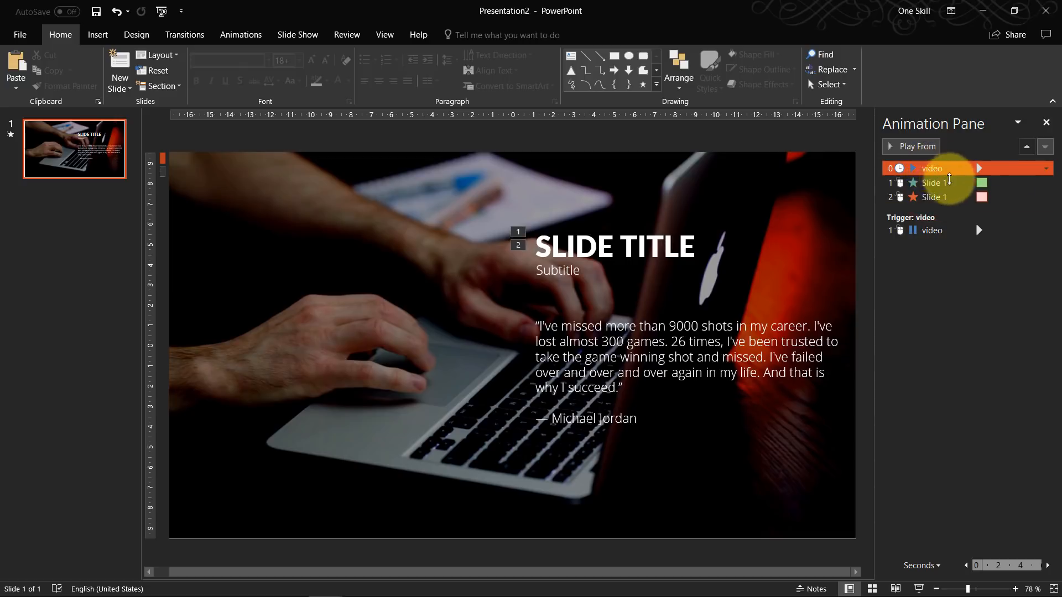
pyautogui.click(240, 35)
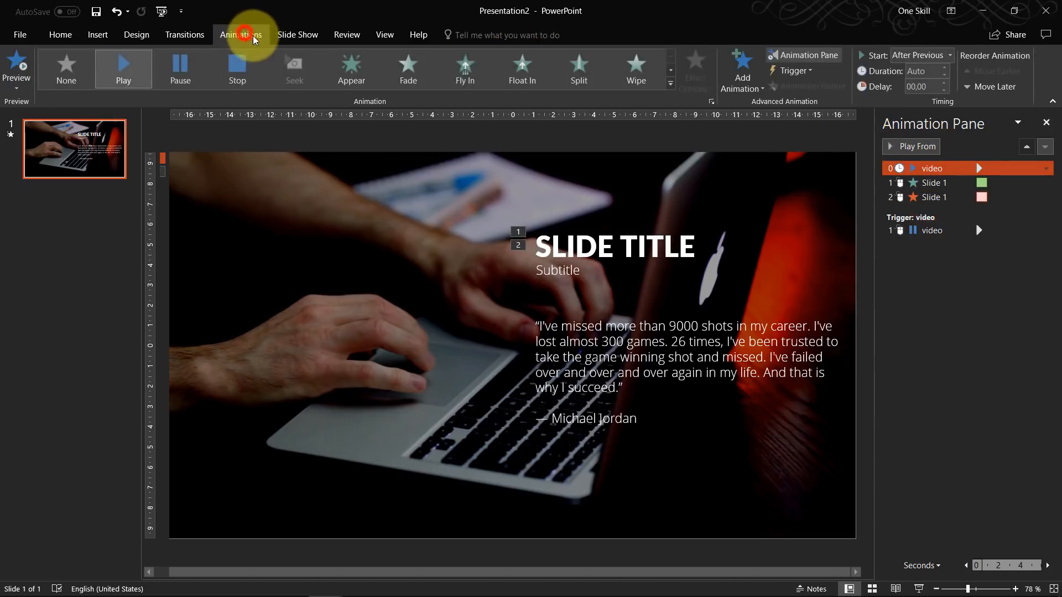
pyautogui.click(949, 55)
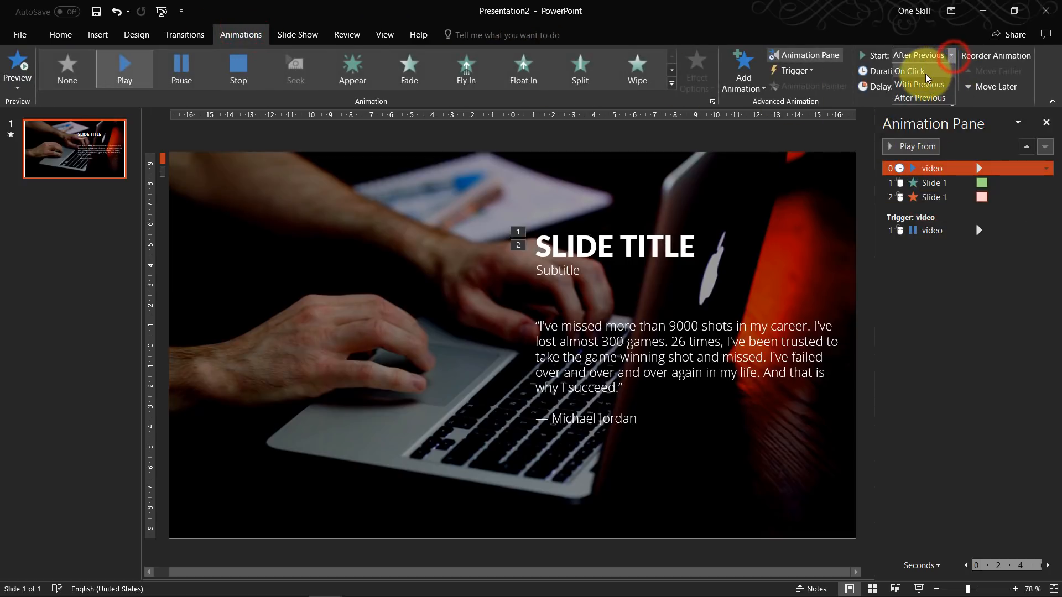
pyautogui.click(919, 70)
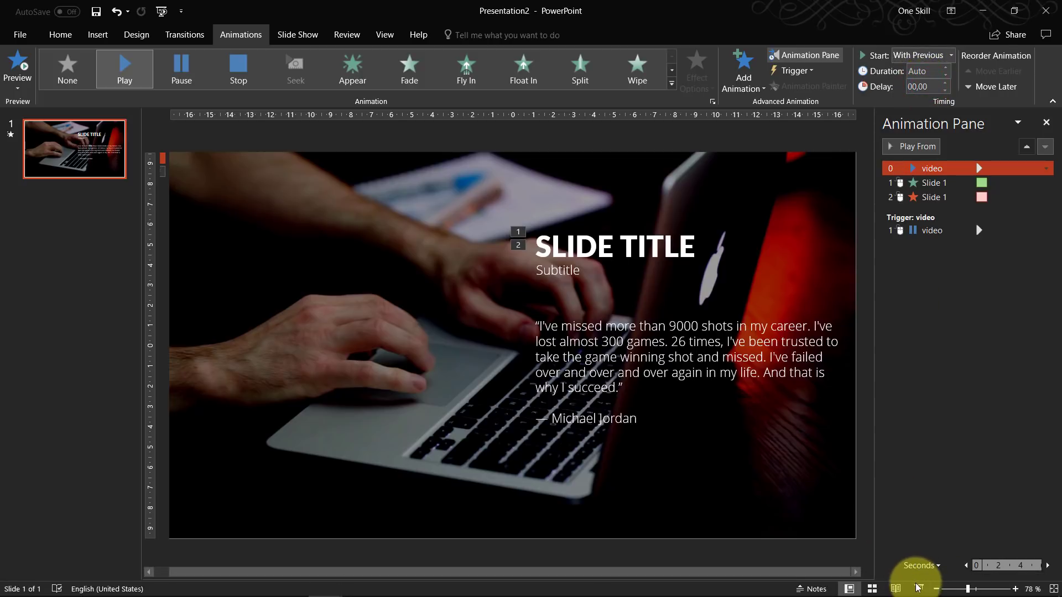
pyautogui.moveTo(915, 587)
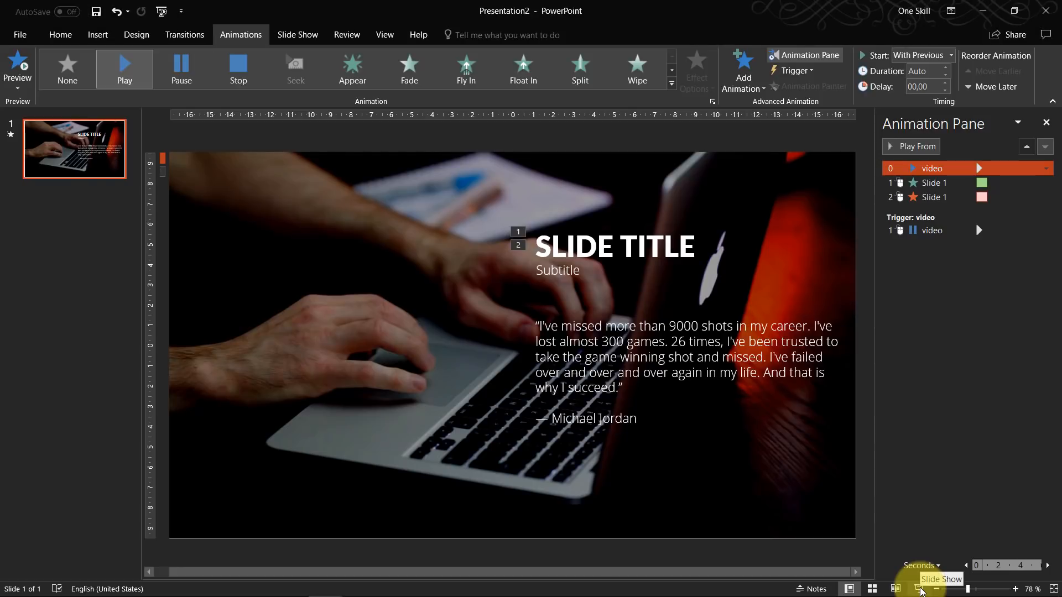
pyautogui.moveTo(197, 36)
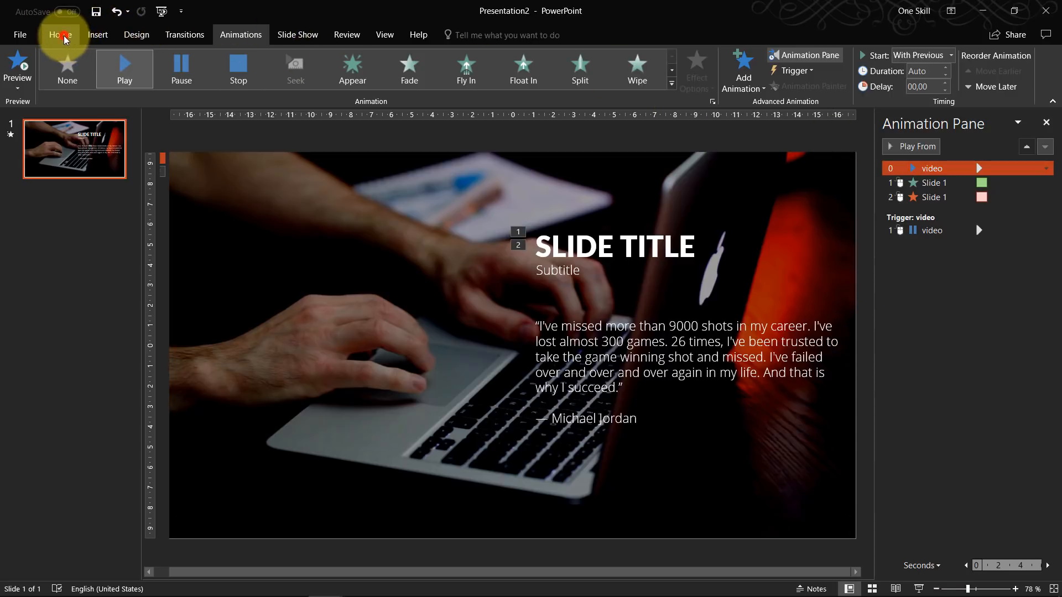
# Paste the Slide 1–4 groups onto the slide and show the Selection Pane listing them
pyautogui.click(60, 34)
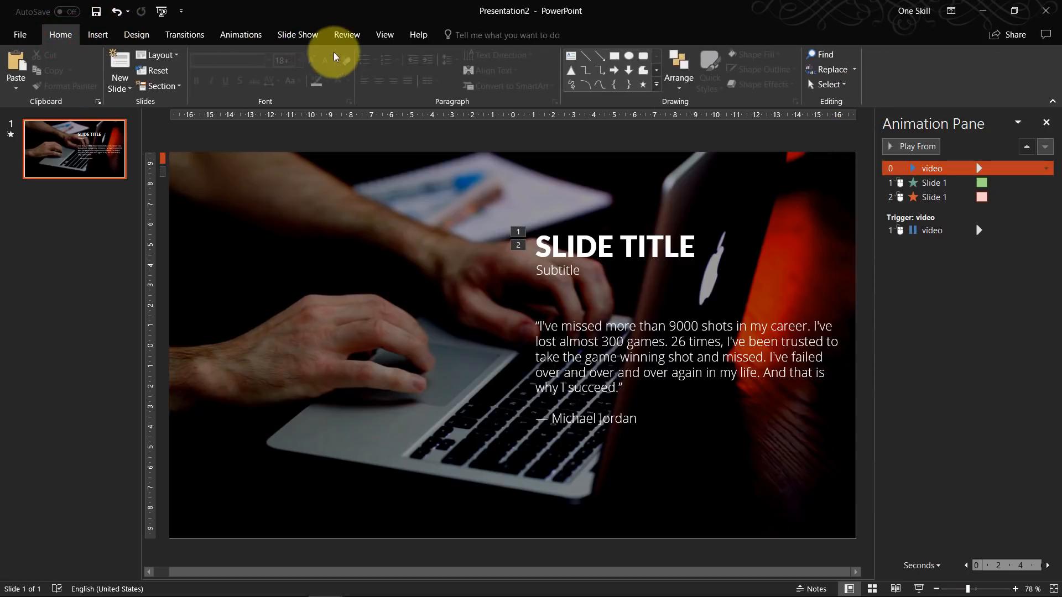
pyautogui.moveTo(393, 53)
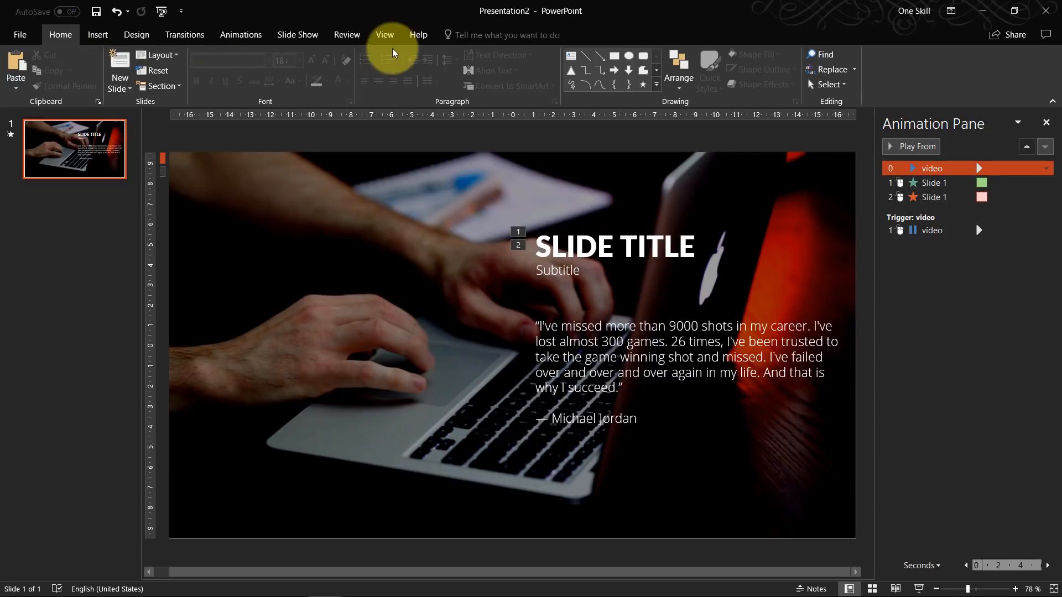
pyautogui.click(384, 34)
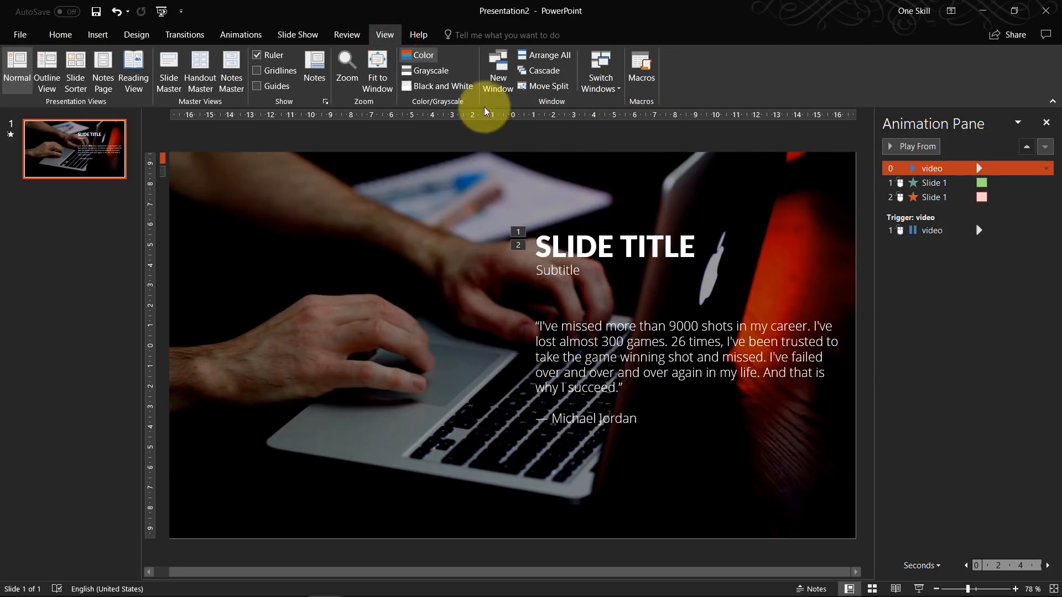
pyautogui.click(59, 34)
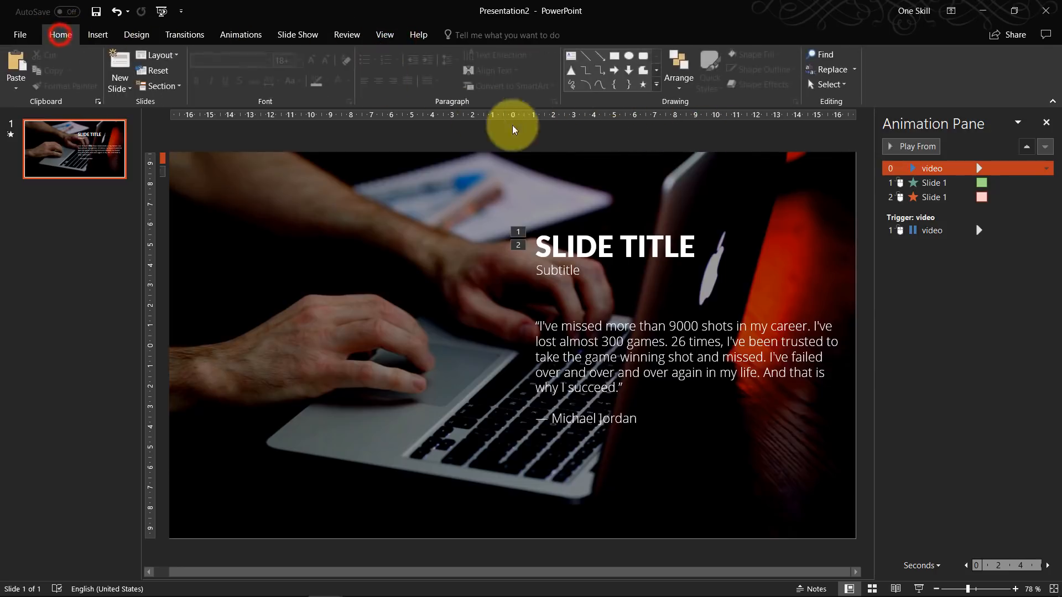
pyautogui.moveTo(856, 134)
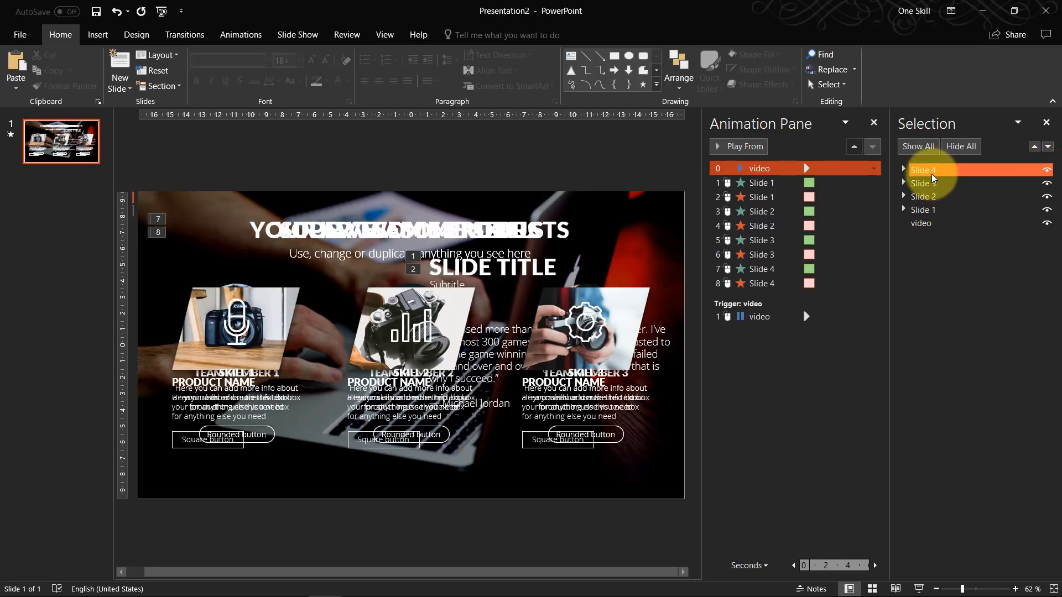
pyautogui.click(921, 222)
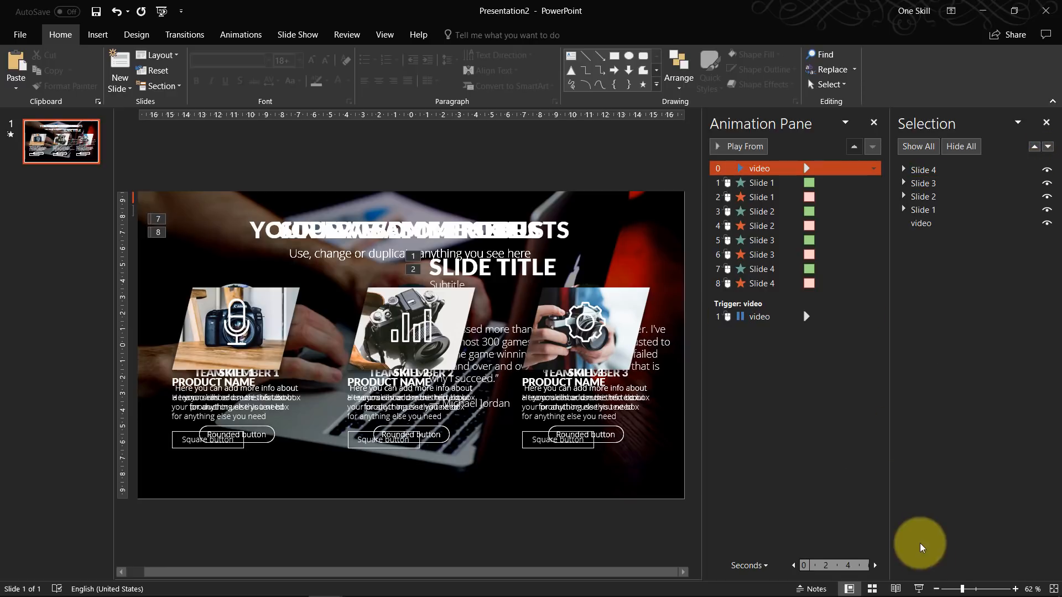
pyautogui.moveTo(920, 589)
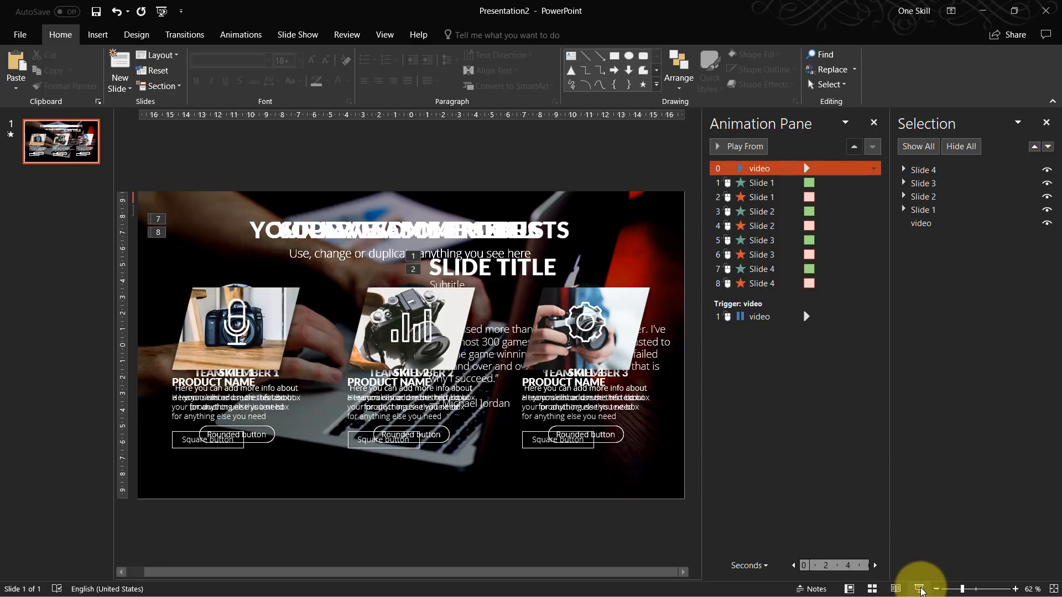
# Run the slideshow, advancing through the four groups animating over the darkened laptop video
pyautogui.click(921, 588)
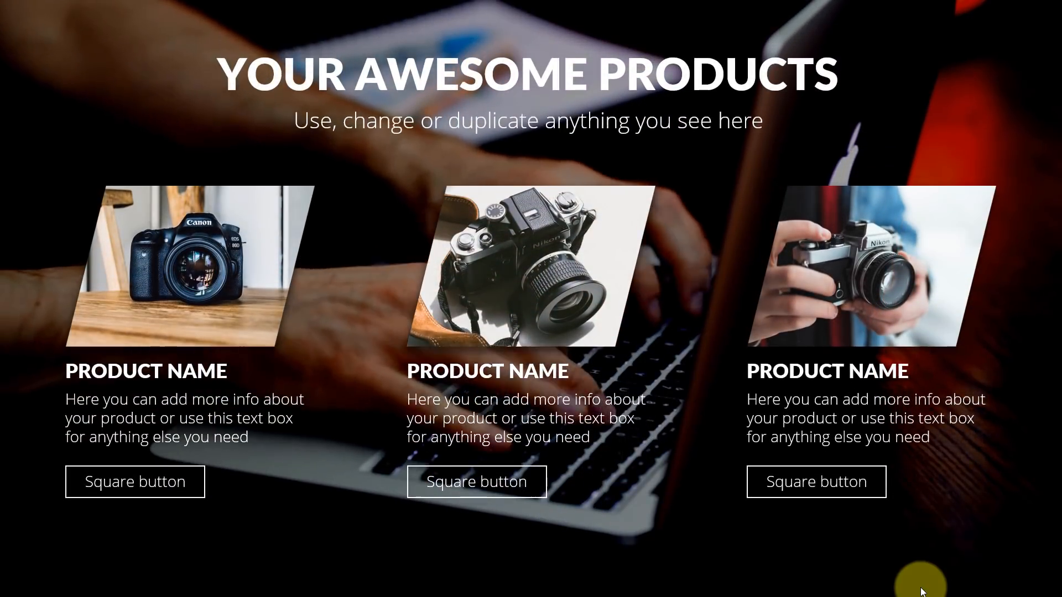
pyautogui.scroll(-3)
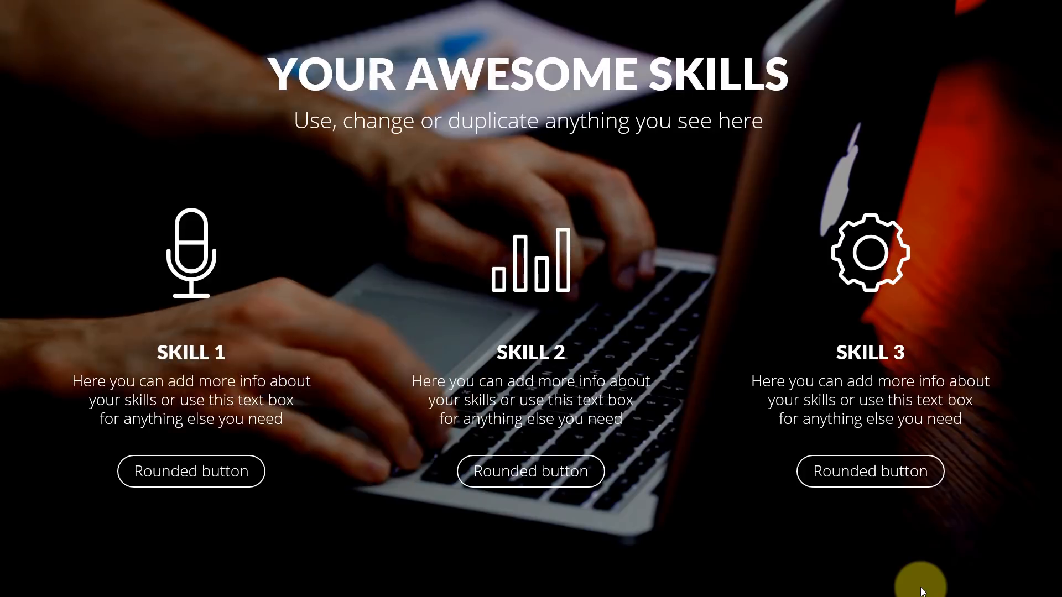
pyautogui.scroll(-3)
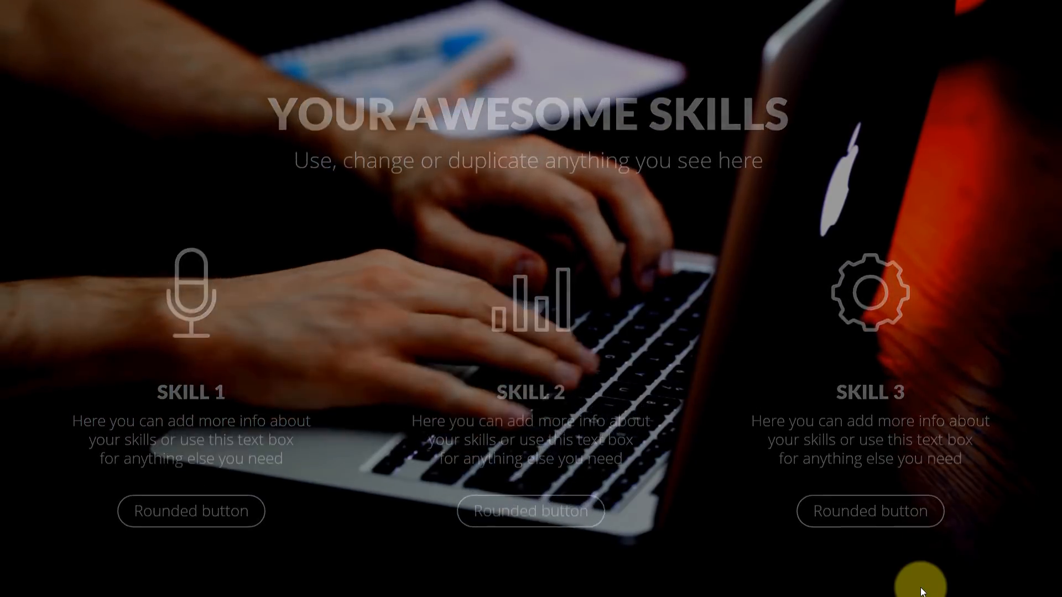